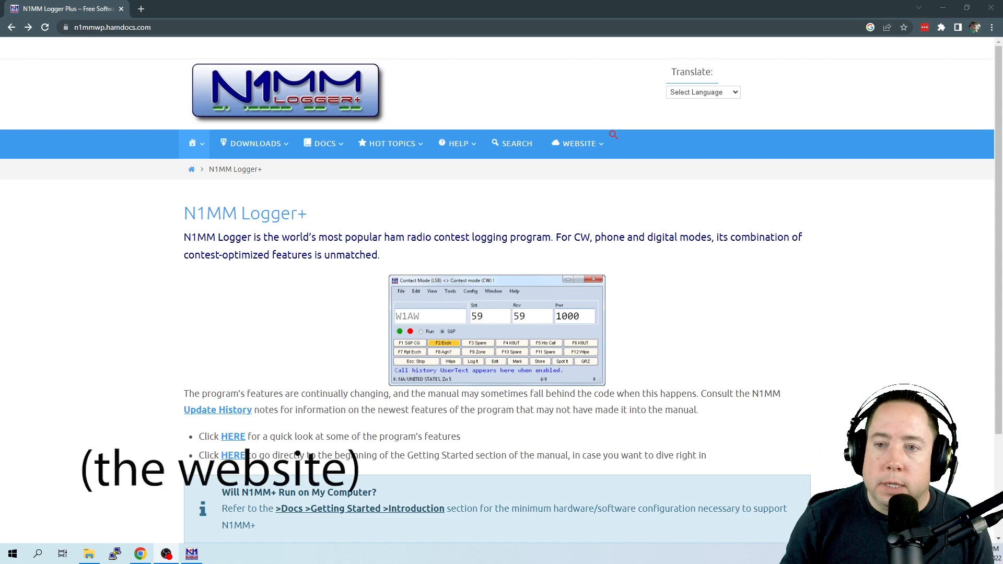
mouse_move(113, 179)
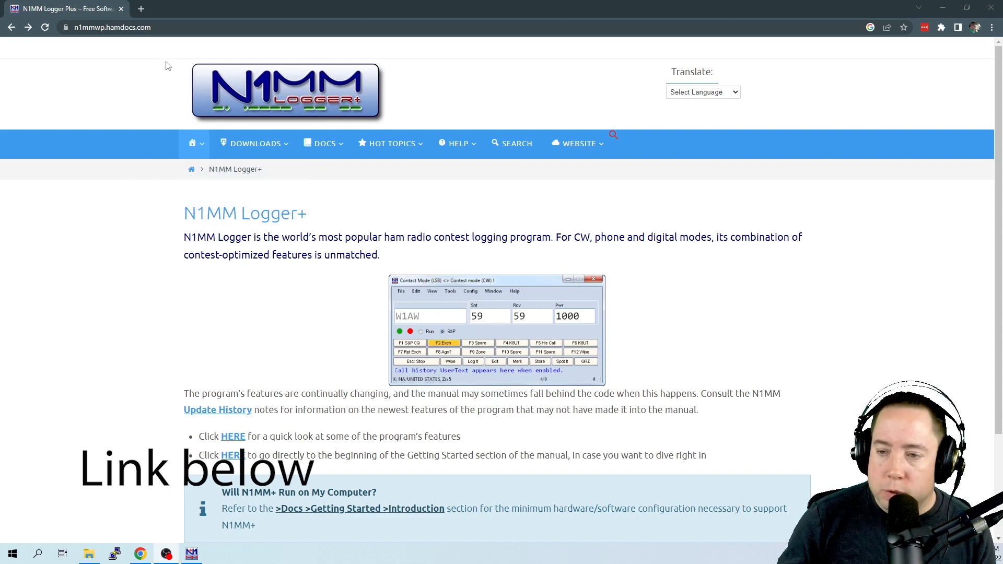
- Navigate via Downloads > Program Files to the Full Install page
click(254, 143)
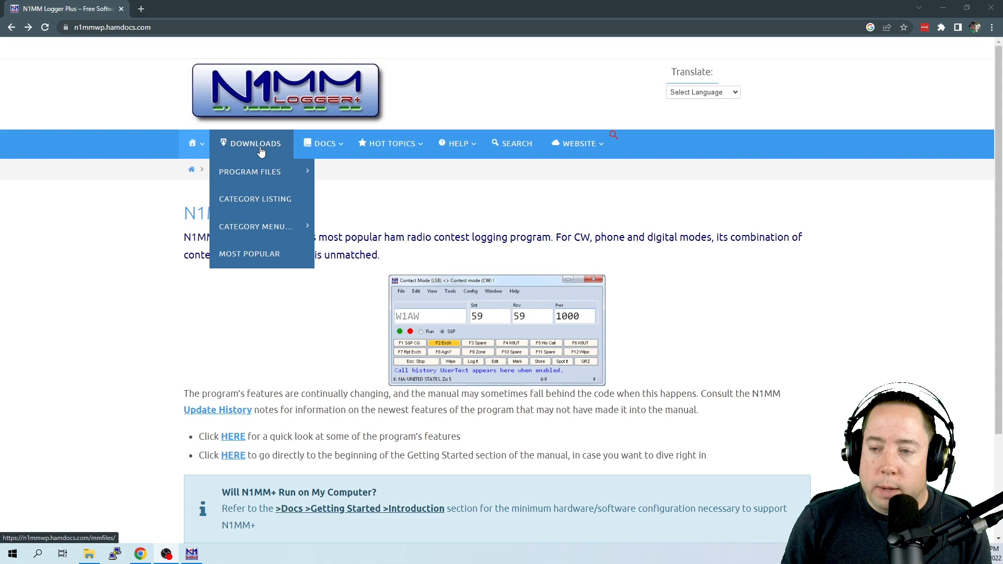
mouse_move(249, 171)
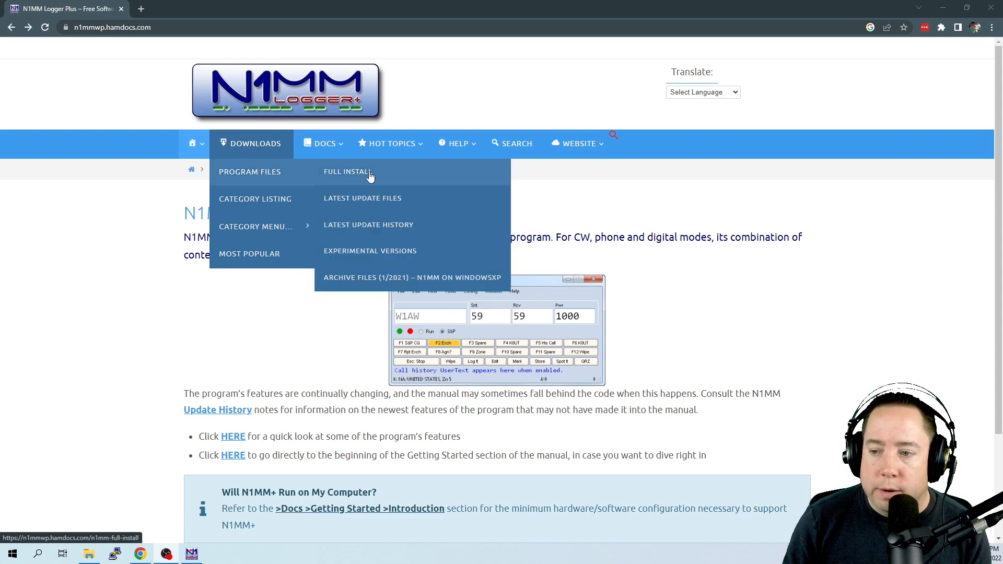
click(348, 171)
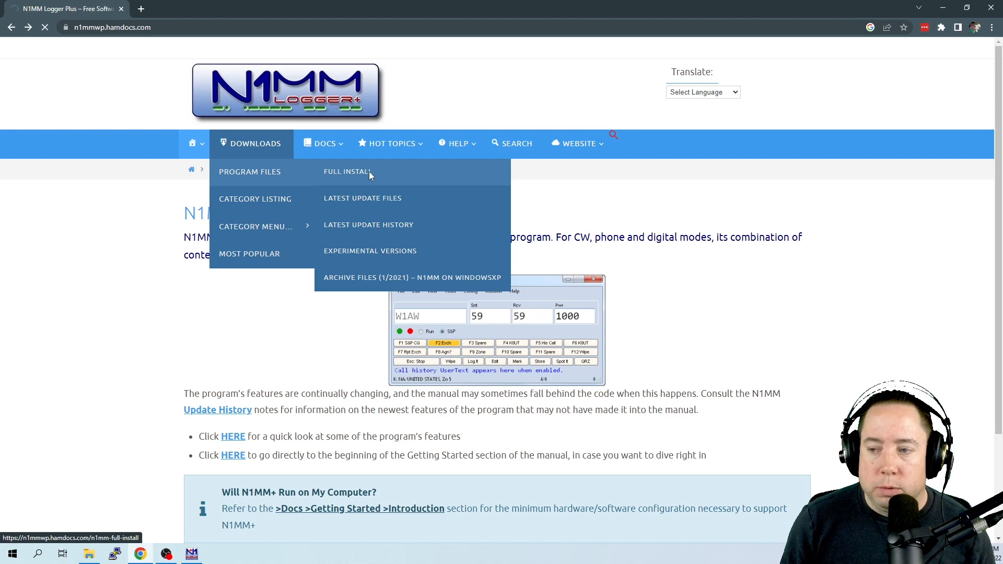
- Reach the listing of full install files from the Full Install page
click(348, 170)
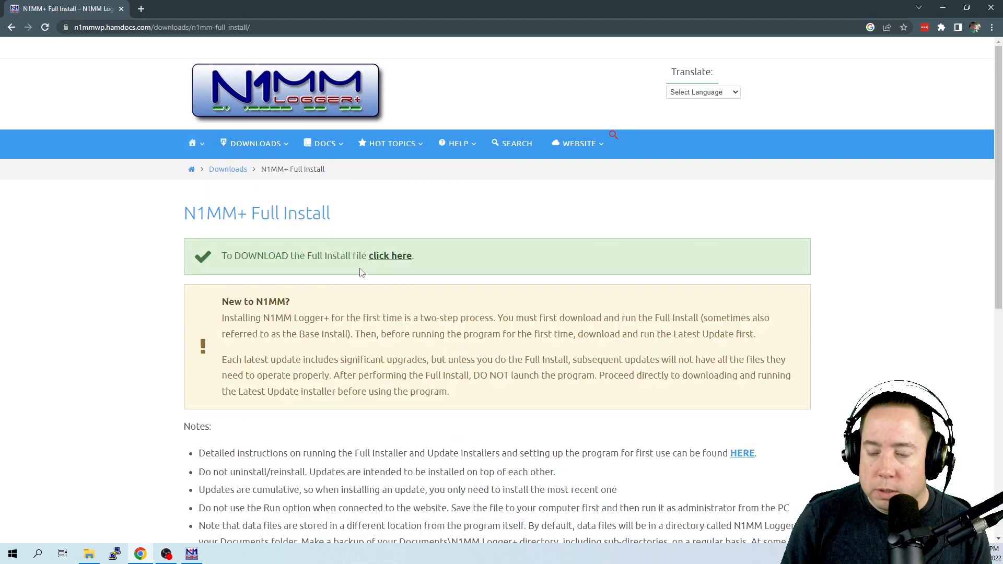
click(391, 256)
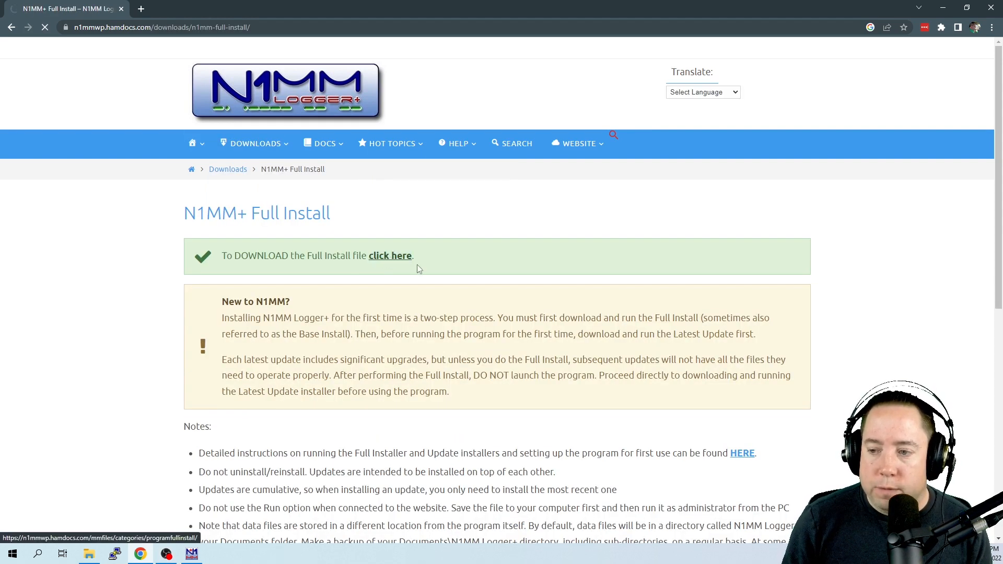
click(391, 255)
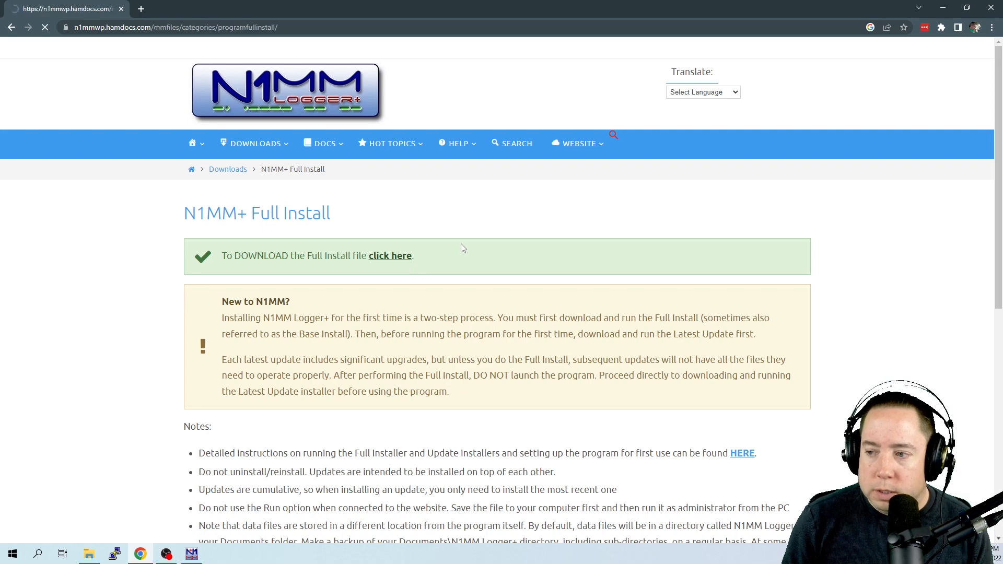
click(390, 255)
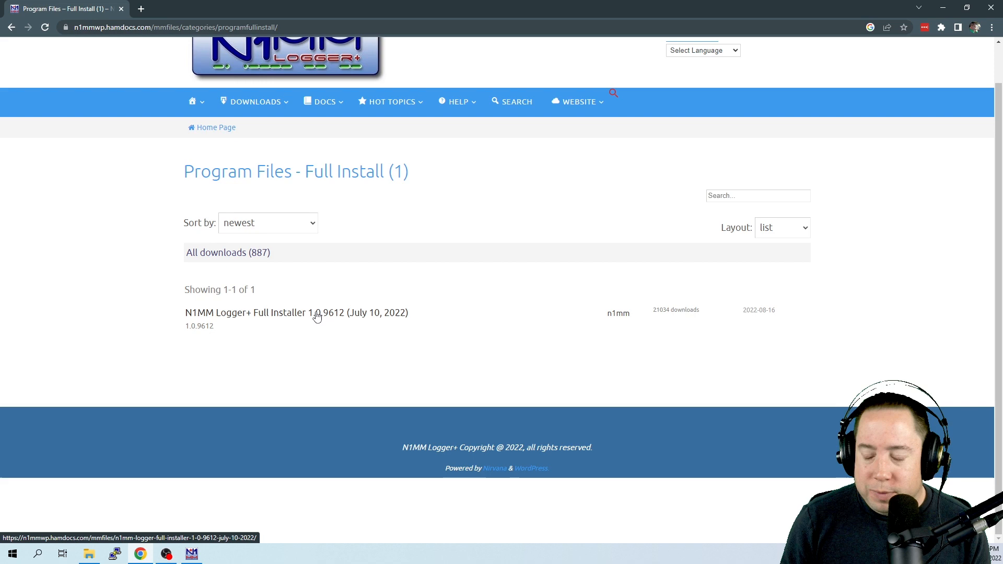
mouse_move(318, 318)
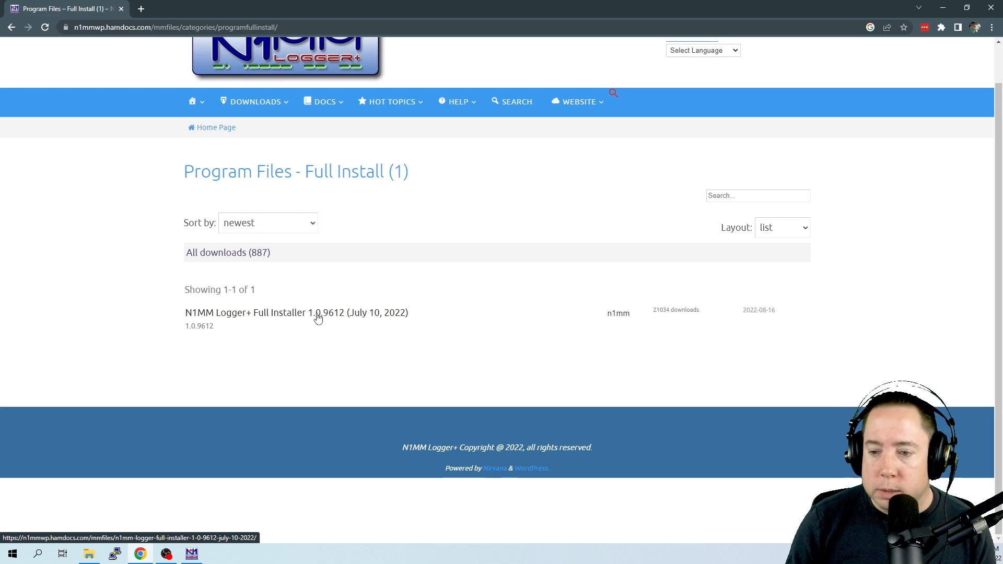
- Download the N1MM Logger+ Full Installer 1.0.9612
click(295, 313)
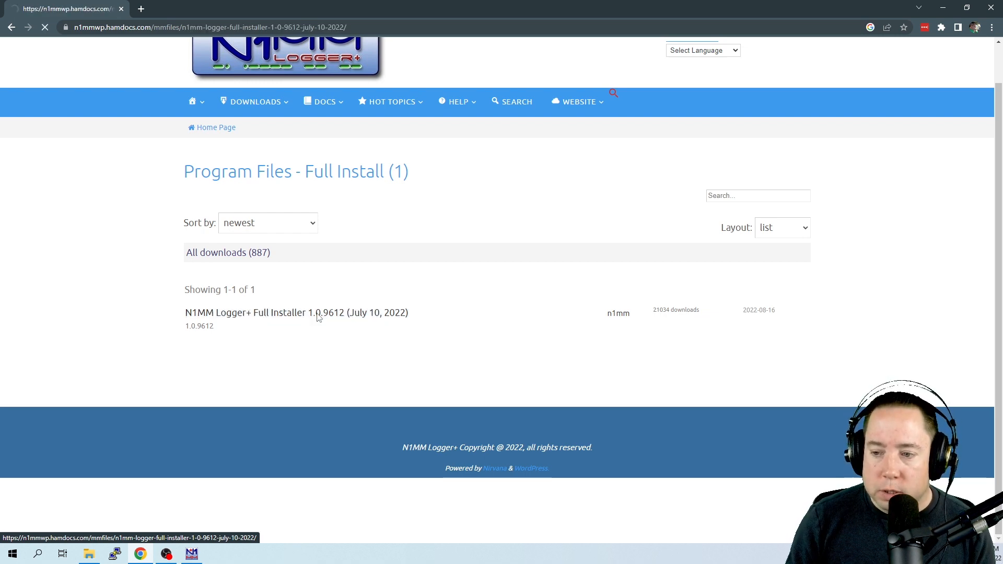
click(297, 313)
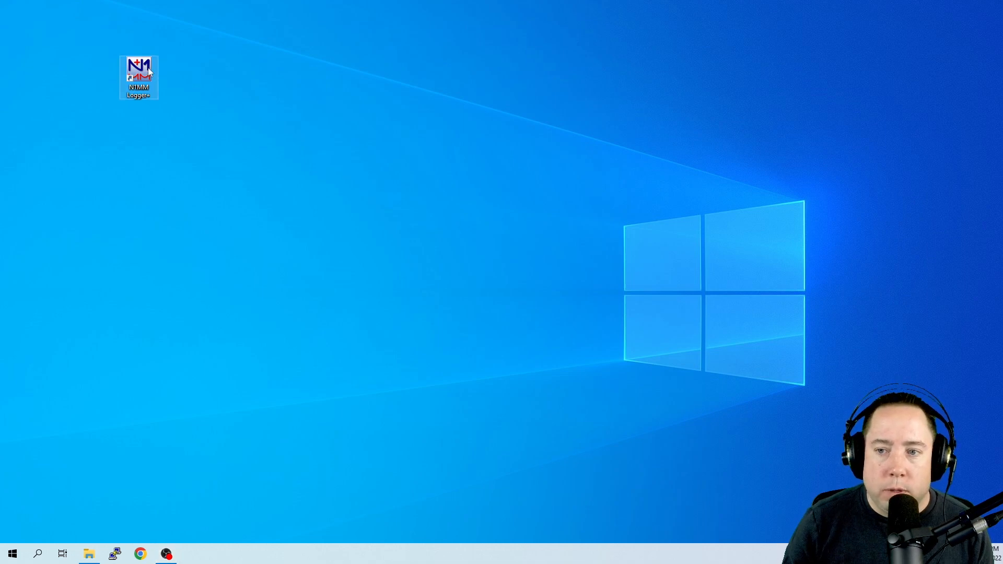
- Launch N1MM Logger+ from the desktop shortcut and dismiss the spotting notice
double_click(138, 75)
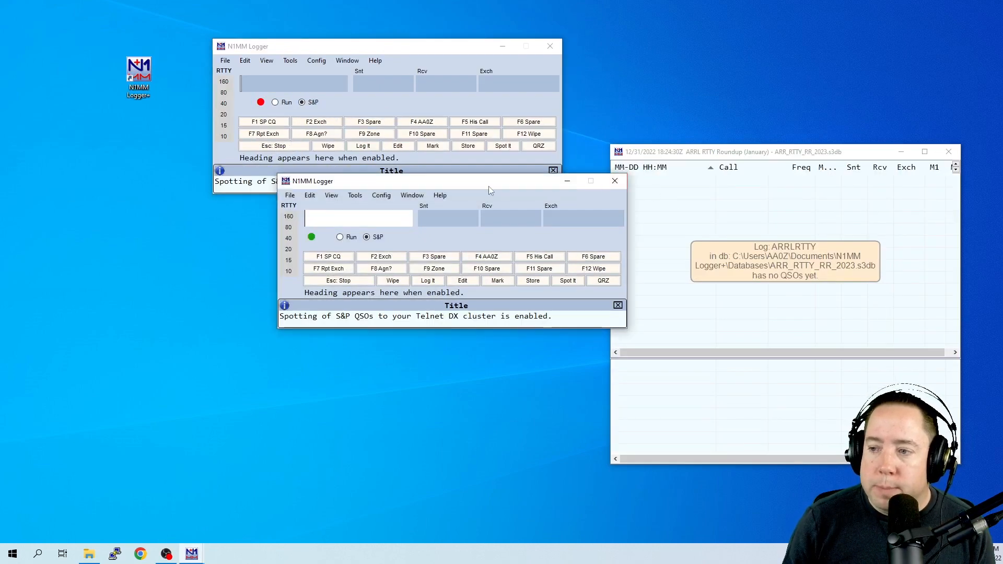
click(613, 181)
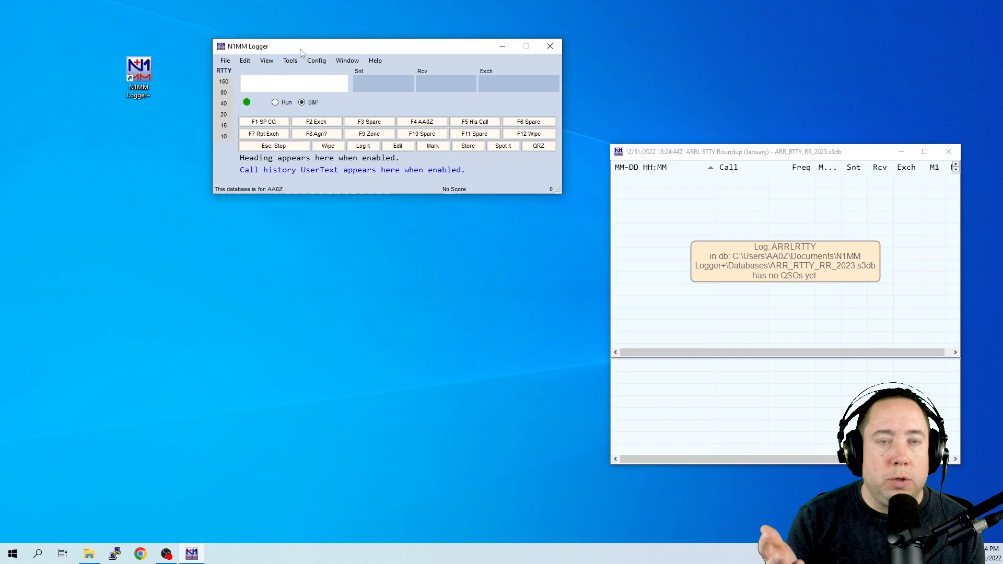
- Run Tools > Check for New Program Version and Install to update to 1.0.9762
click(289, 60)
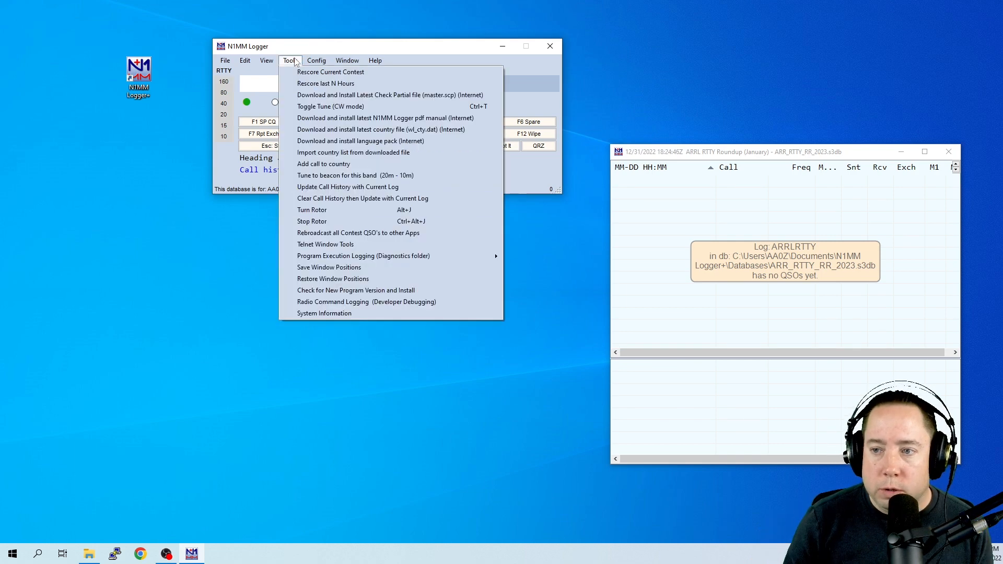
mouse_move(355, 290)
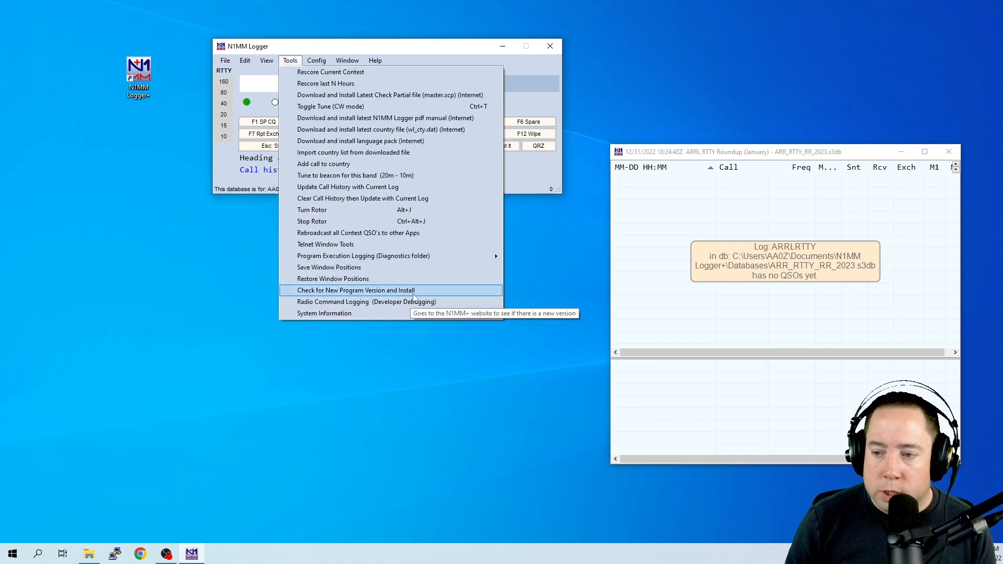
click(354, 290)
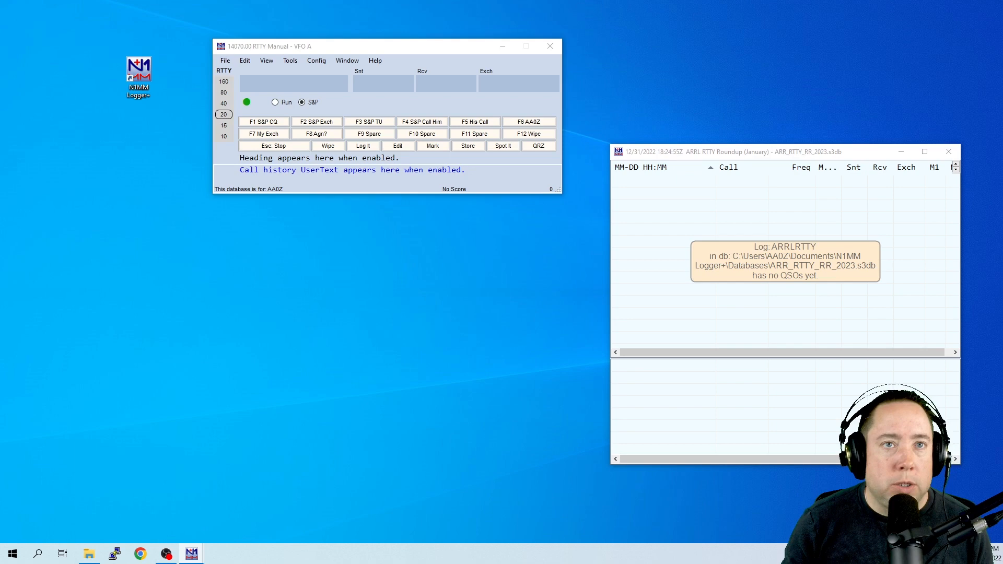
mouse_move(549, 46)
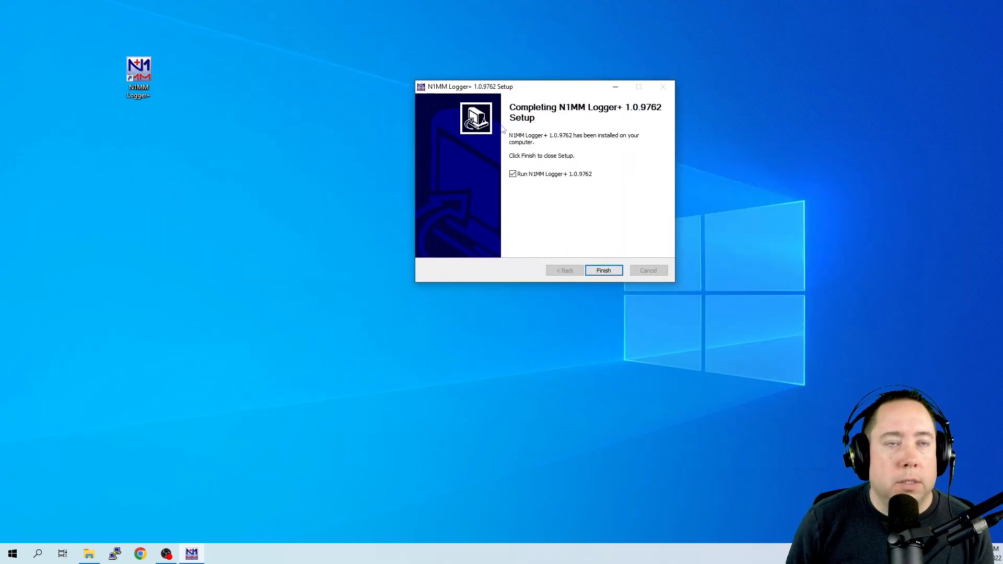
- Finish the 1.0.9762 setup wizard and relaunch N1MM Logger+ from the desktop
click(602, 269)
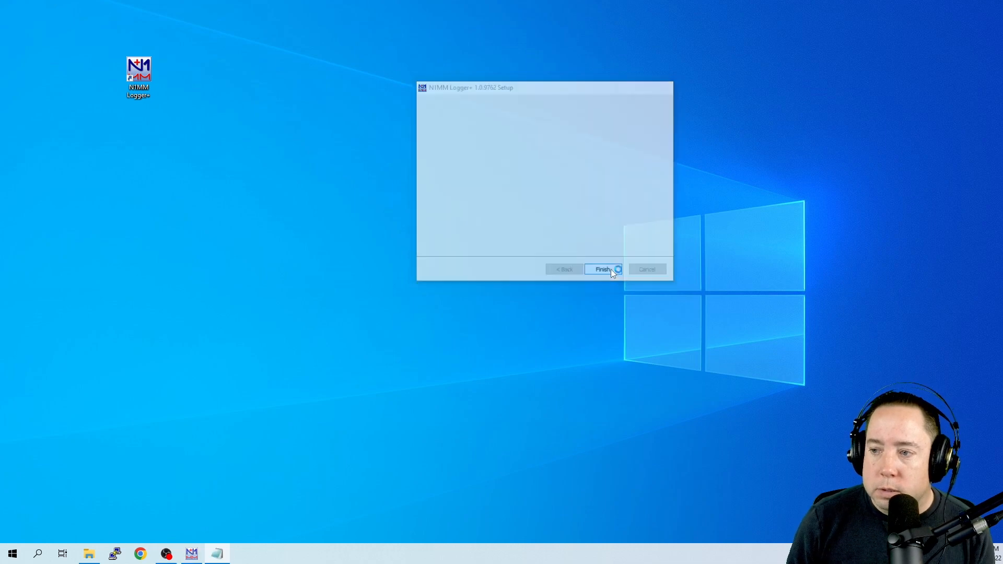
click(602, 268)
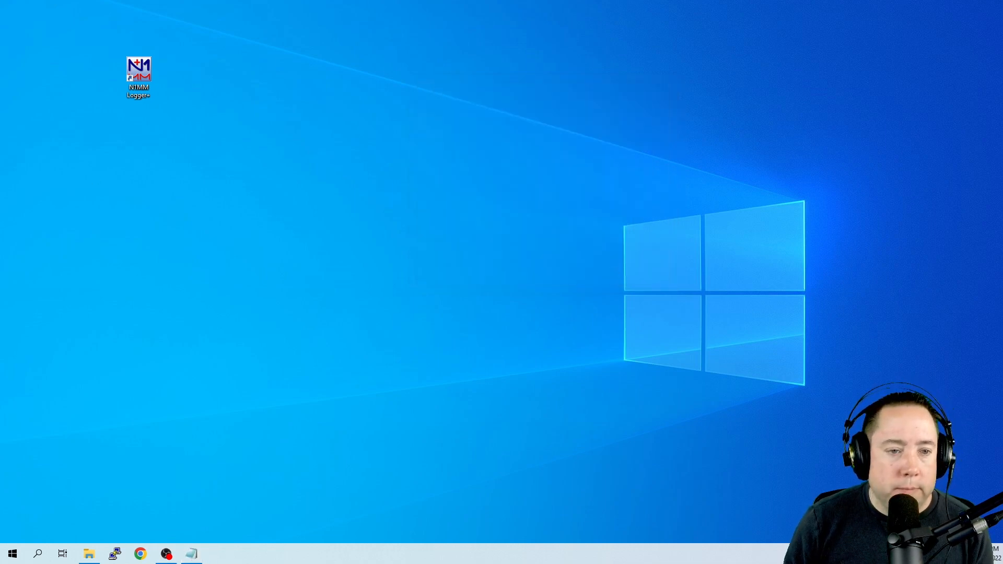
double_click(138, 77)
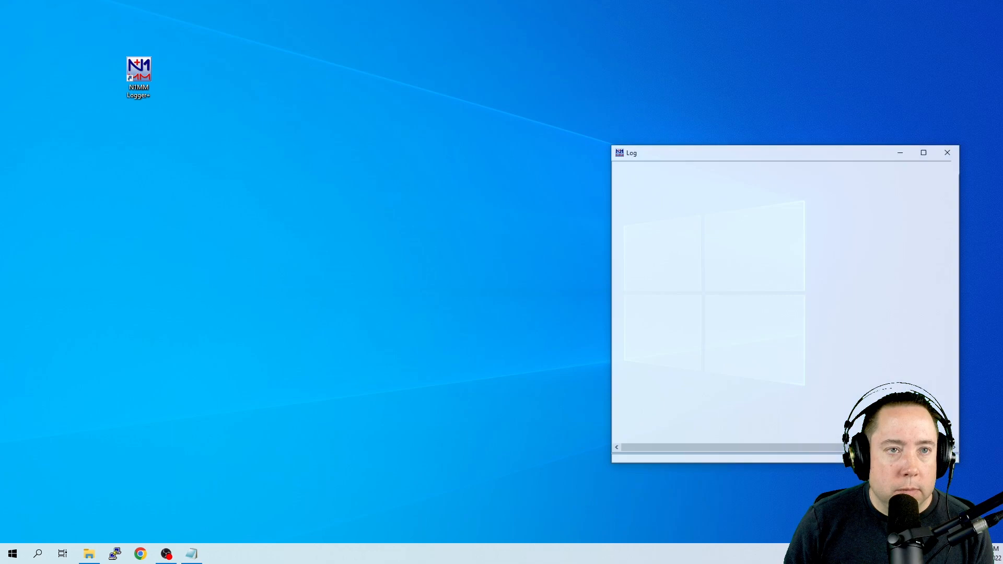
double_click(138, 75)
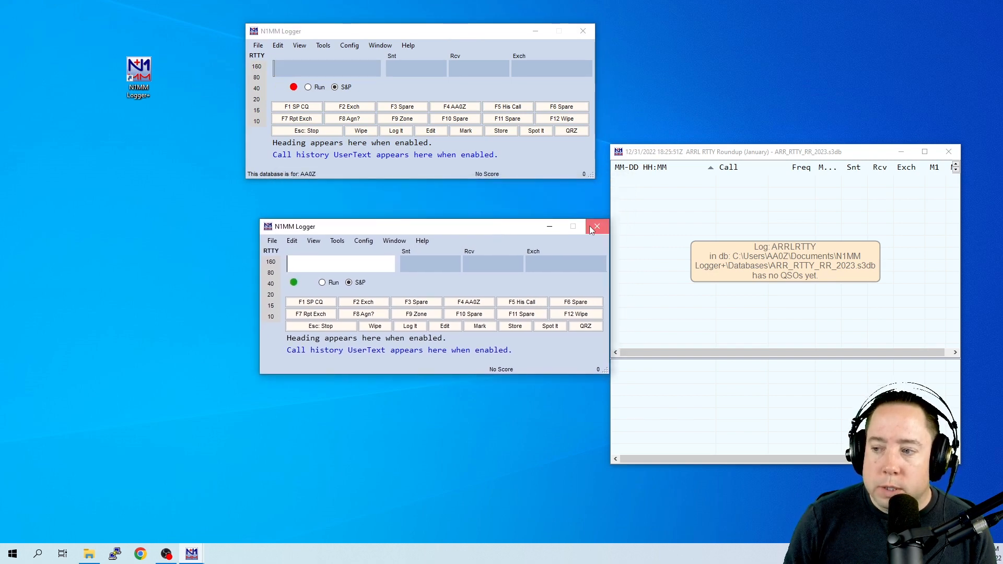
- Close the second Entry window, reposition the main one, and open Config for station data
click(596, 226)
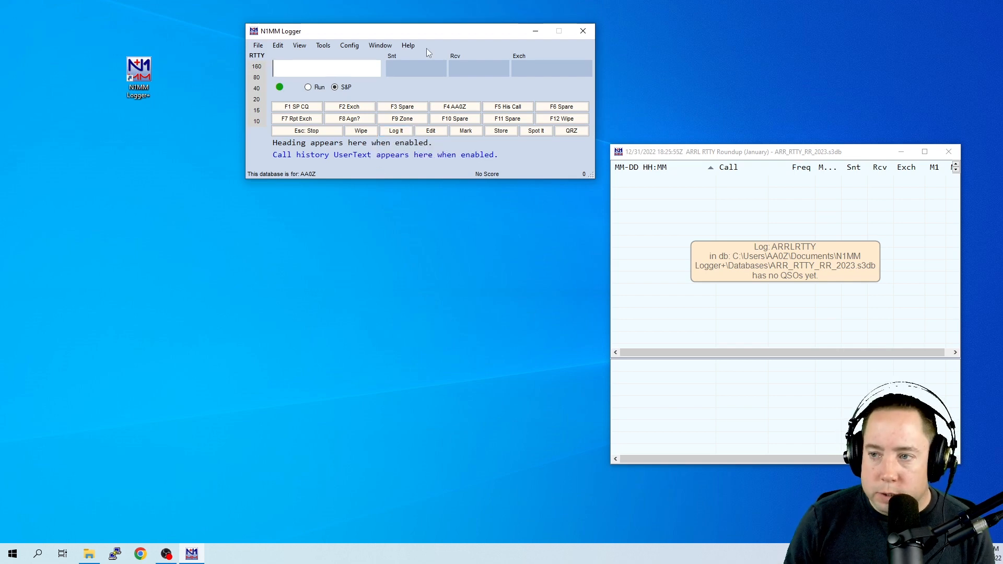
drag(416, 31, 400, 43)
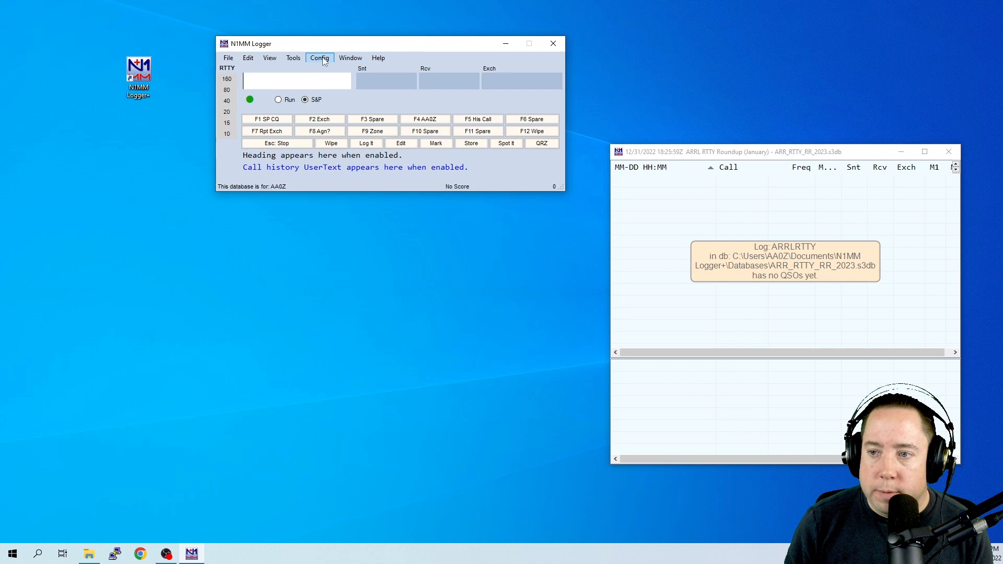
click(319, 58)
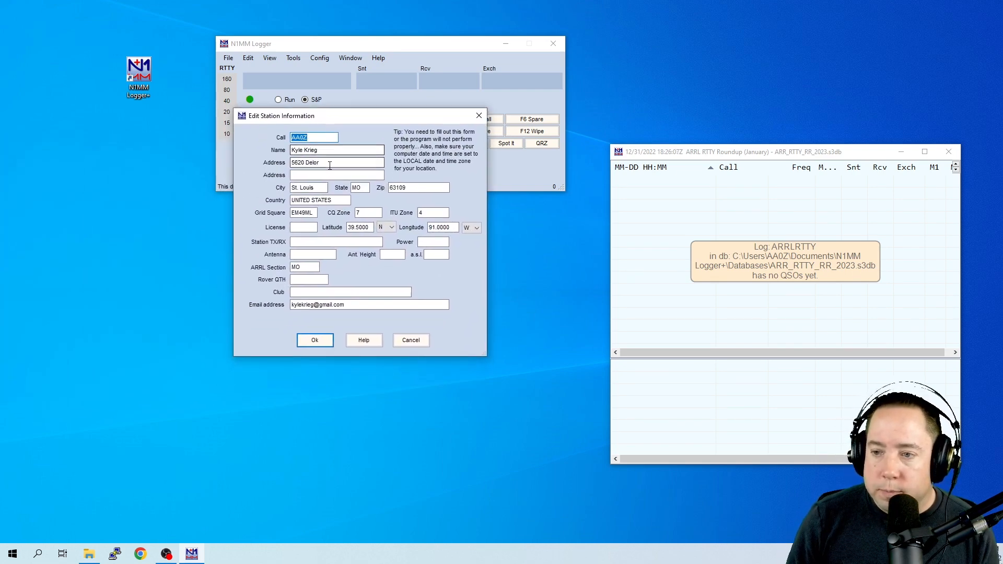
- Confirm the AA0Z station information fields and save with Ok
click(336, 150)
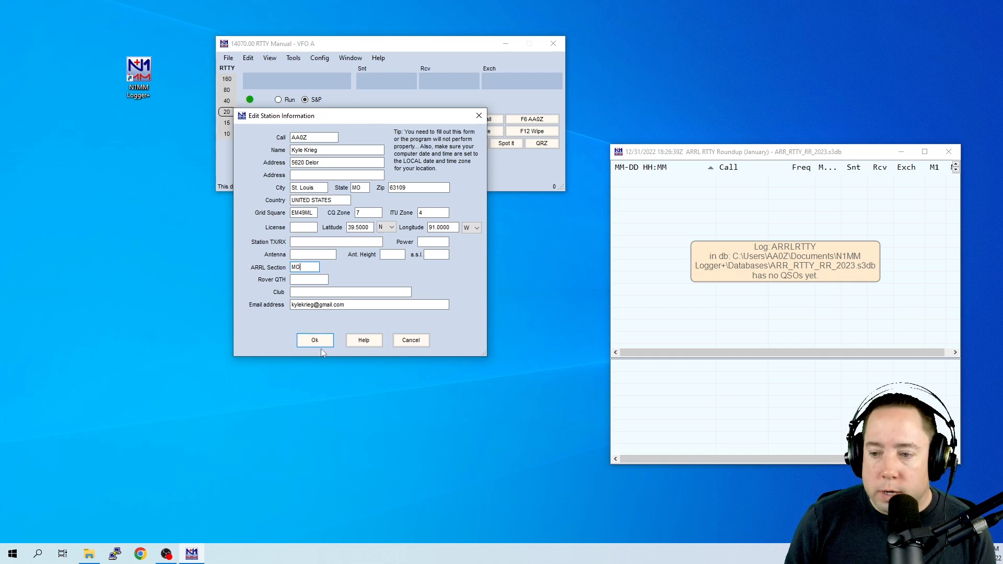
click(314, 339)
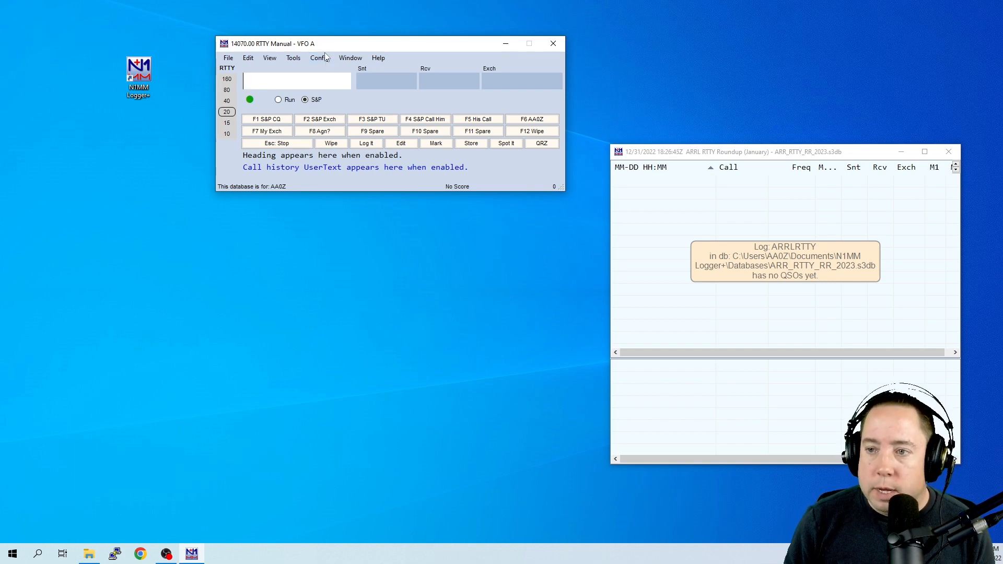
- Open Config to reach the Configurer's Hardware settings for the Flex-6000 radios
click(318, 58)
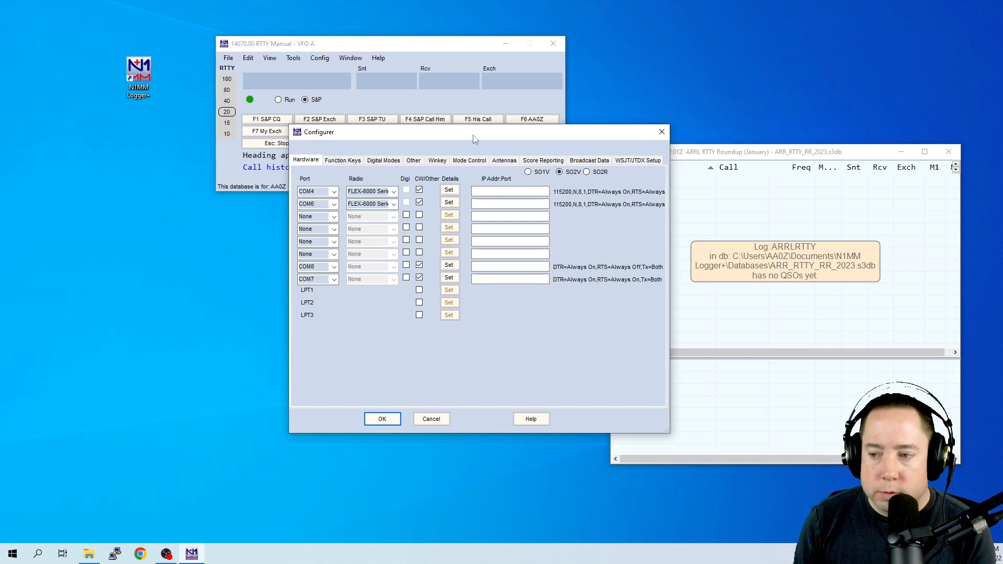
mouse_move(501, 422)
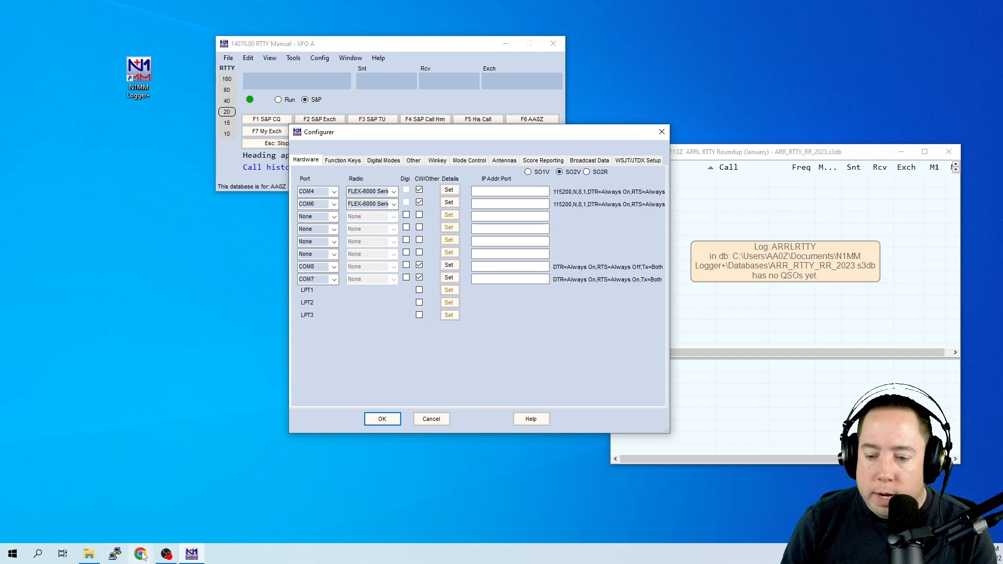
- Search 'n1mm radio config' and open The Configurer documentation page
click(139, 553)
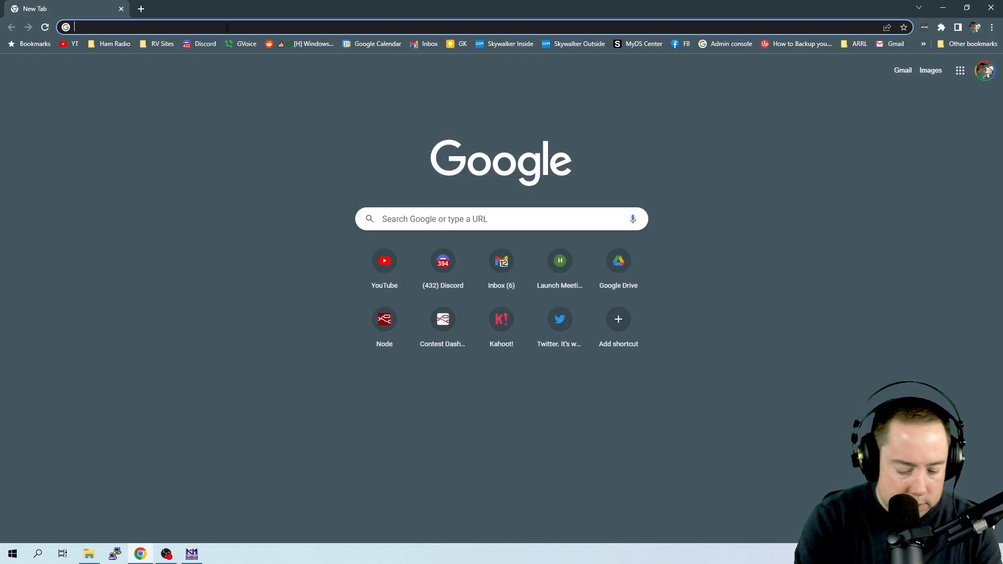
text(n1mm rad)
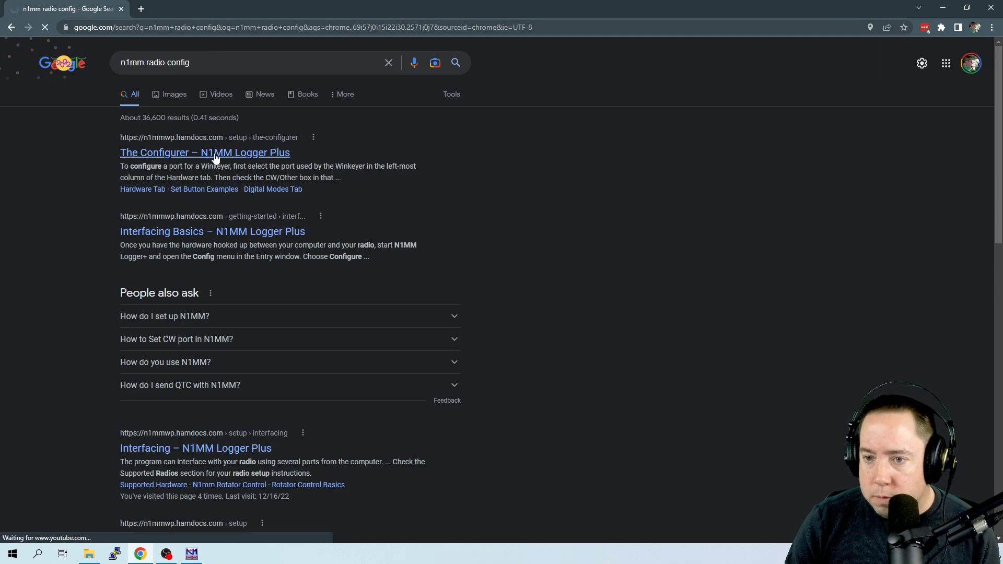
click(204, 152)
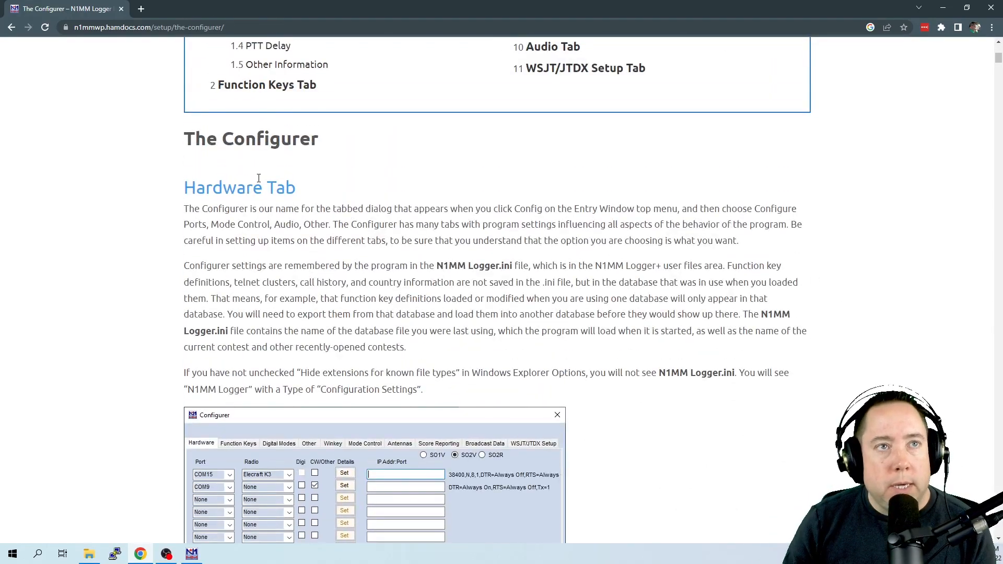
scroll(down, 3)
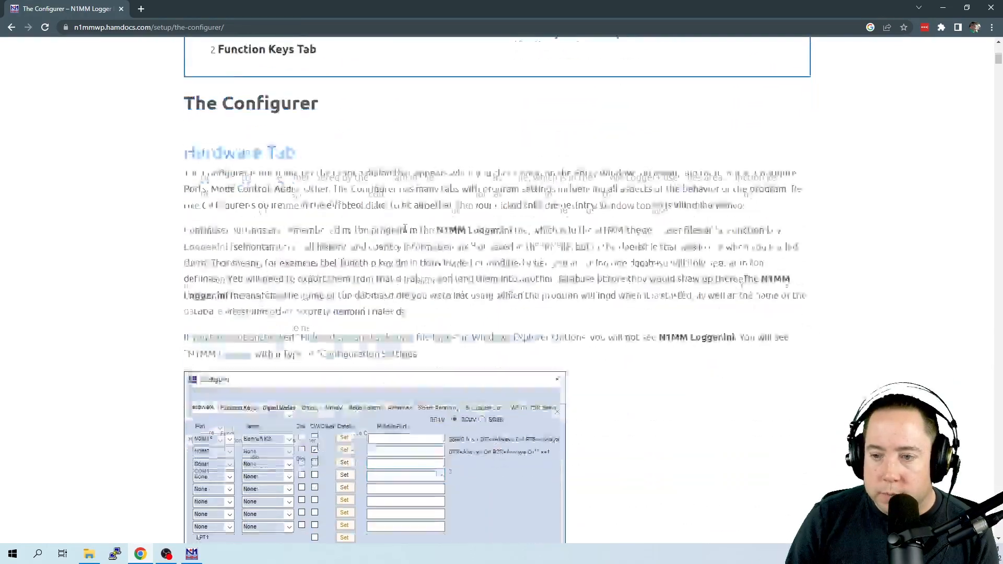
scroll(down, 3)
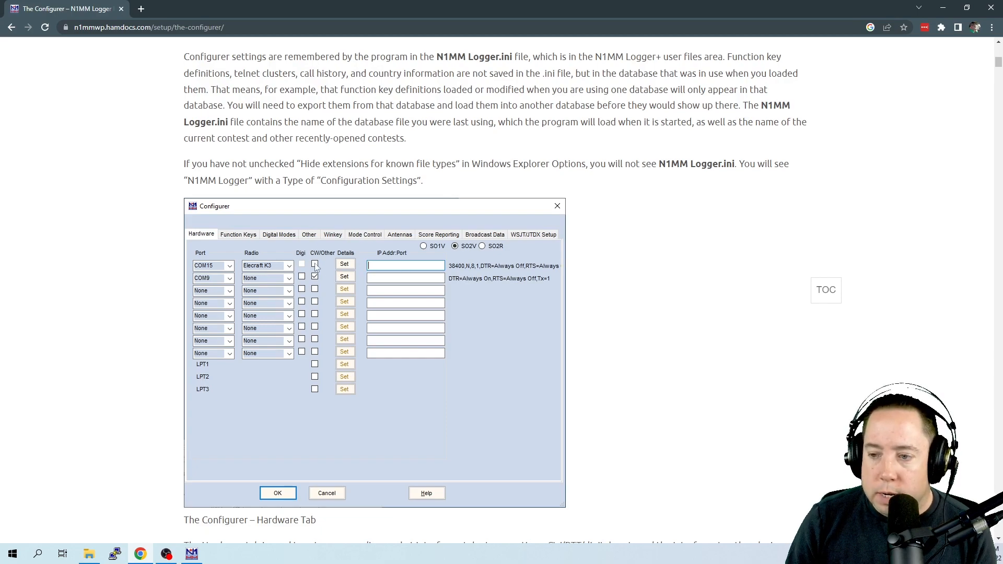
scroll(down, 3)
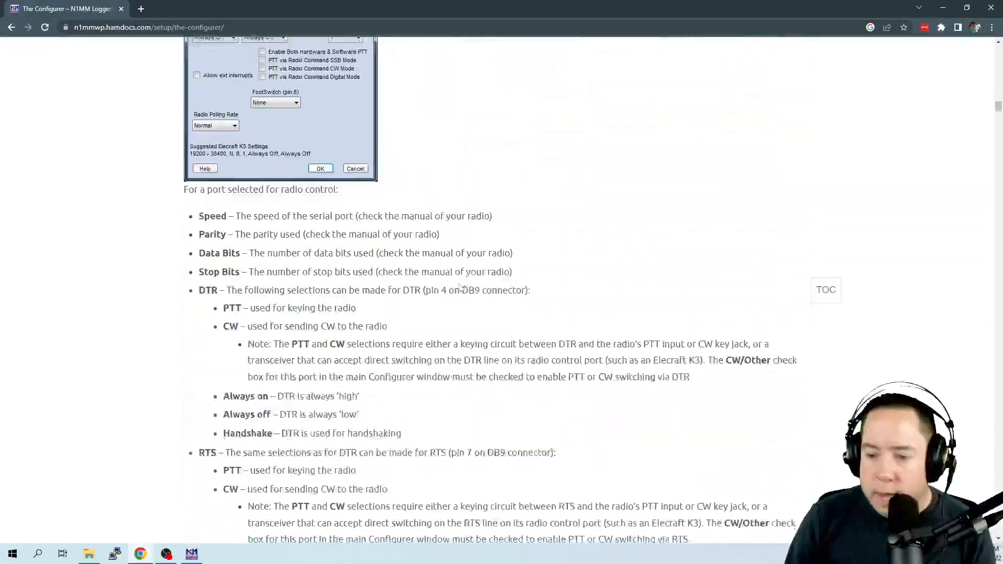
scroll(down, 3)
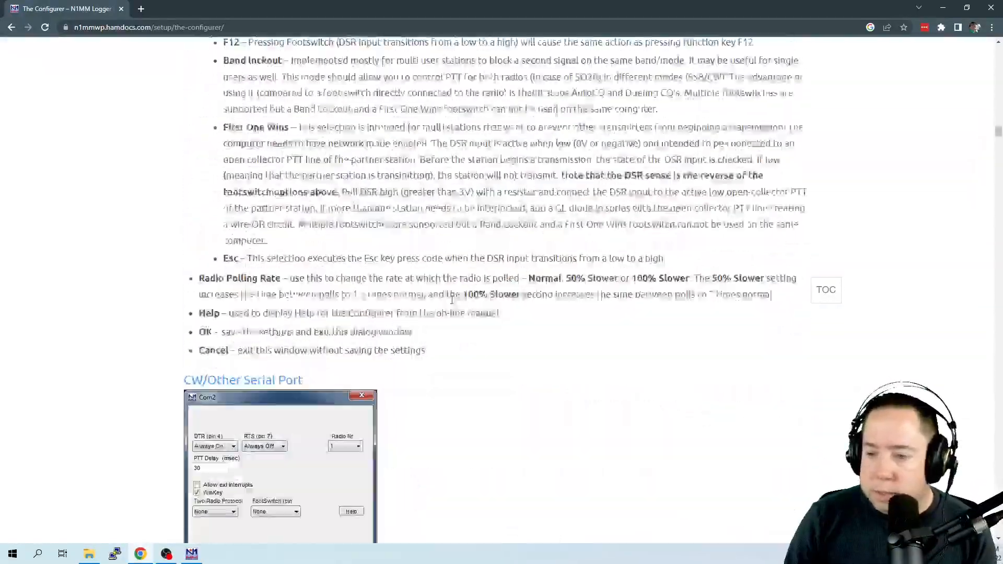
scroll(down, 3)
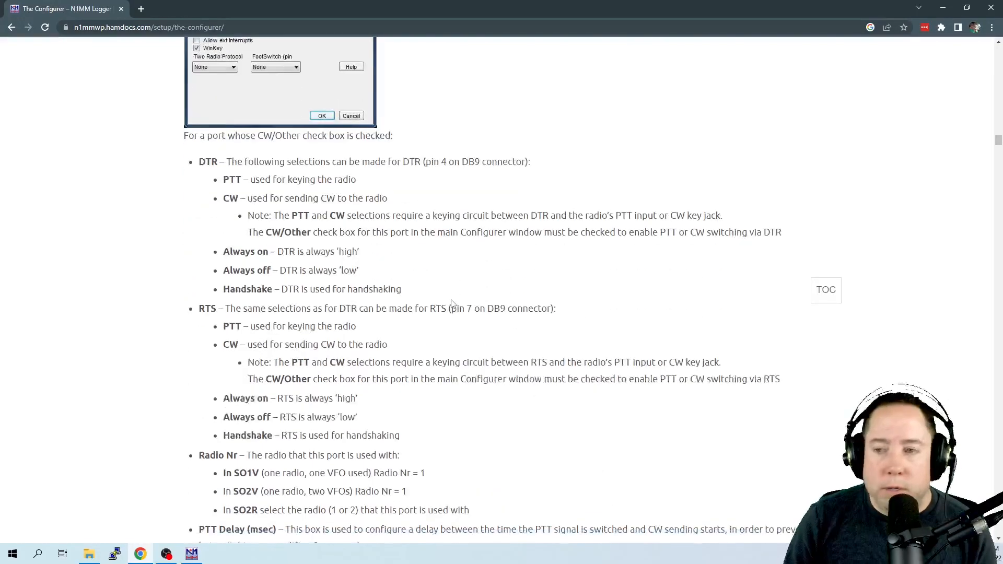
scroll(down, 3)
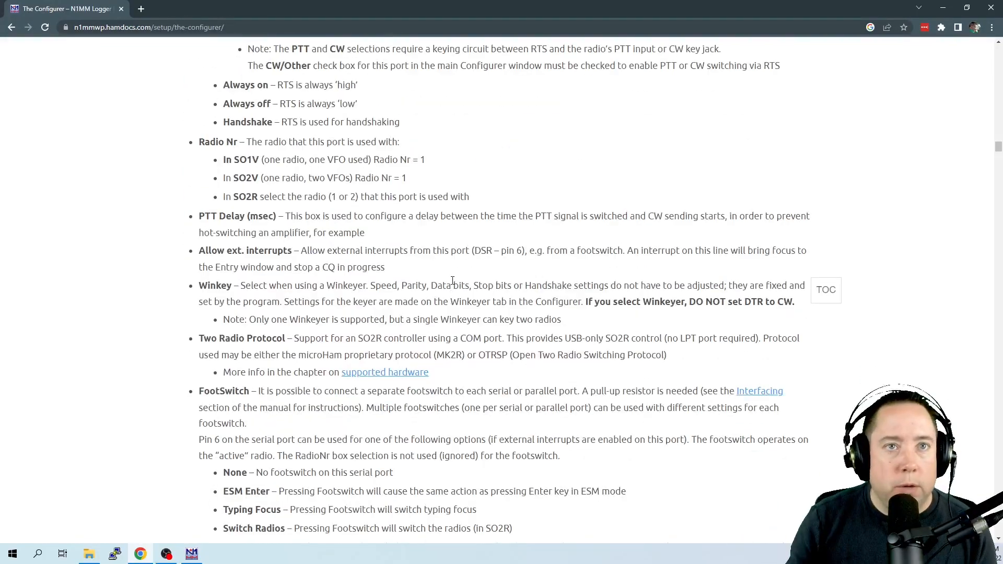
scroll(down, 3)
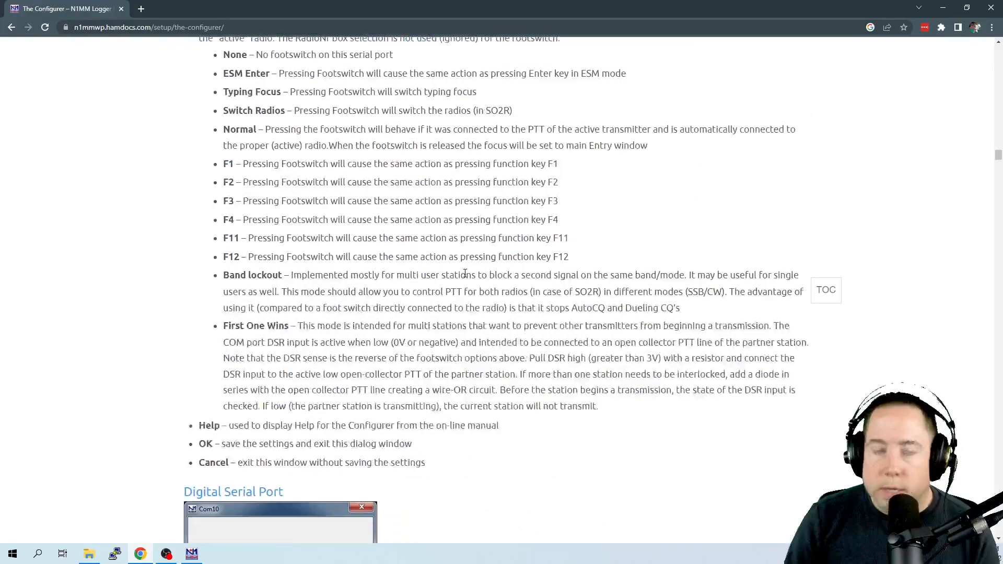
scroll(down, 3)
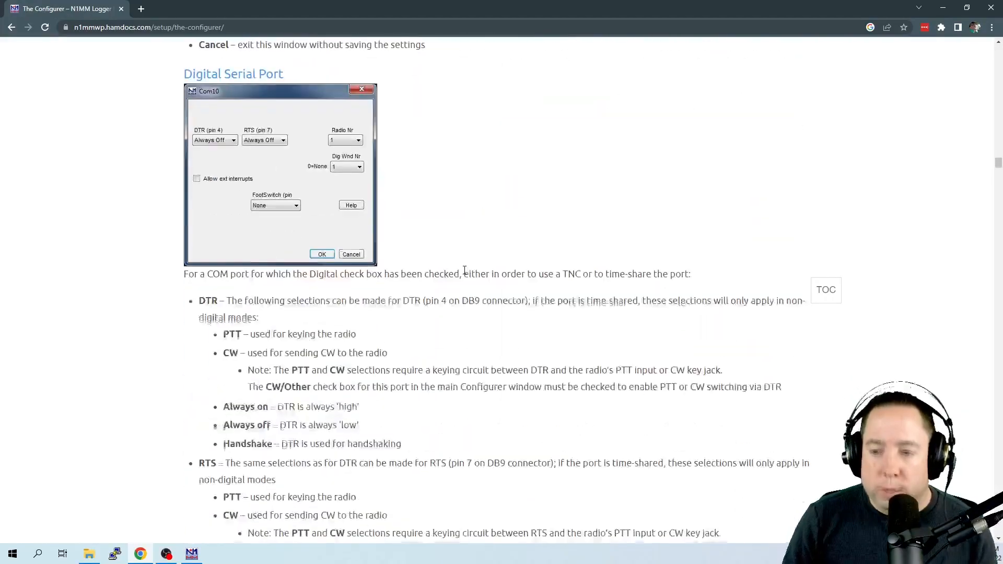
scroll(down, 3)
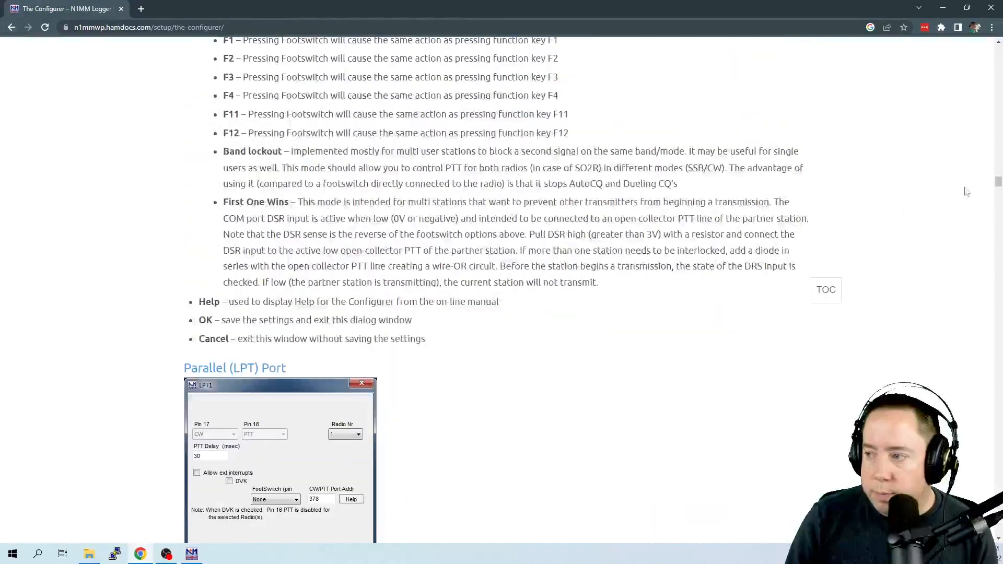
scroll(down, 3)
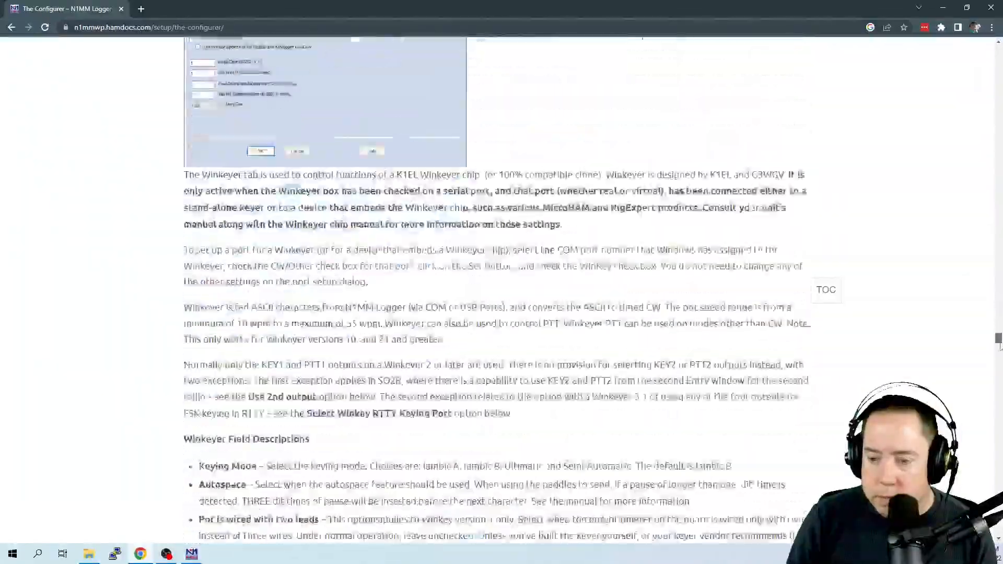
scroll(down, 3)
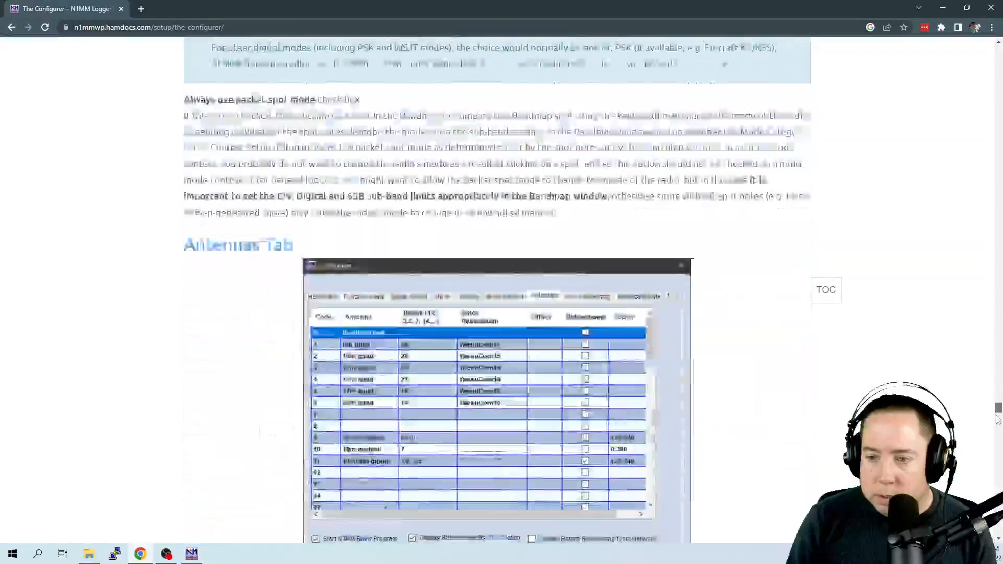
scroll(up, 3)
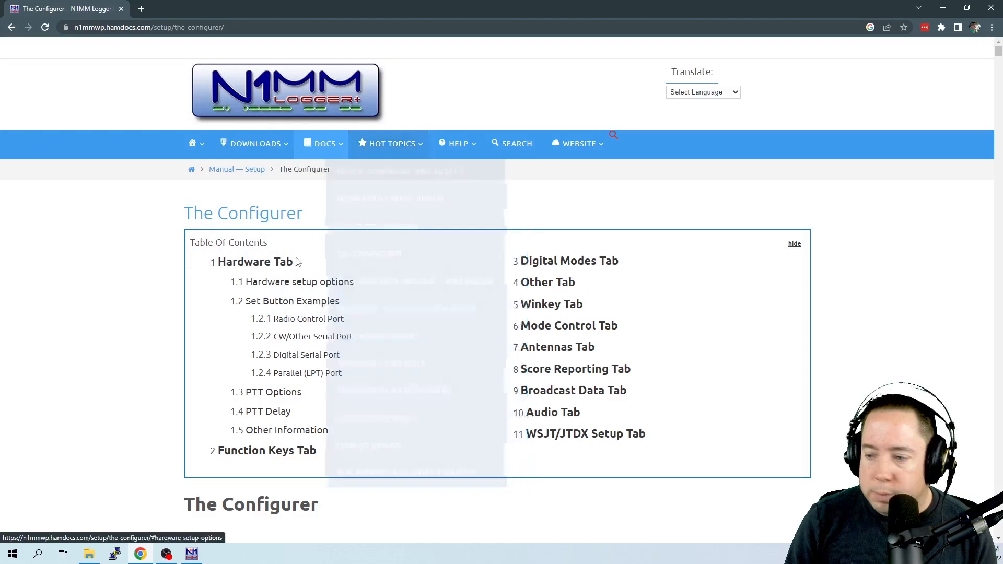
click(162, 27)
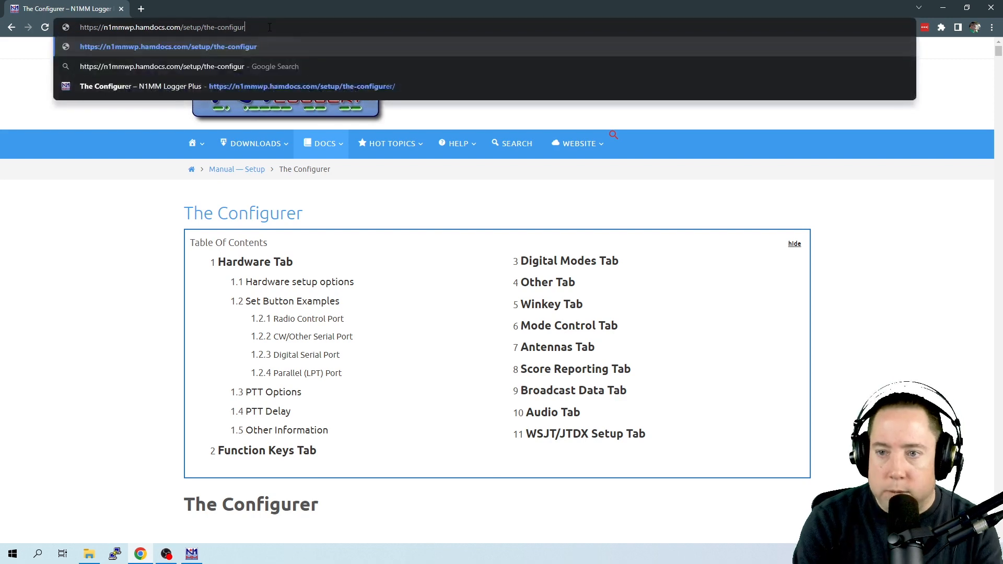
- Search 'n1mm kenwood radio config' and open the Supported Radios manual page
key(Backspace)
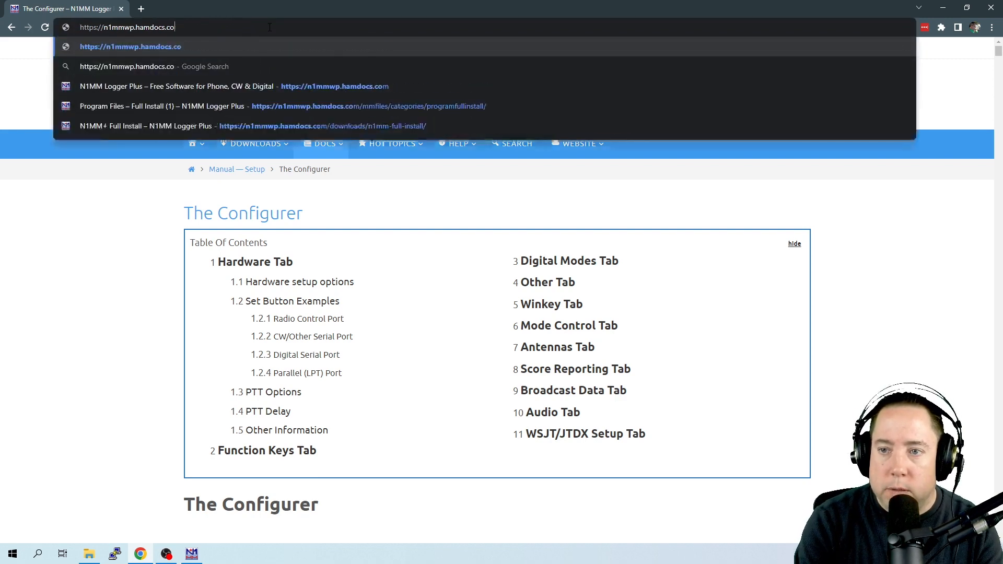
text(n1mm keywoo)
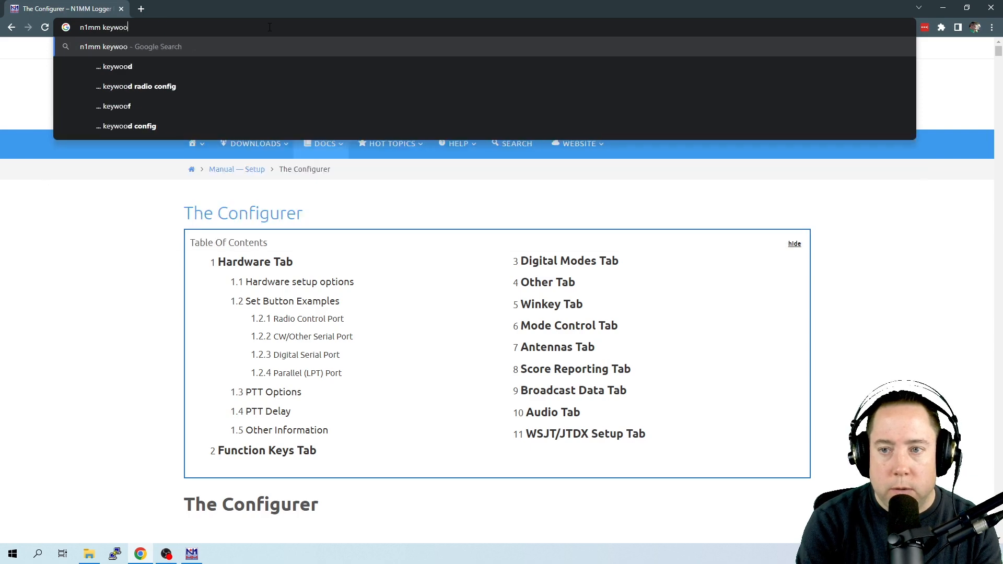
key(BackSpace)
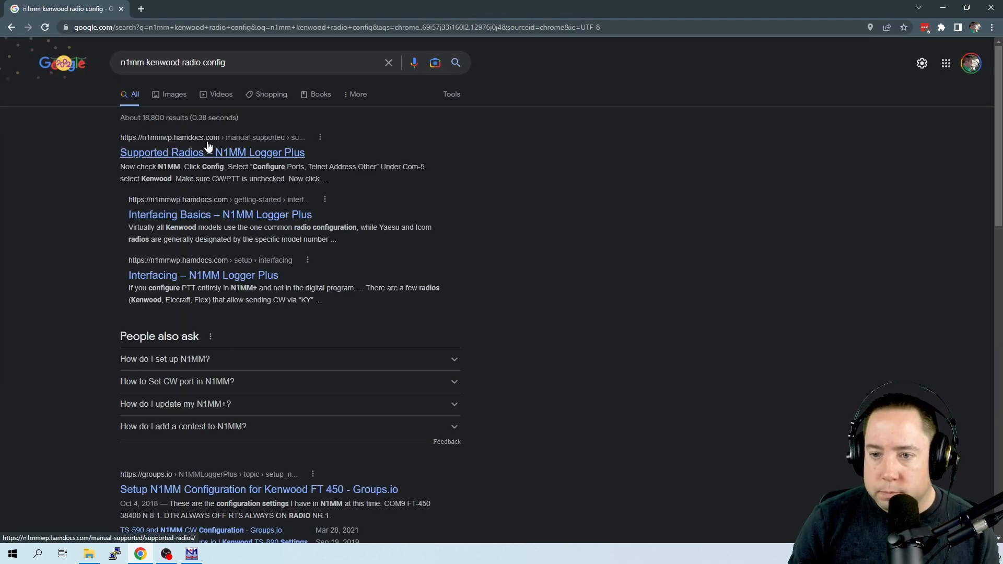
click(211, 152)
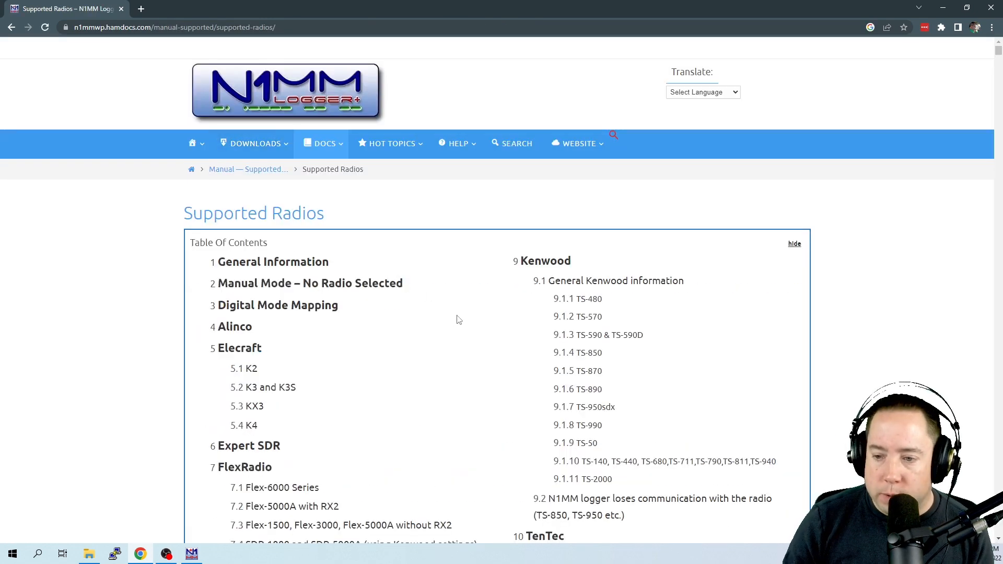
- Scroll the Supported Radios contents and jump to the Kenwood TS-890 section
scroll(down, 3)
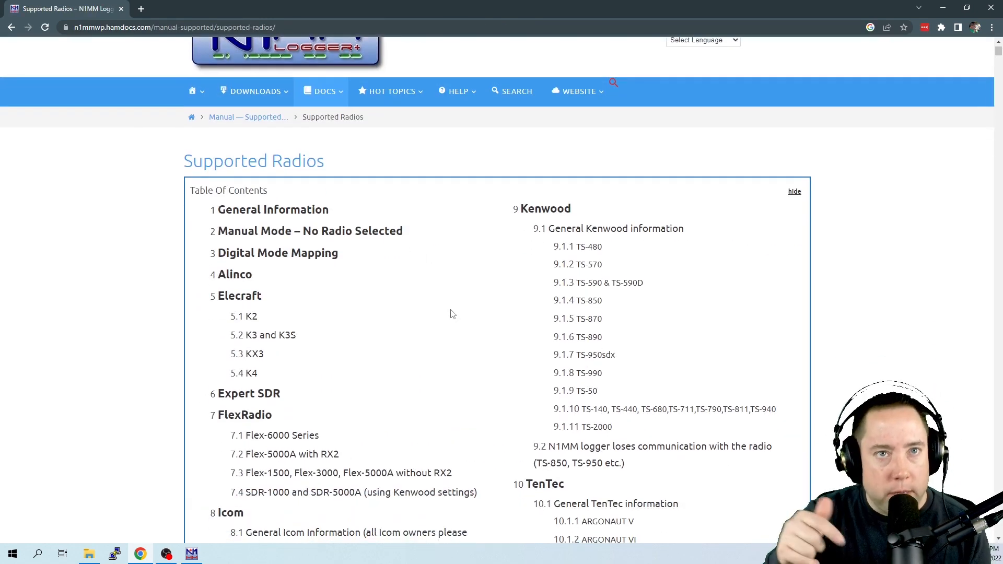
scroll(down, 3)
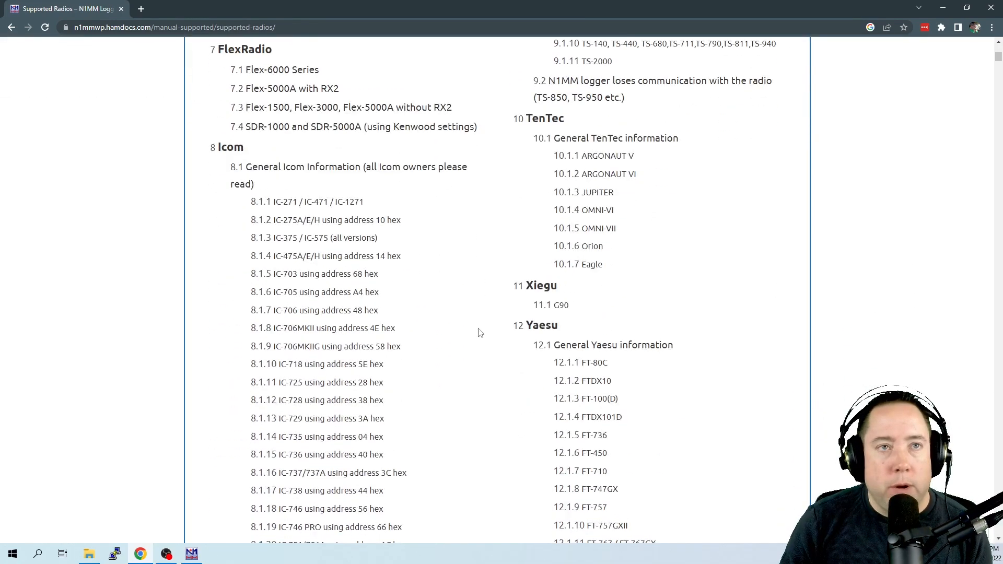
scroll(down, 3)
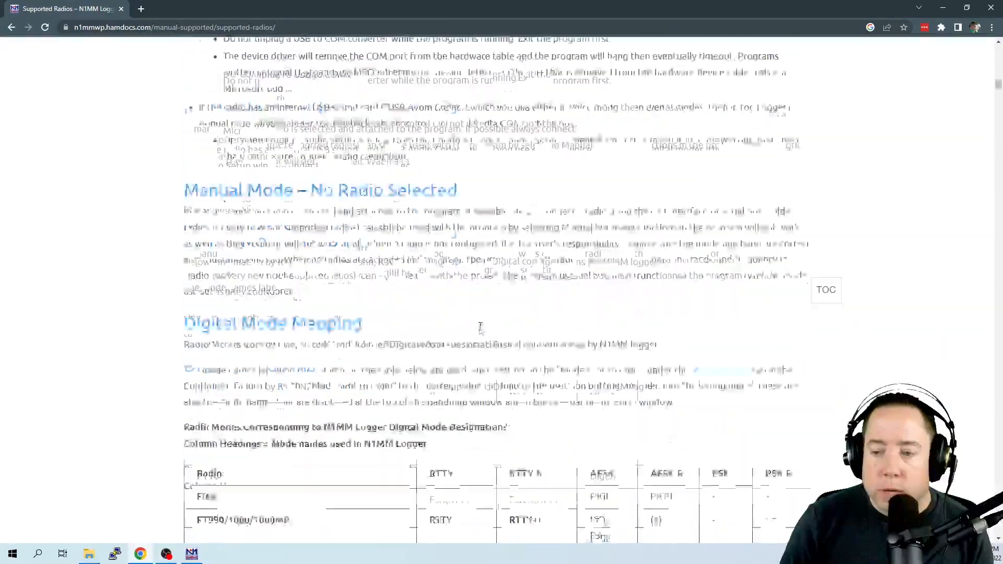
scroll(down, 3)
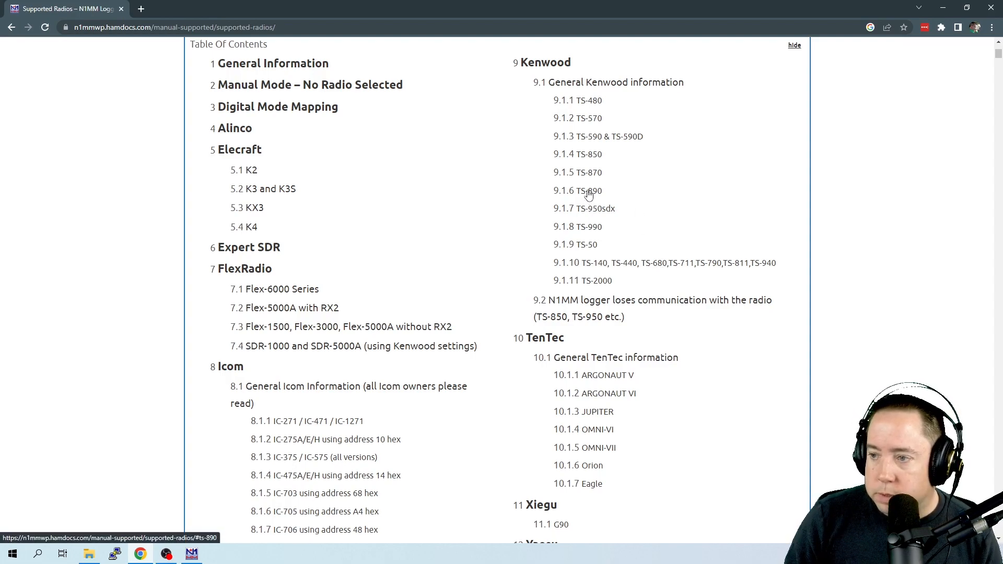
click(576, 190)
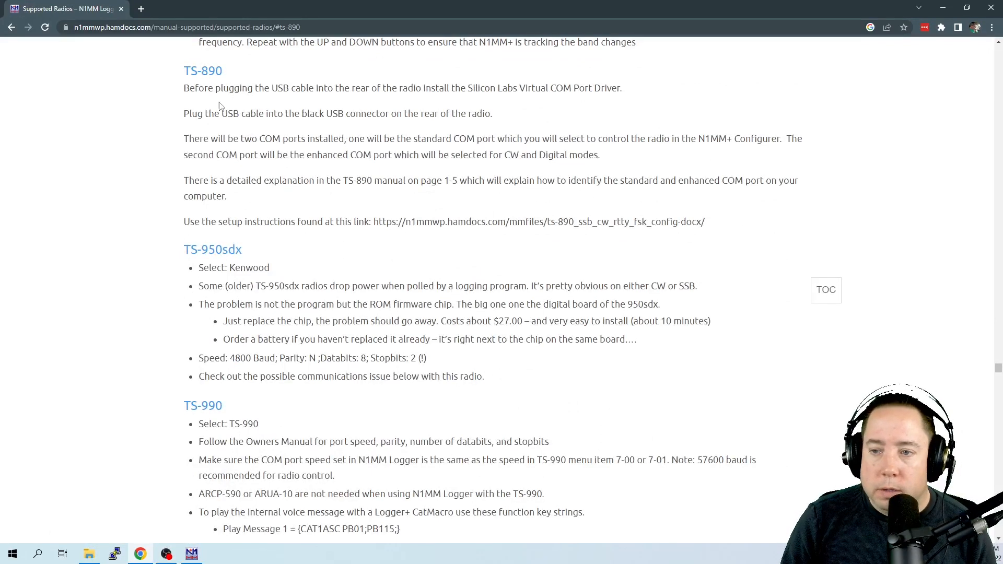
mouse_move(314, 109)
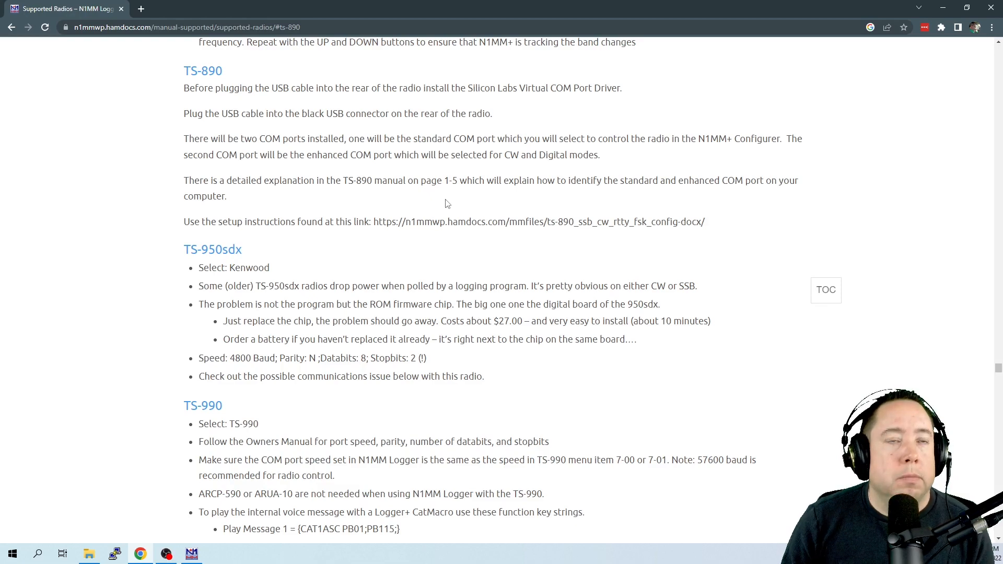
- Read down through the TS-890, TS-950sdx and TS-990 setup notes
scroll(down, 3)
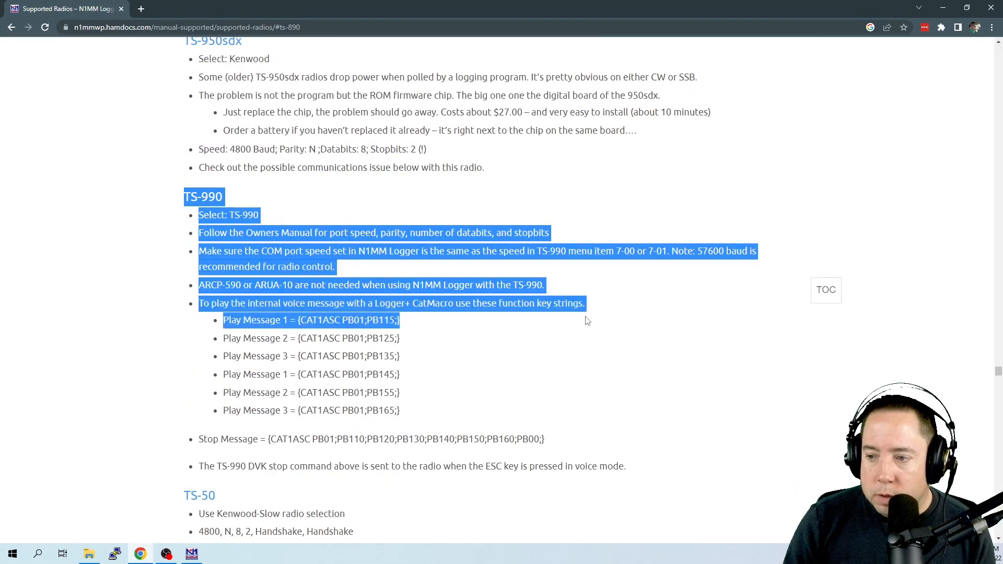
scroll(down, 3)
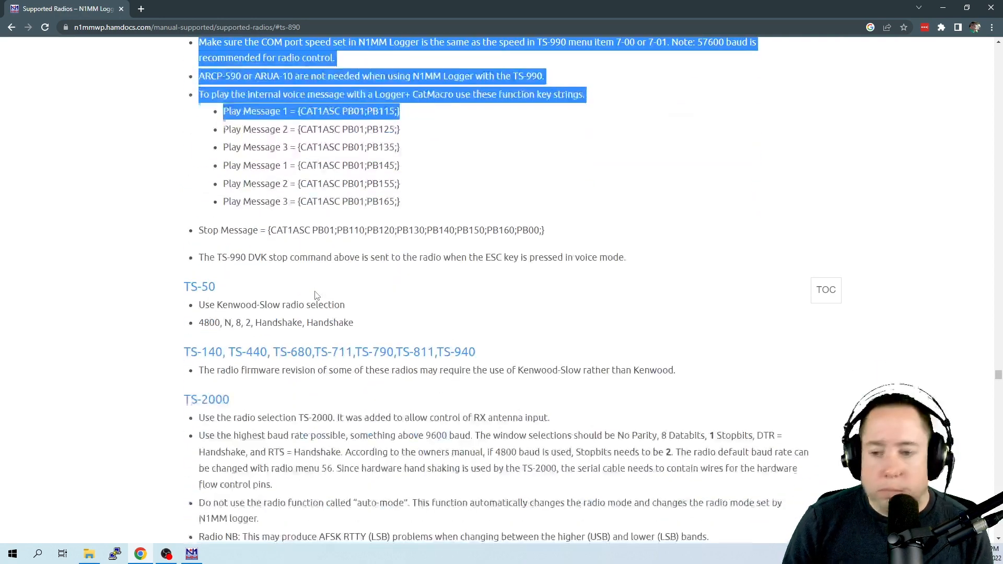
scroll(down, 3)
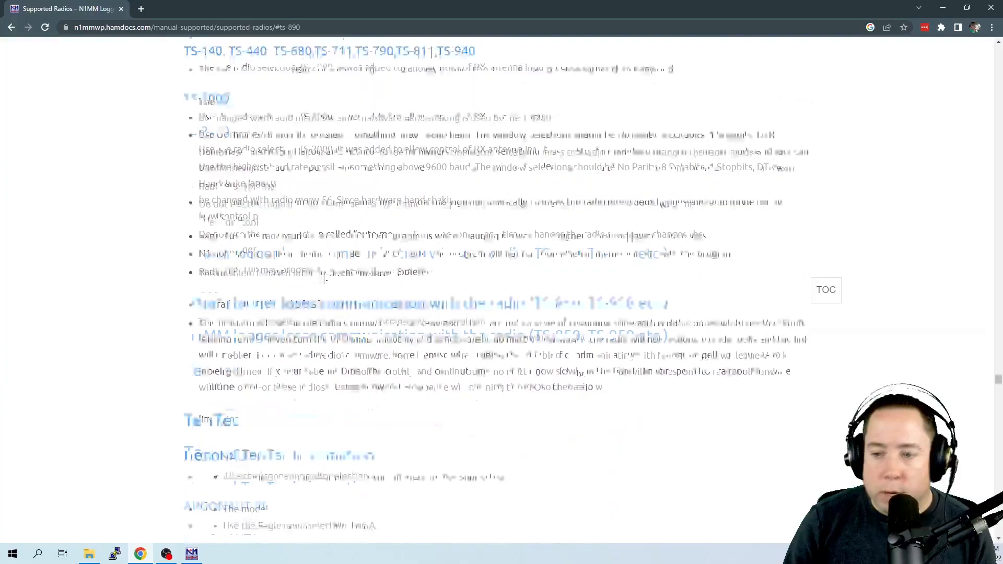
scroll(down, 3)
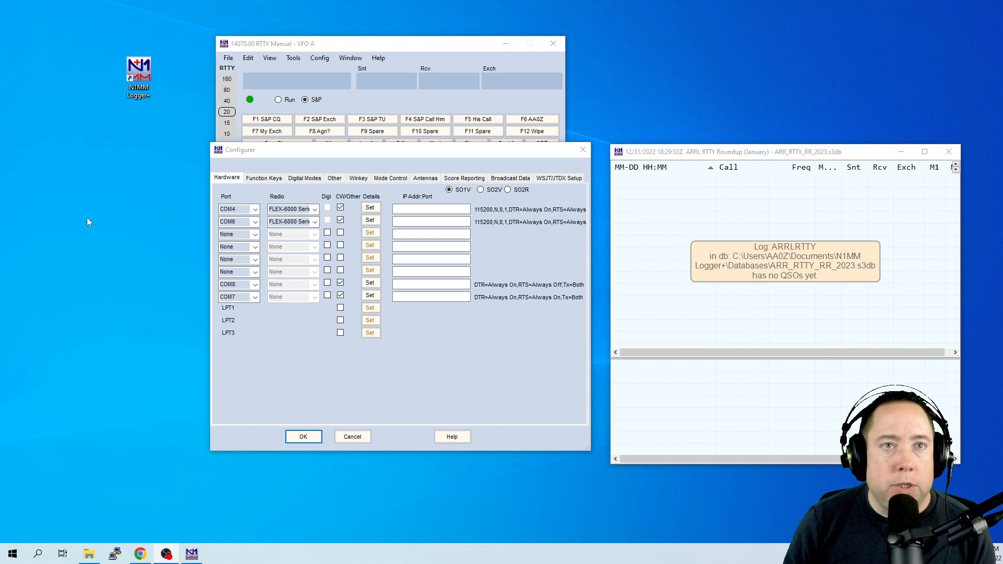
mouse_move(108, 188)
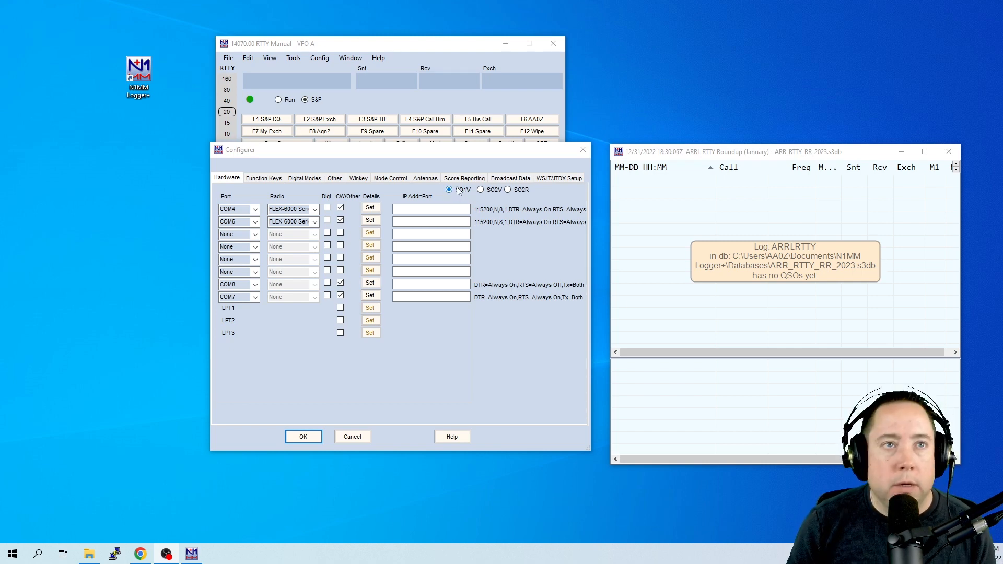
- Show the Configurer's Function Keys settings after reviewing the Hardware port assignments
click(263, 178)
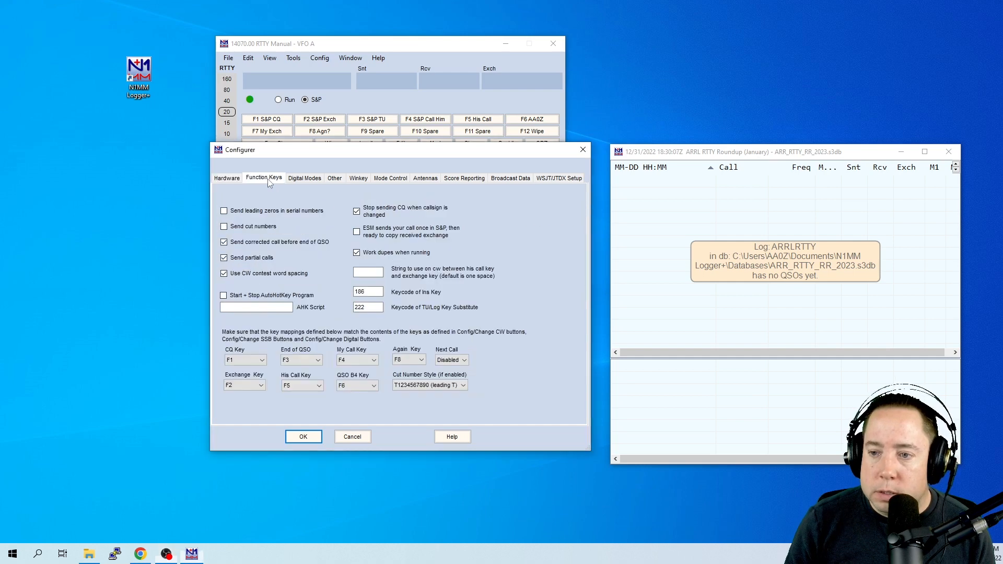
click(303, 436)
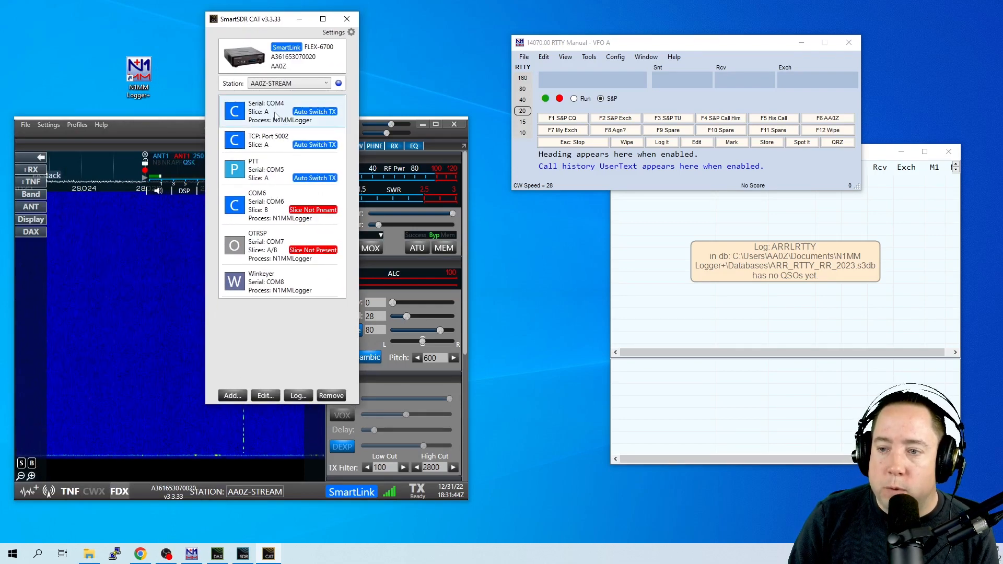
click(282, 112)
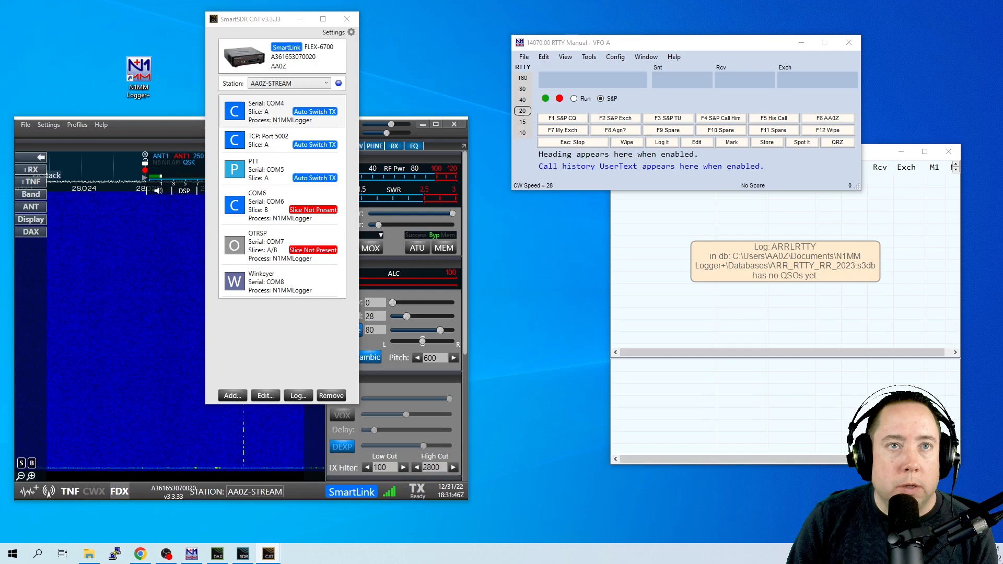
click(265, 395)
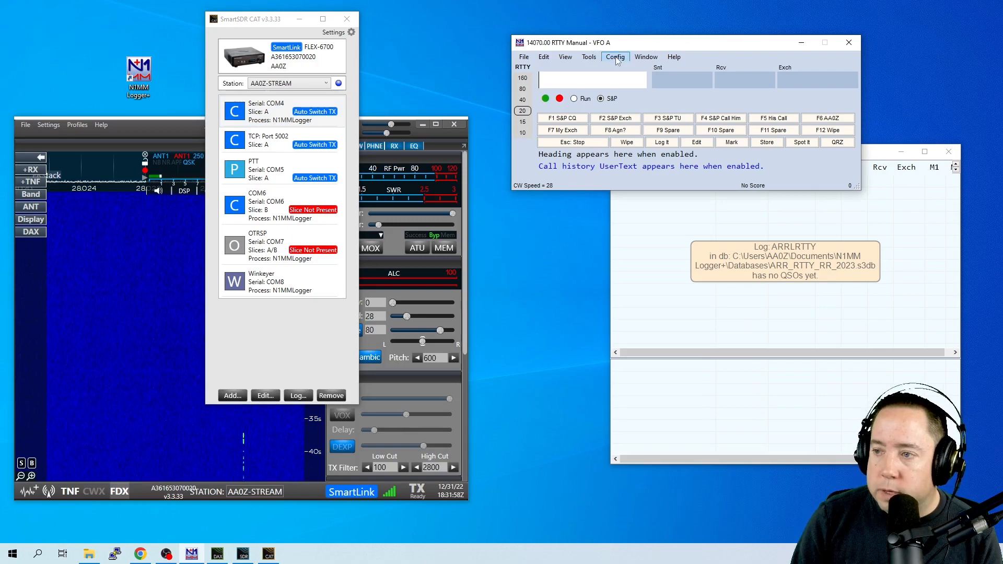
- Review the COM4 radio port details in Configure Ports and accept them
click(615, 56)
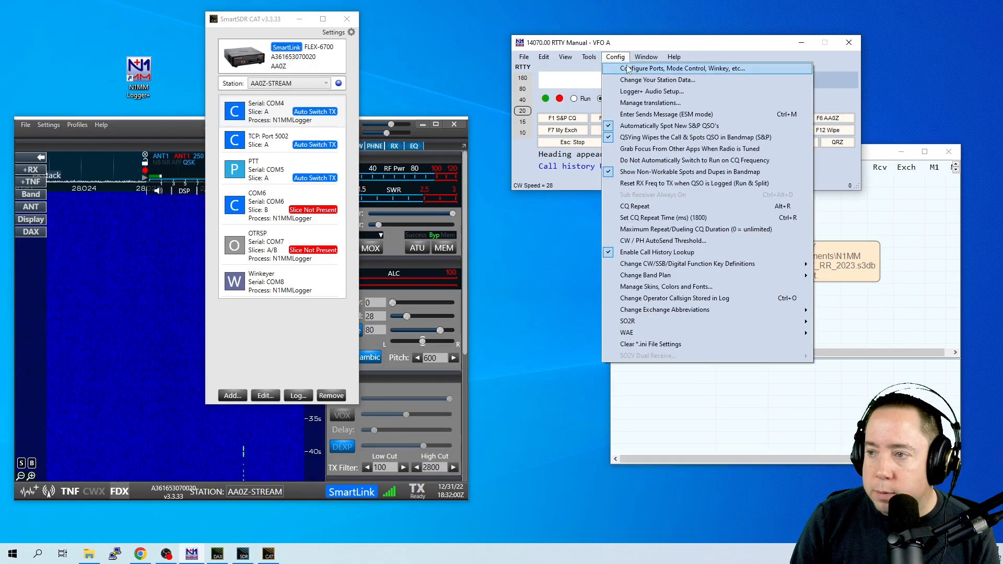
click(686, 68)
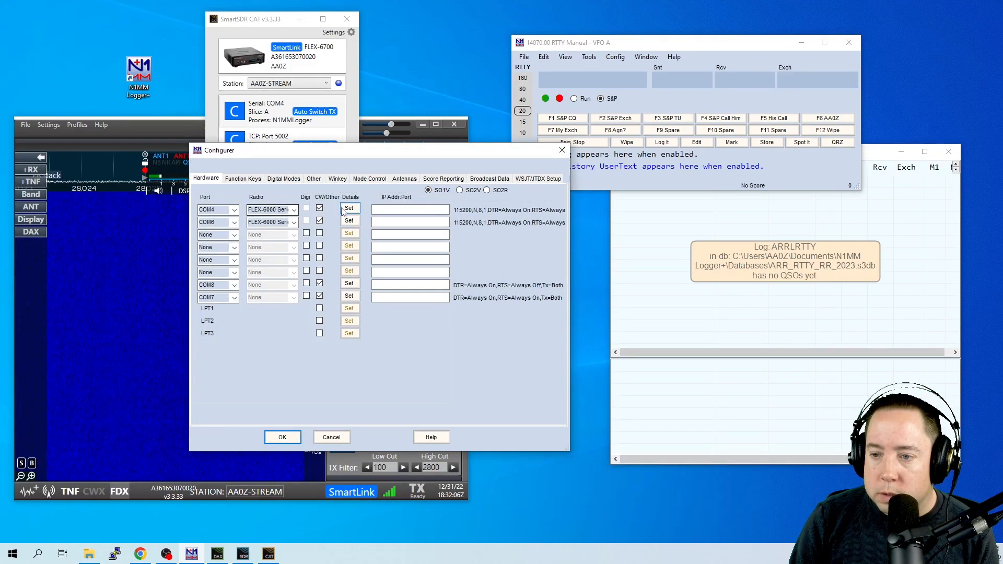
click(350, 207)
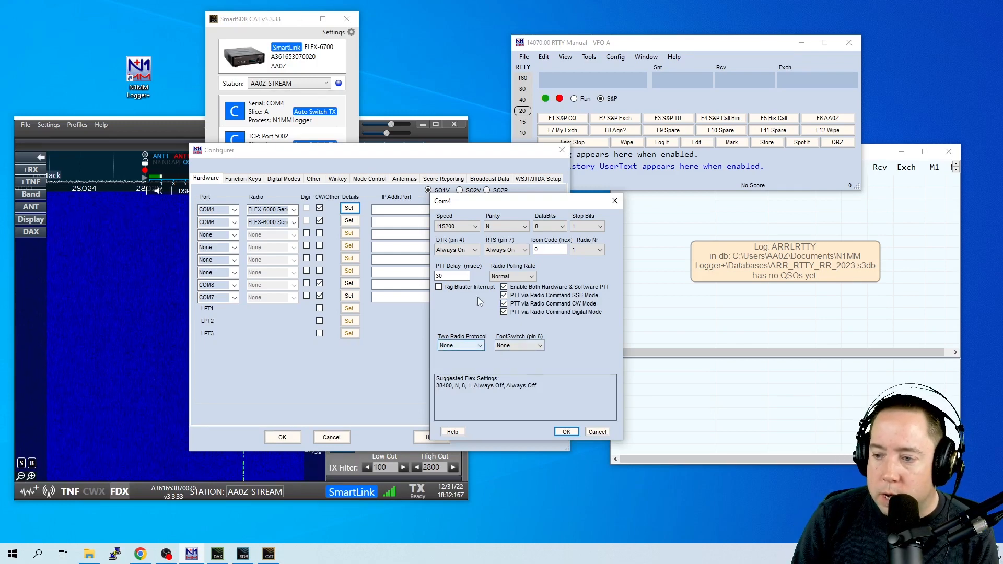
click(565, 431)
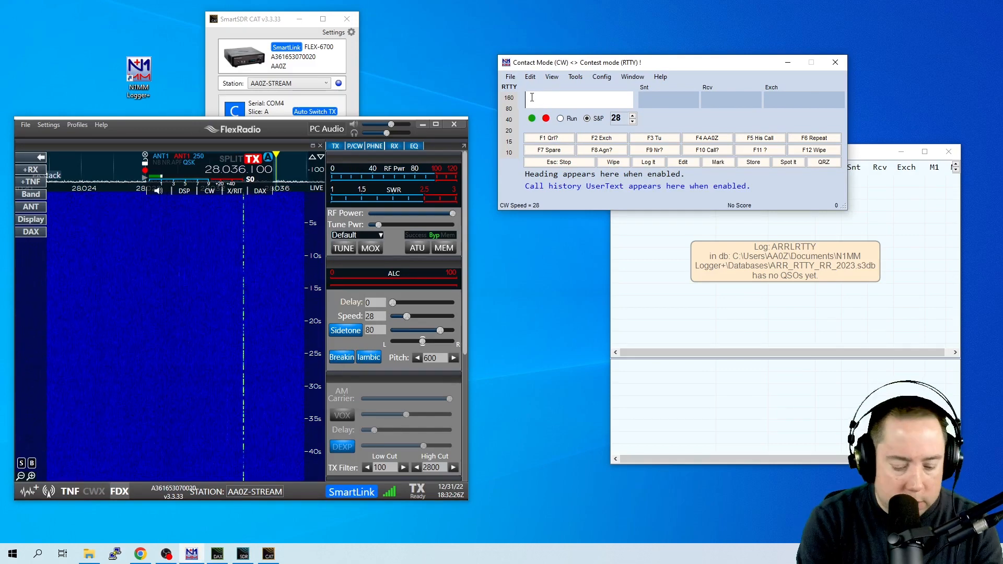
text(14200)
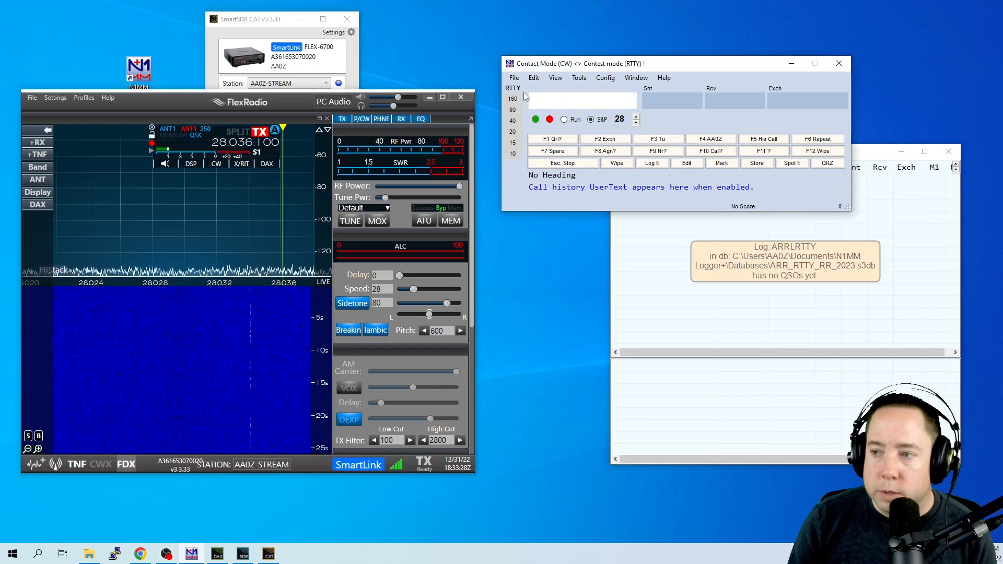
click(513, 77)
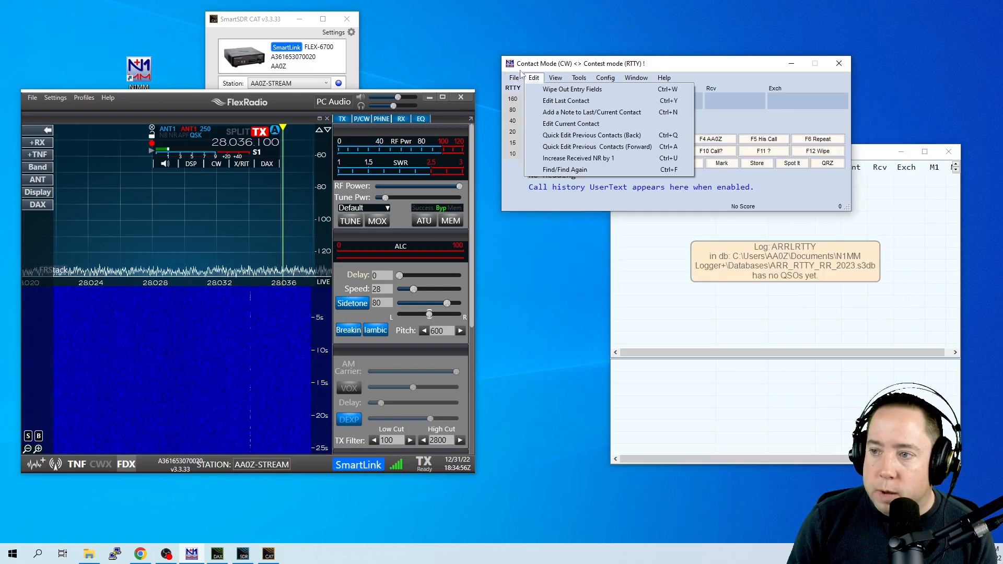
- Create a new database file named NAQP_SSB_JAN2023test via File > New Database
click(516, 77)
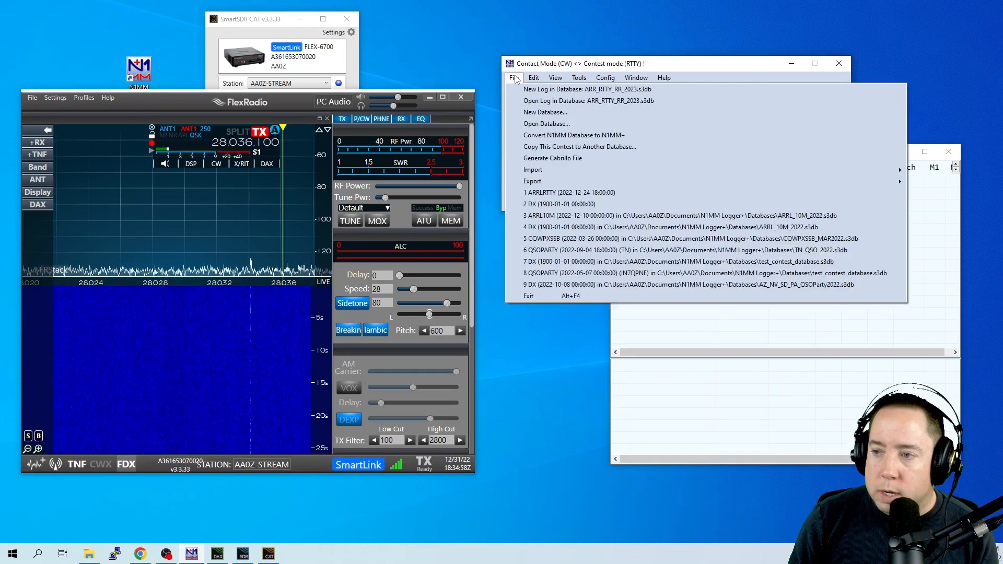
mouse_move(546, 112)
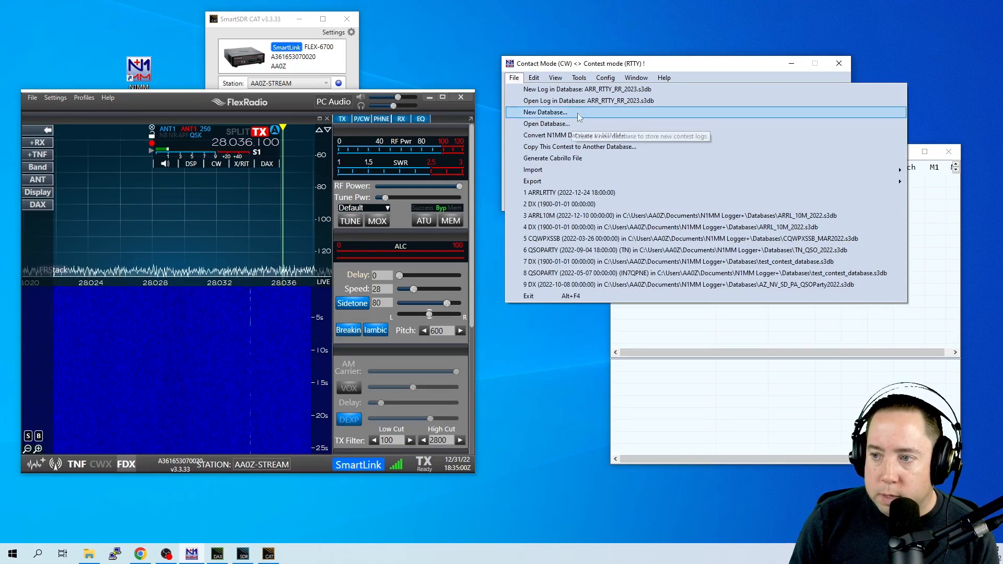
click(544, 112)
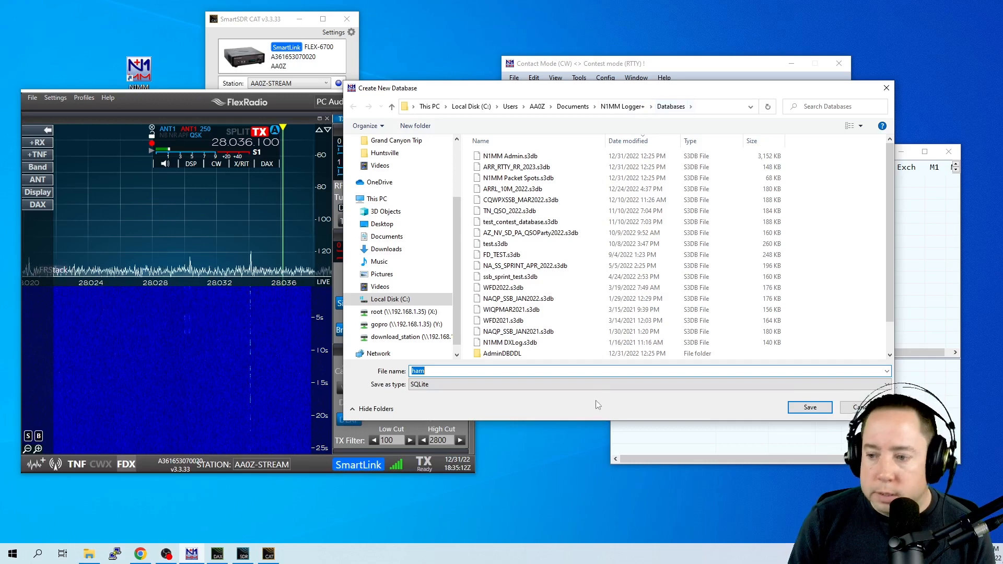
text(ha)
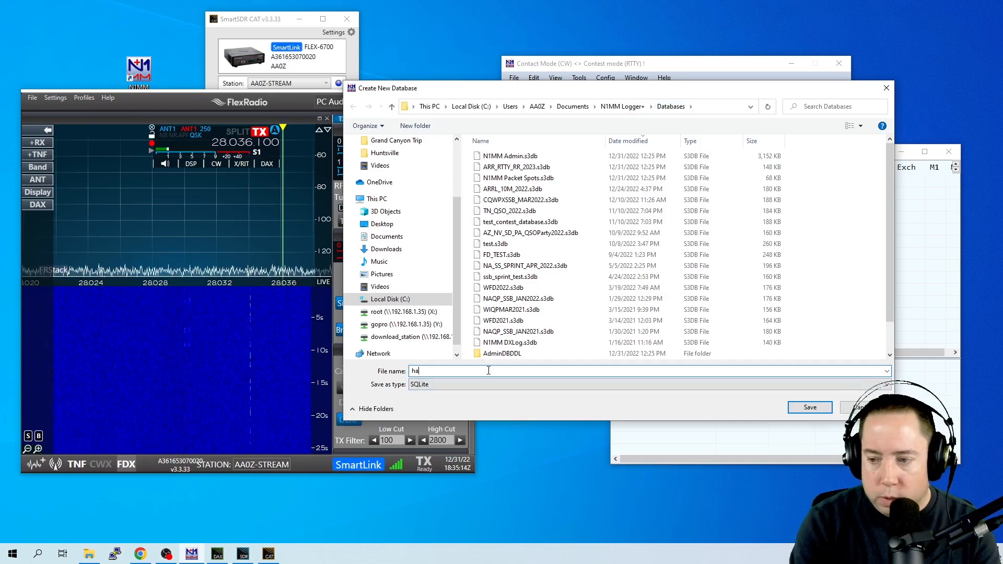
key(ctrl+a)
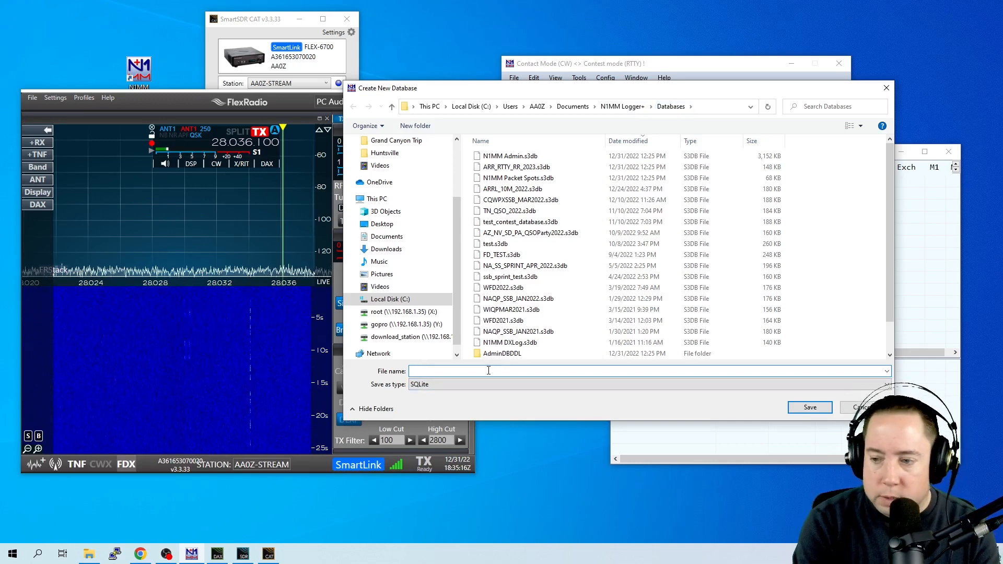
text(NAQP_SSB_JAN2023_)
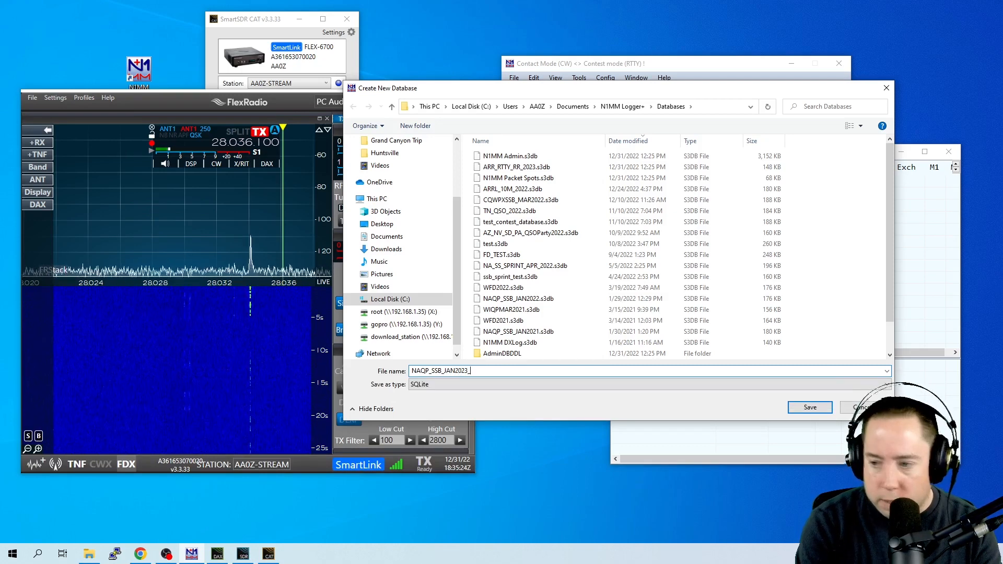
text(test)
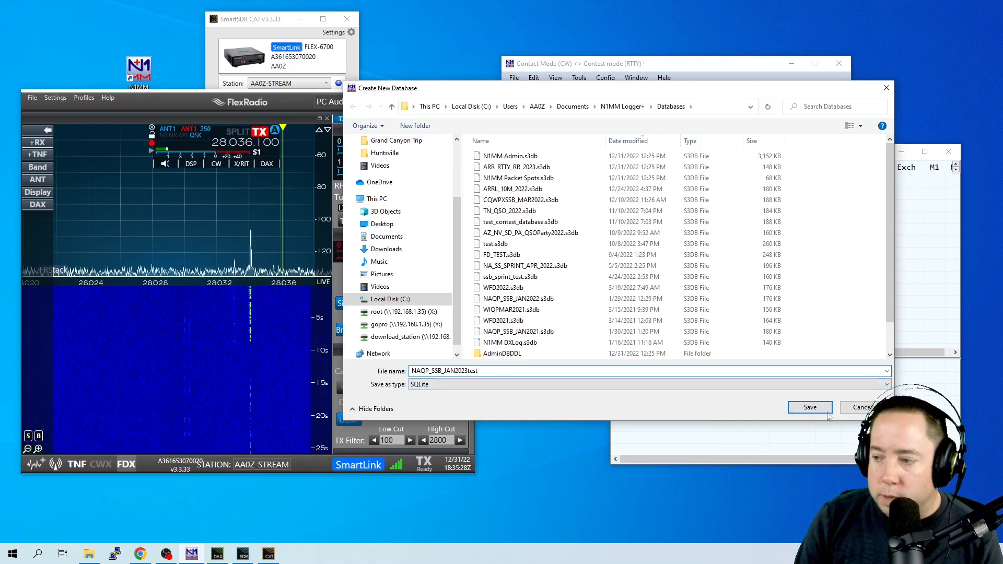
click(809, 408)
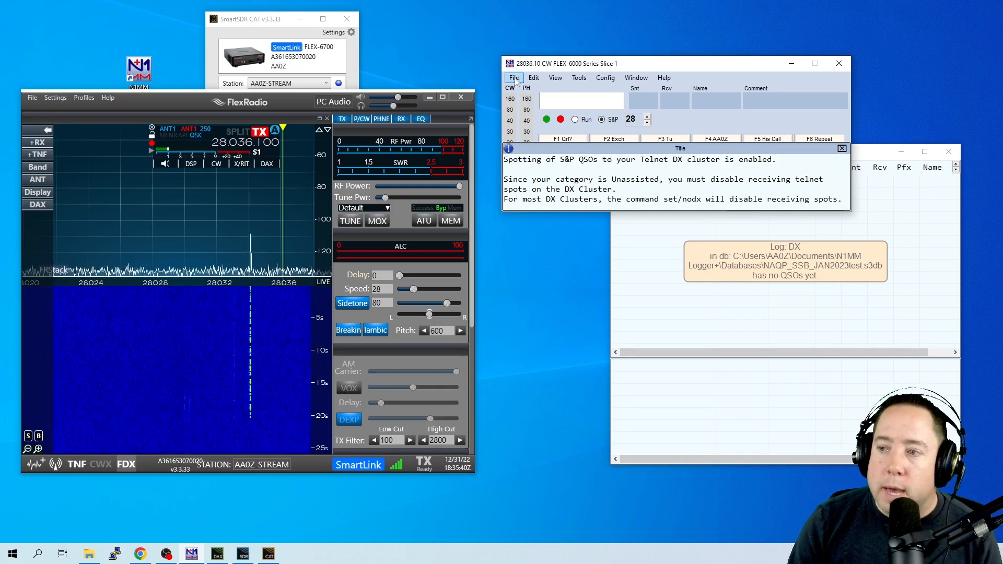
- Start a new log in the database and choose NAQPSSB as the contest log type
click(513, 77)
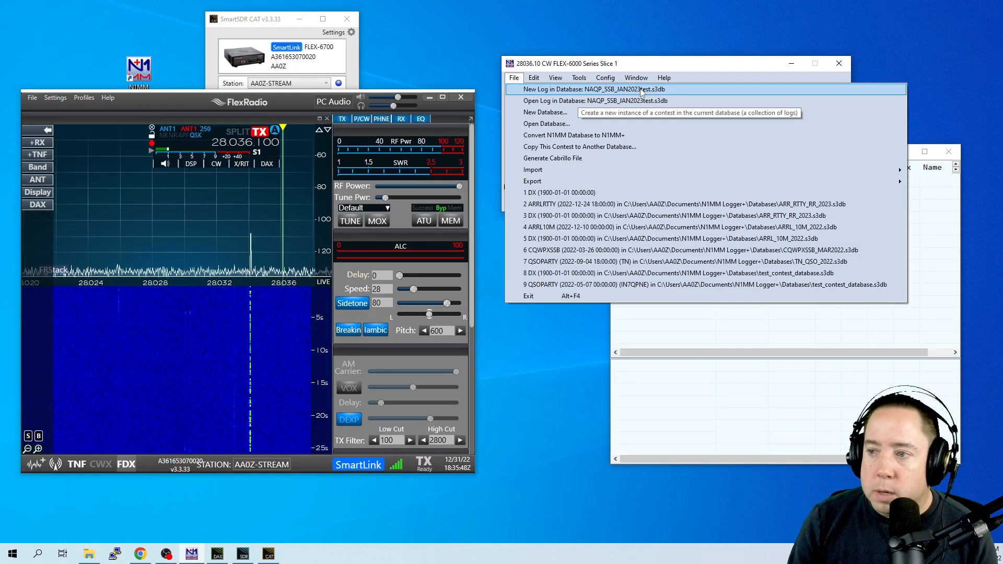
click(579, 89)
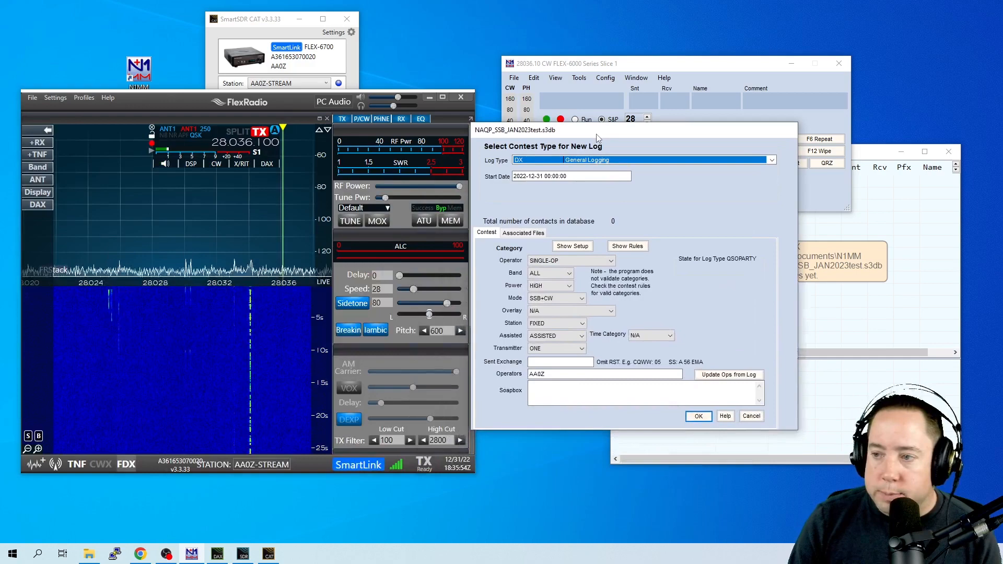
click(770, 160)
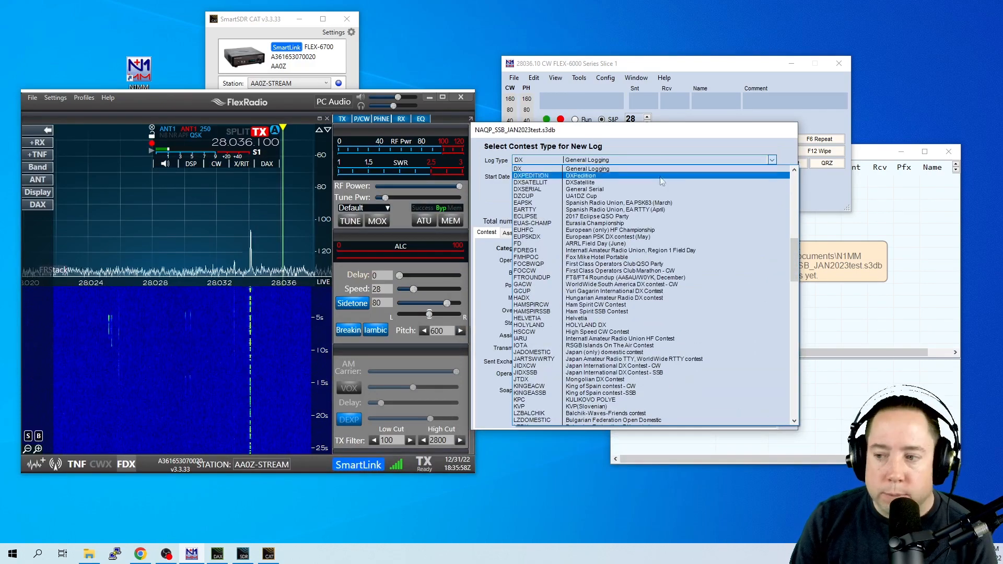
scroll(down, 3)
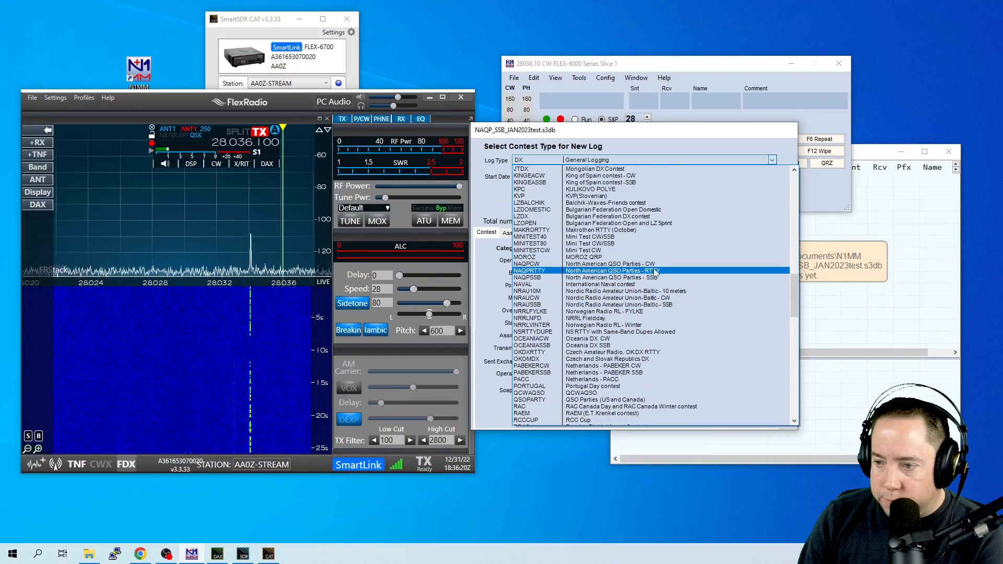
click(640, 277)
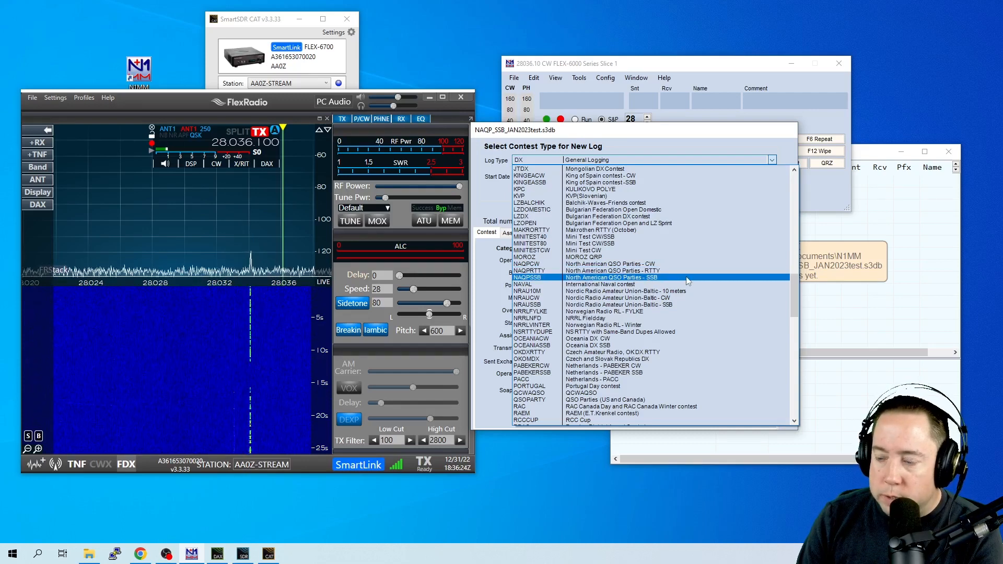
click(607, 277)
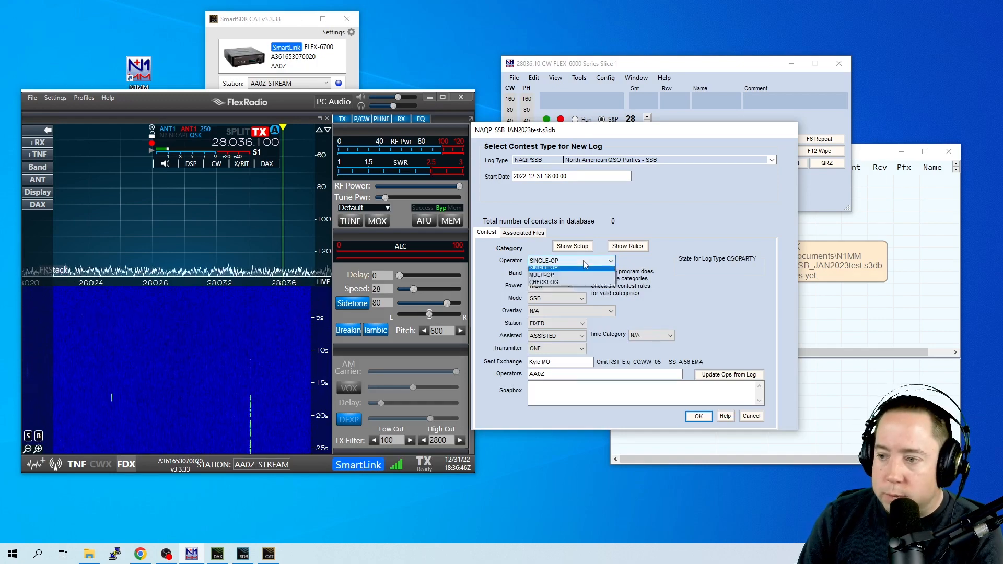
- Set power category to LOW, keep ASSISTED and other categories, and create the log
click(568, 273)
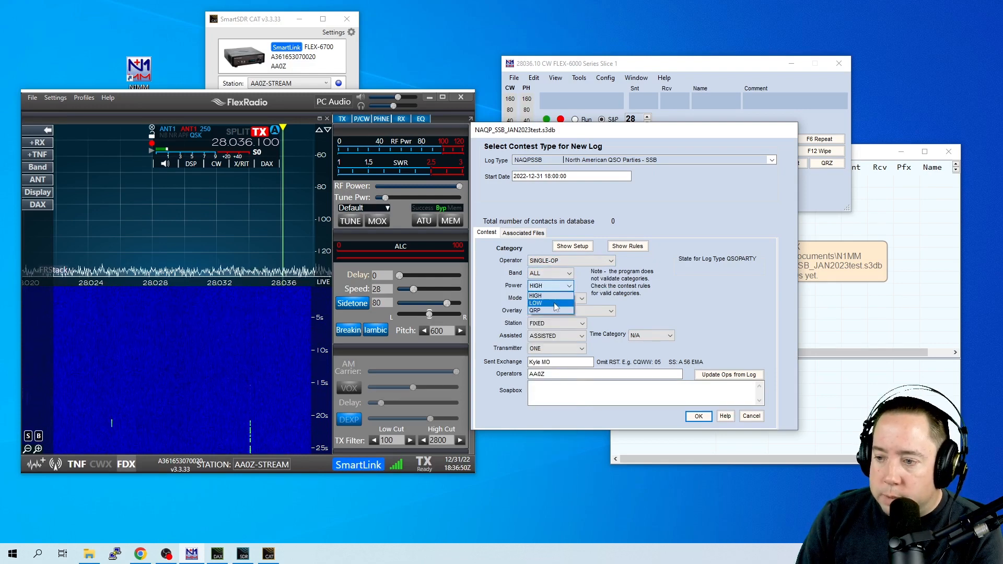
click(536, 303)
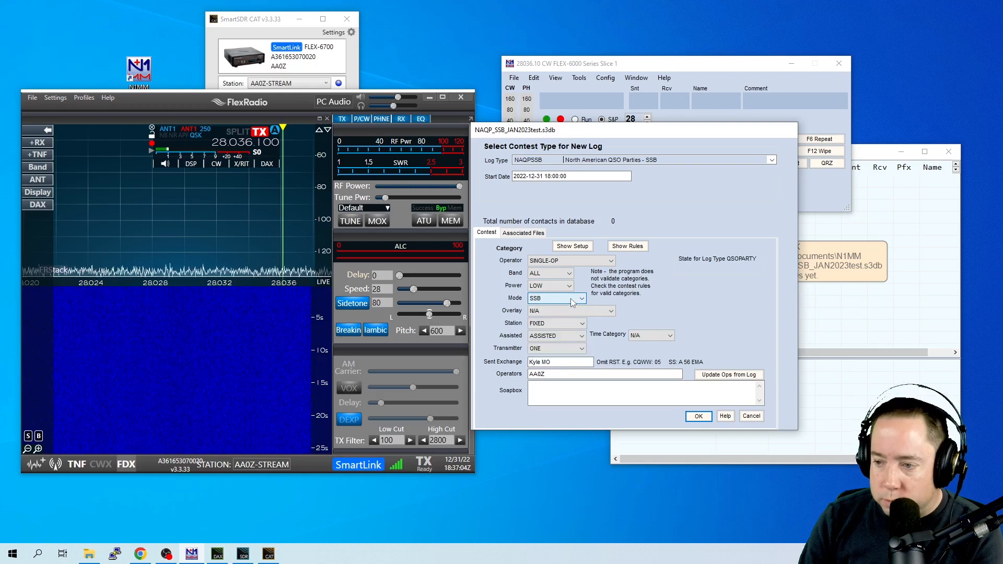
click(581, 323)
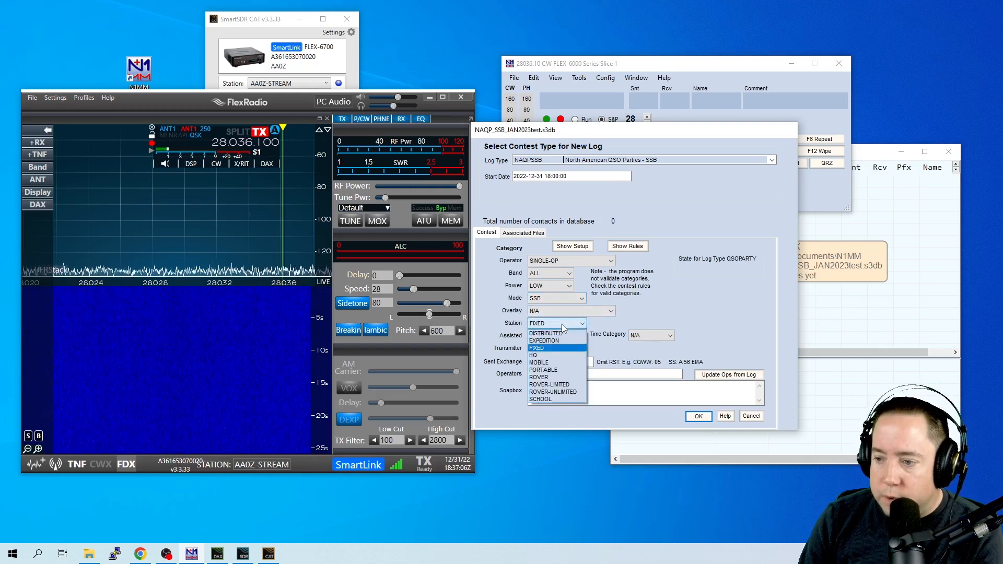
click(581, 335)
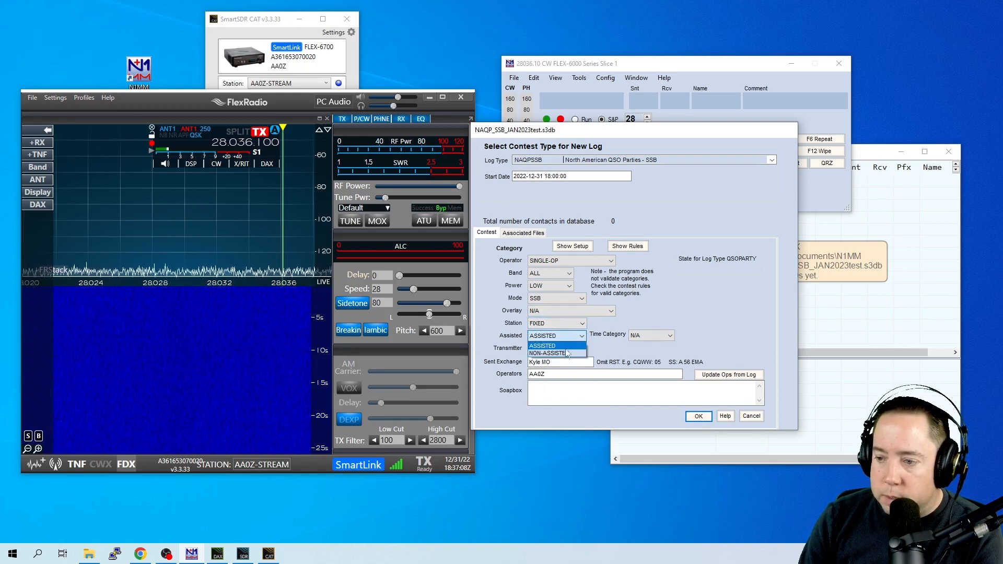
click(543, 346)
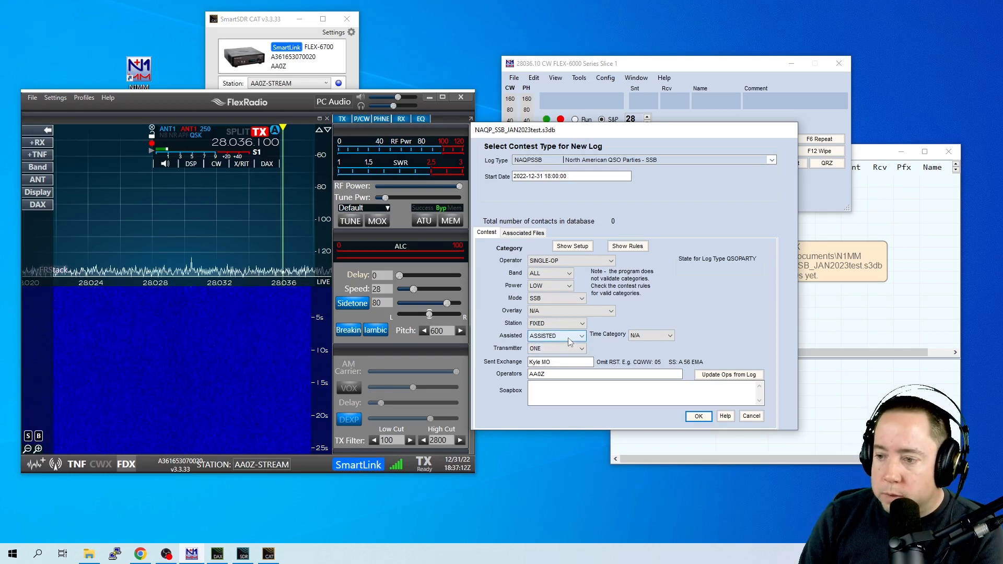
click(581, 348)
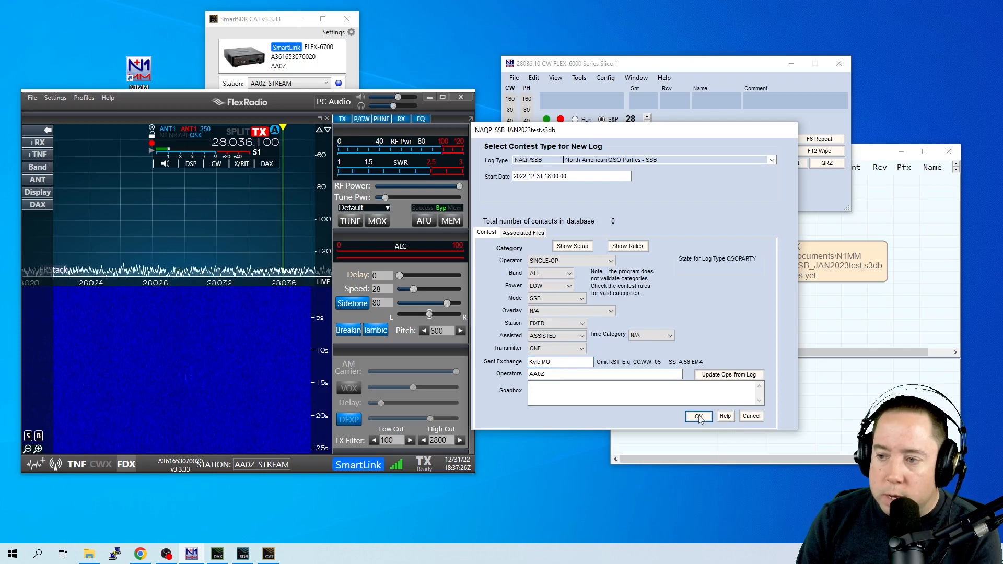
click(698, 417)
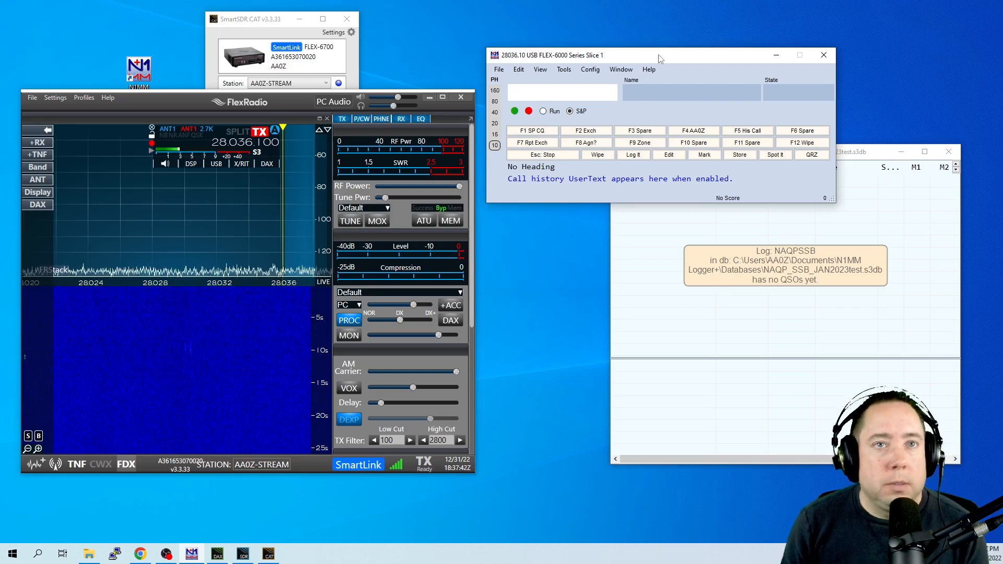
click(560, 92)
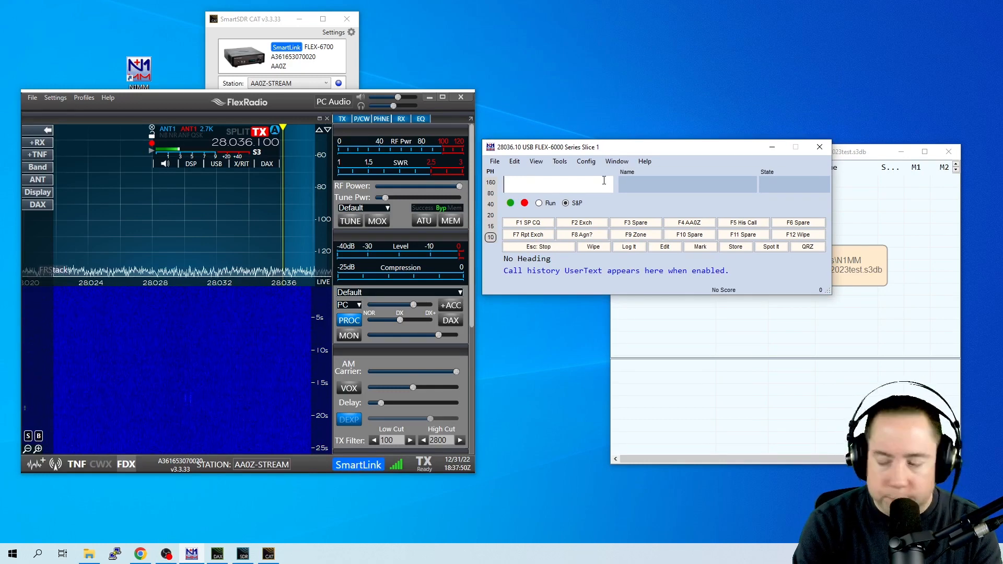
text(AA0Z)
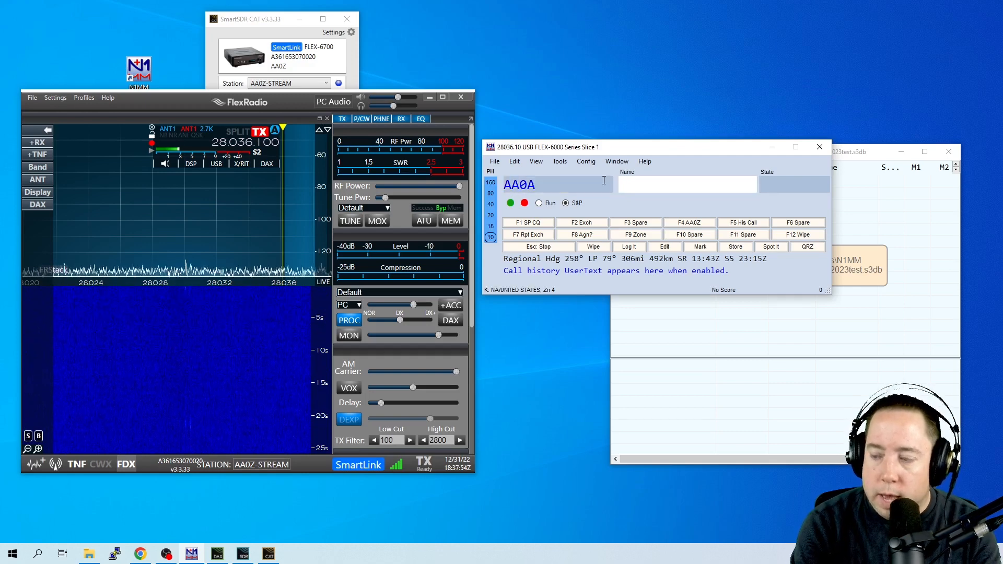
text(RICK)
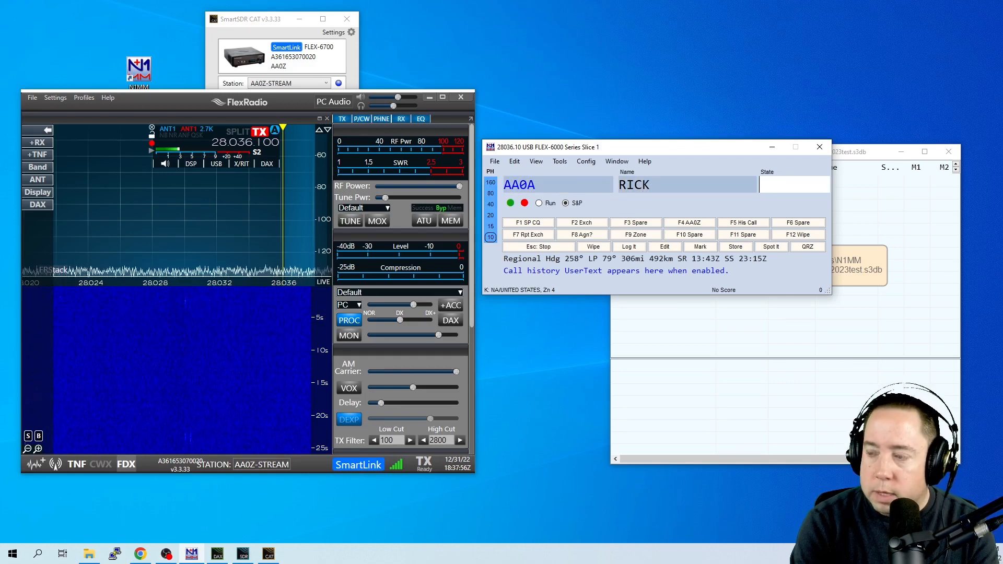
text(CO)
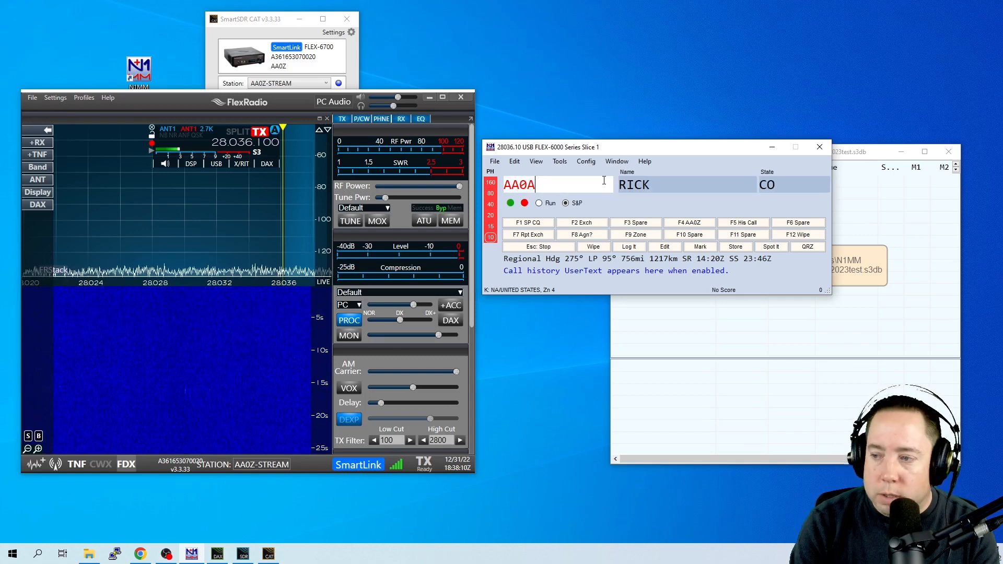
key(enter)
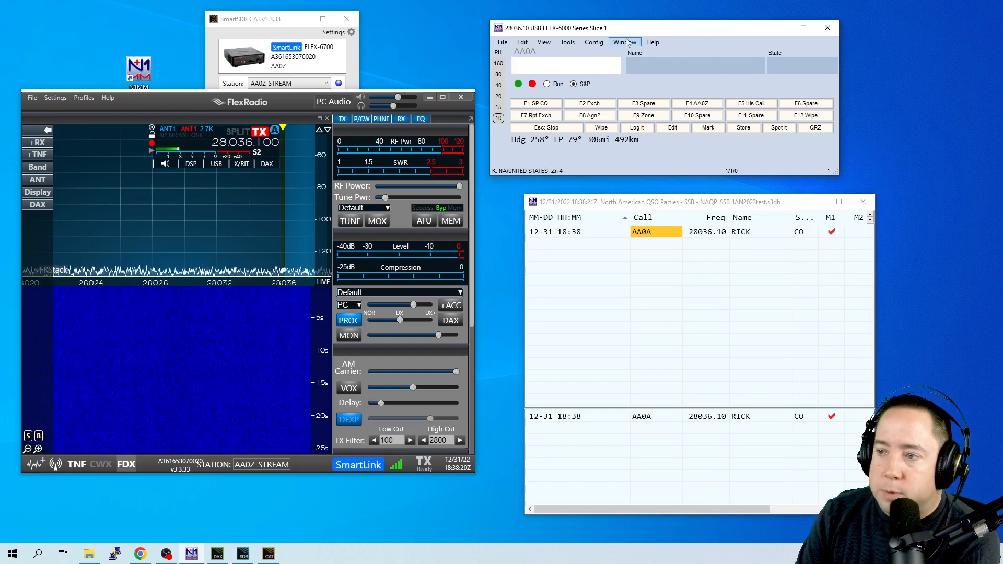
click(624, 42)
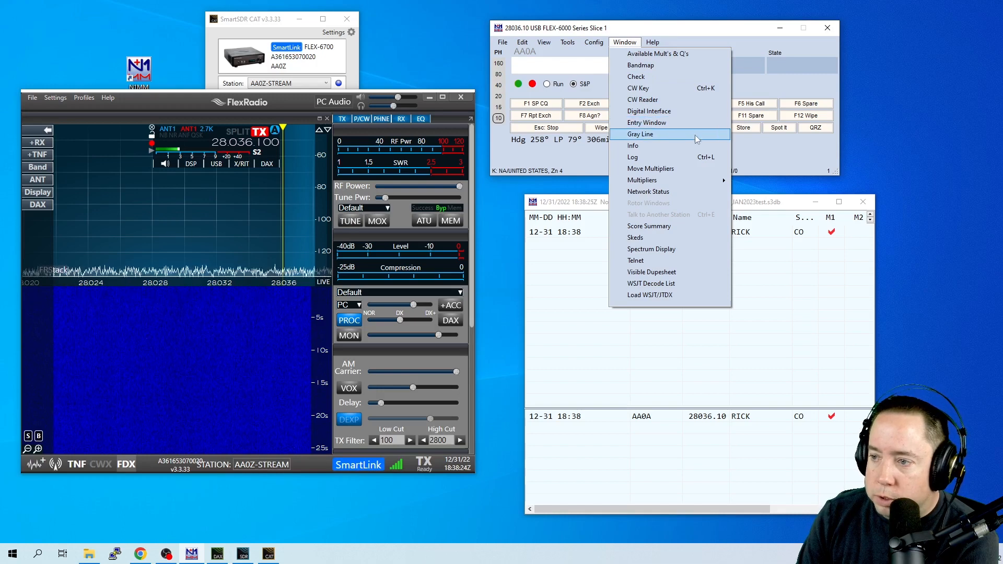
mouse_move(669, 110)
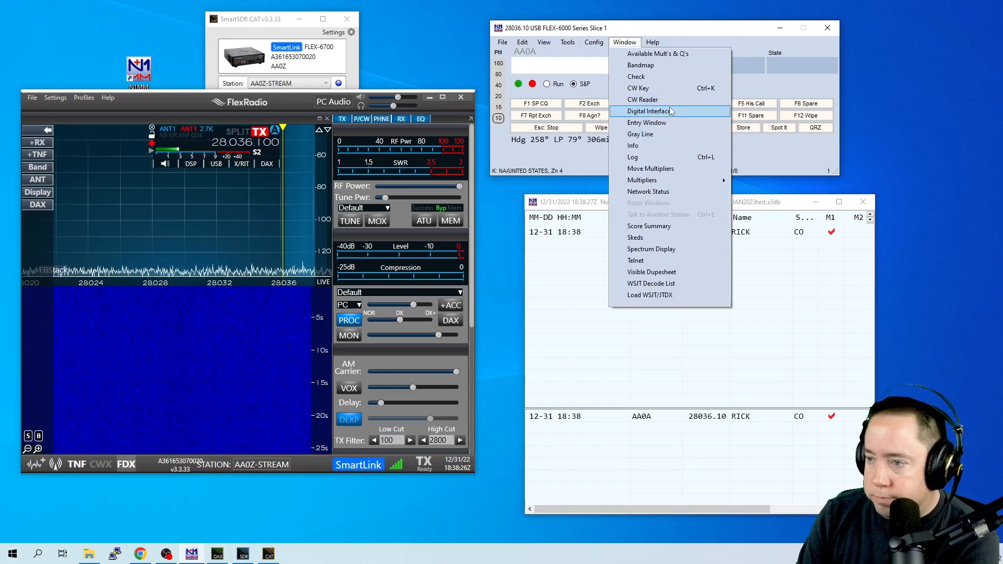
mouse_move(653, 157)
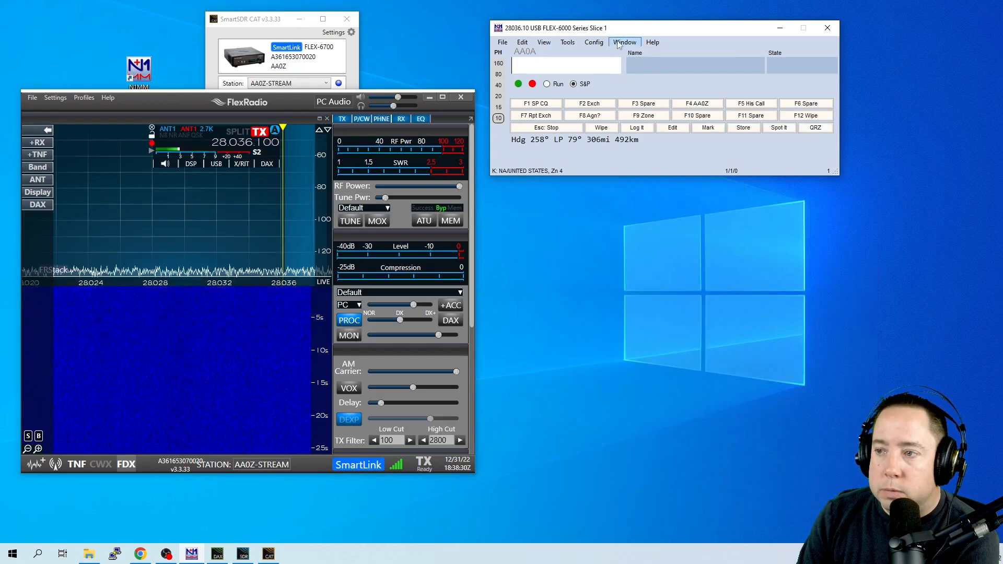
click(624, 42)
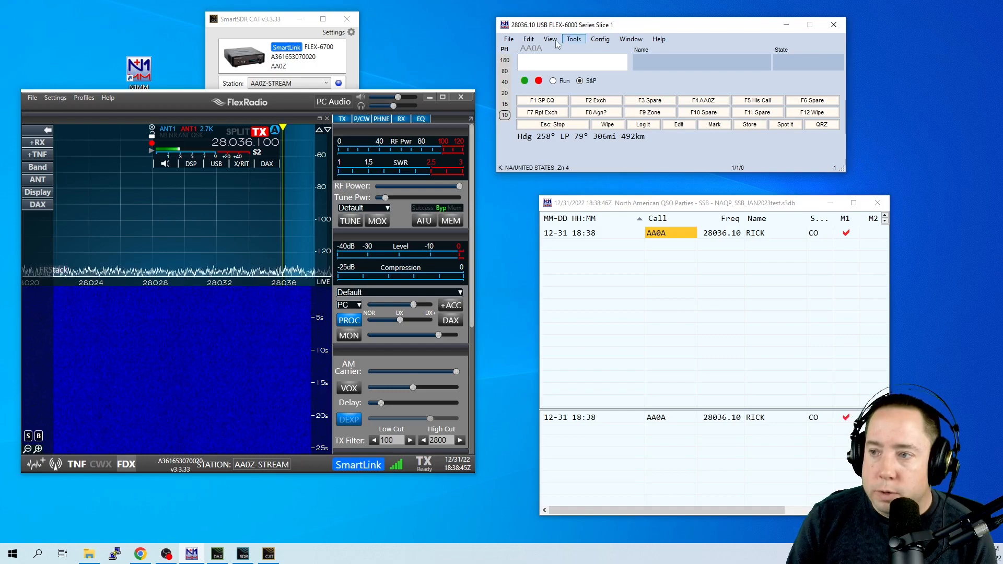
click(508, 39)
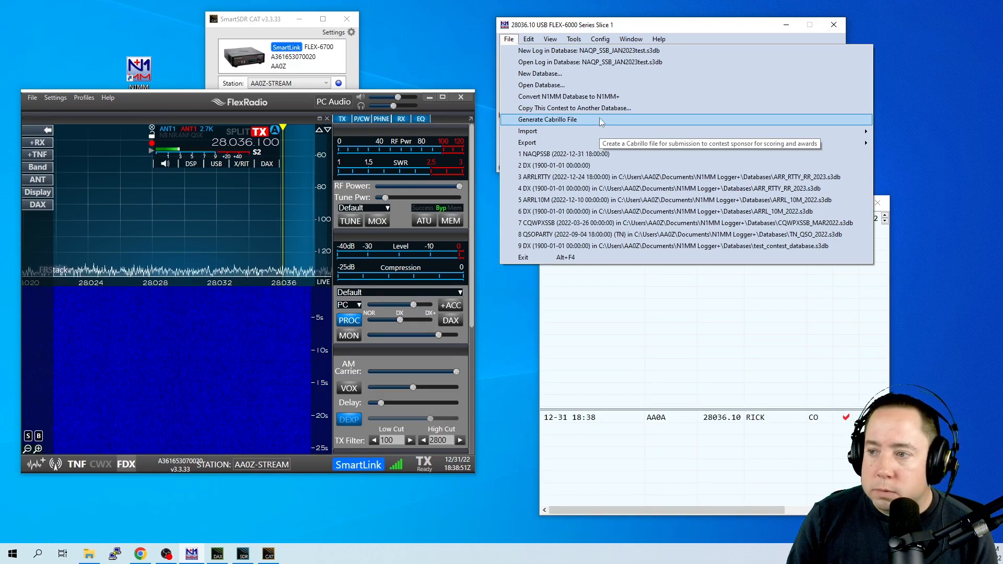
- Generate the Cabrillo file, accepting the exchange and category checks, saved as test
click(547, 120)
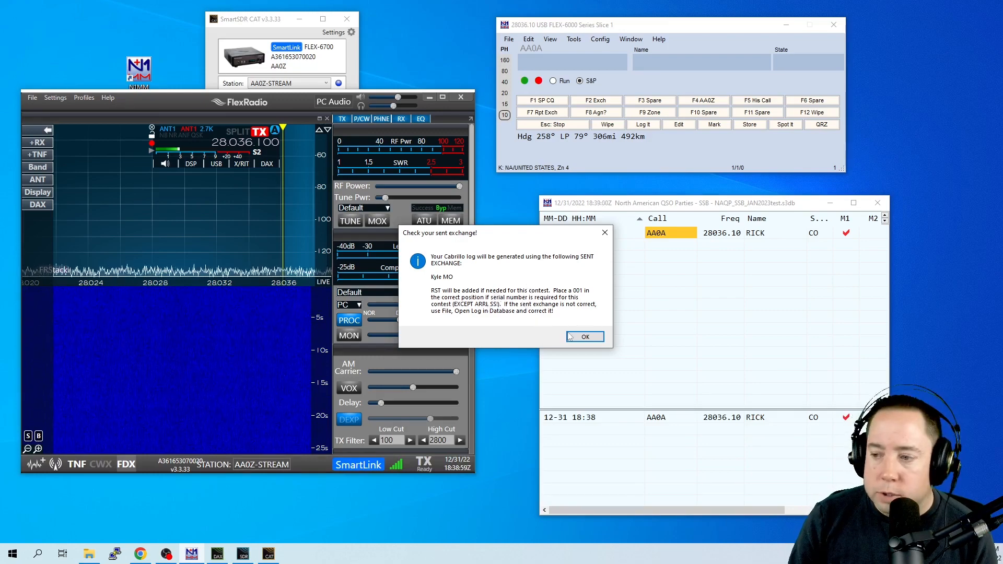
click(583, 336)
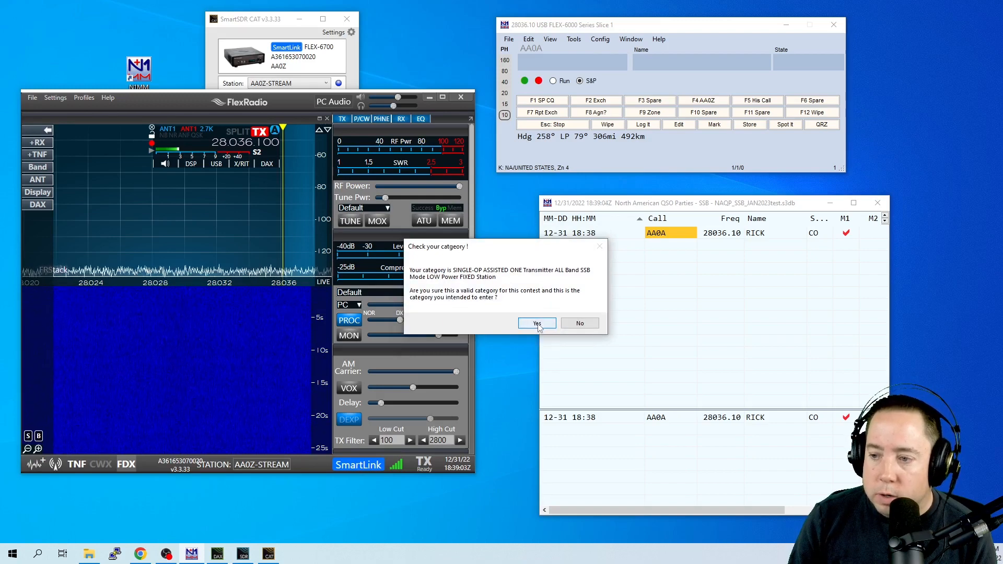
click(536, 323)
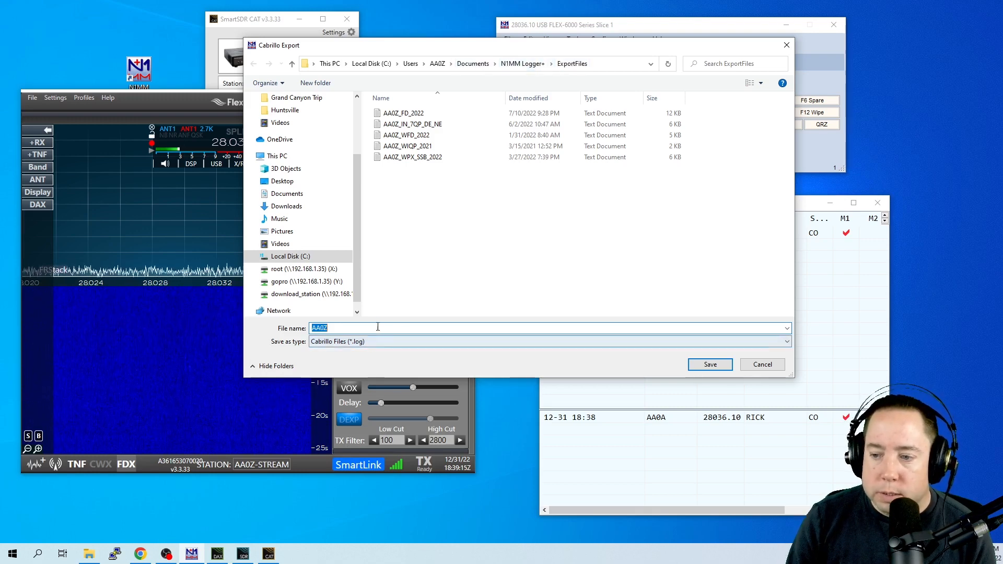
text(test)
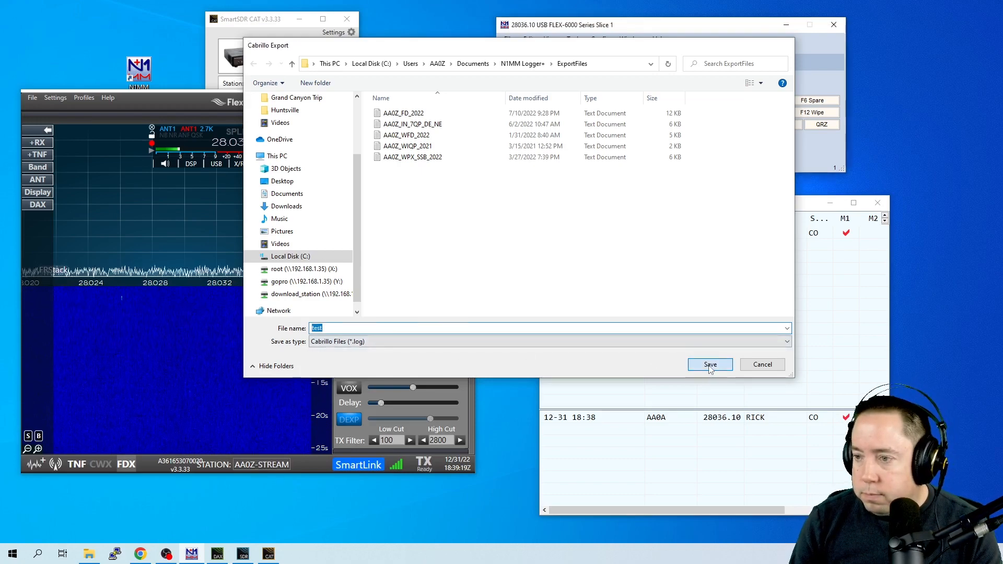
click(709, 364)
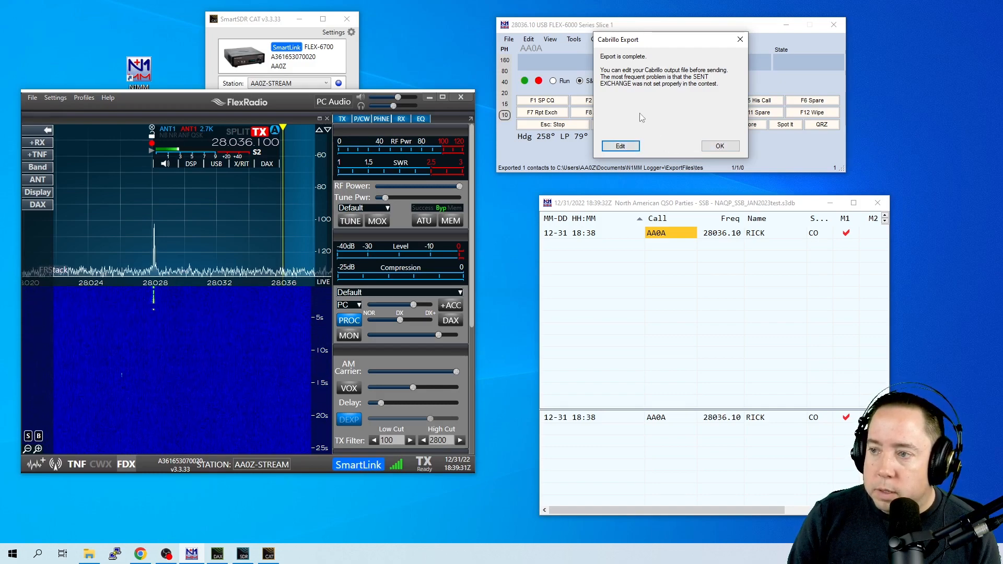
- View the exported Cabrillo file for editing and decline submitting it to Super Check Partial
click(719, 145)
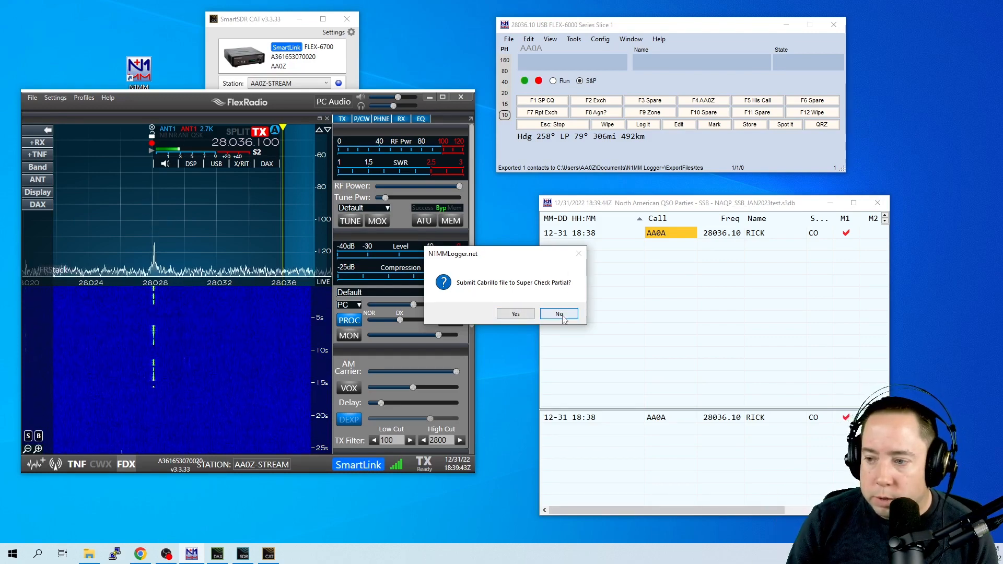
click(559, 314)
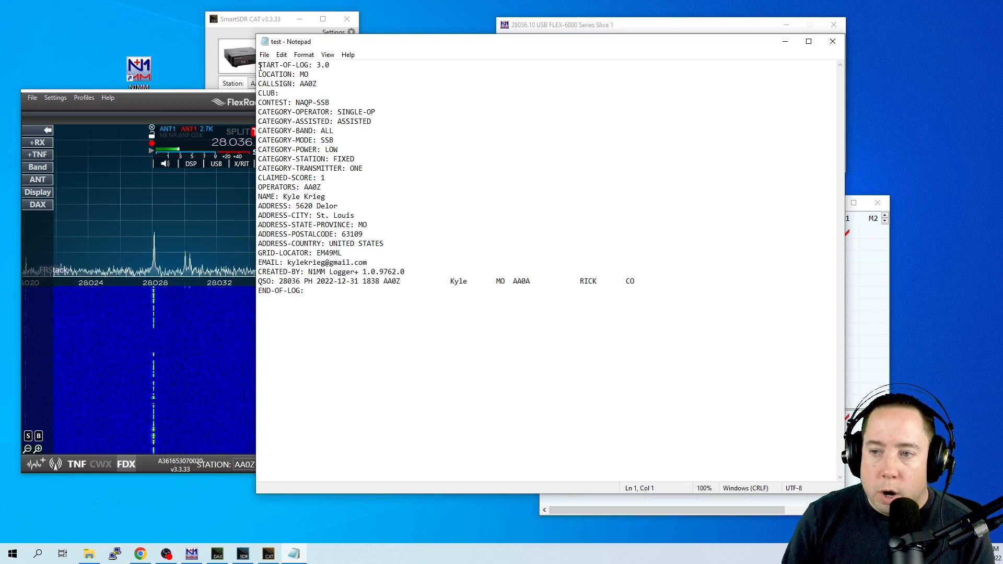
- Select through the Cabrillo header and AA0A QSO line in Notepad, then close it
drag(259, 65, 368, 263)
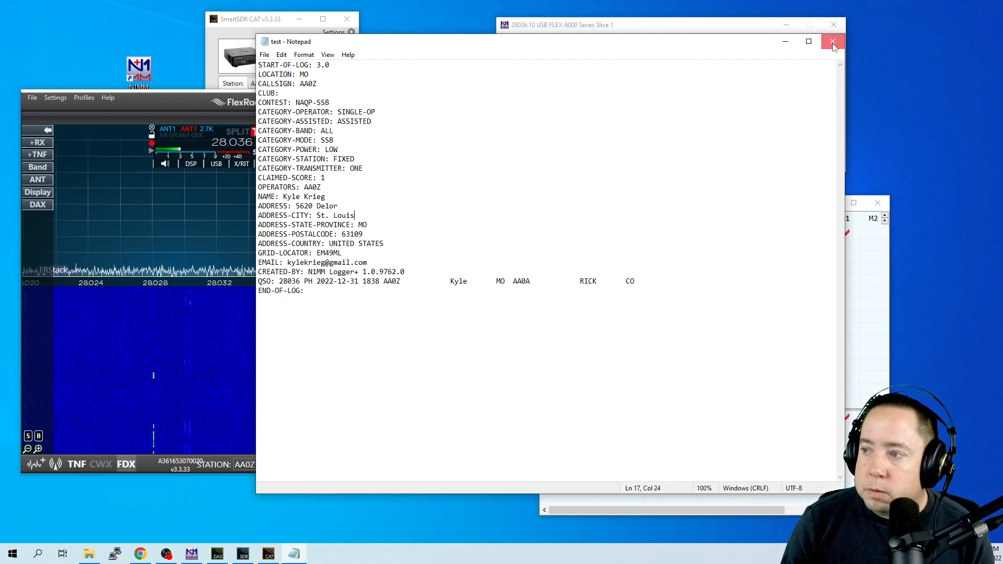
click(834, 42)
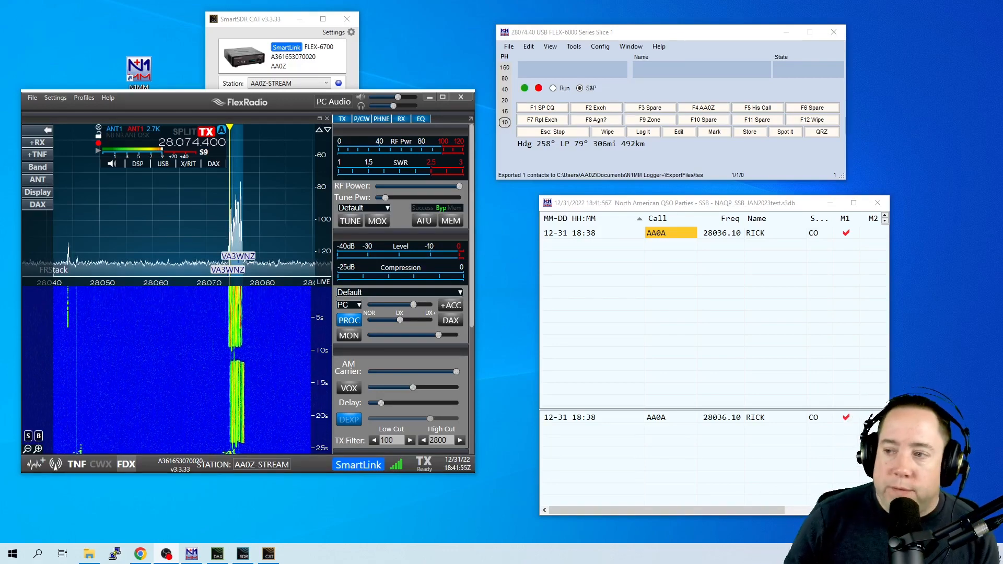
- Exit N1MM Logger+ from the entry window and confirm quitting
click(508, 46)
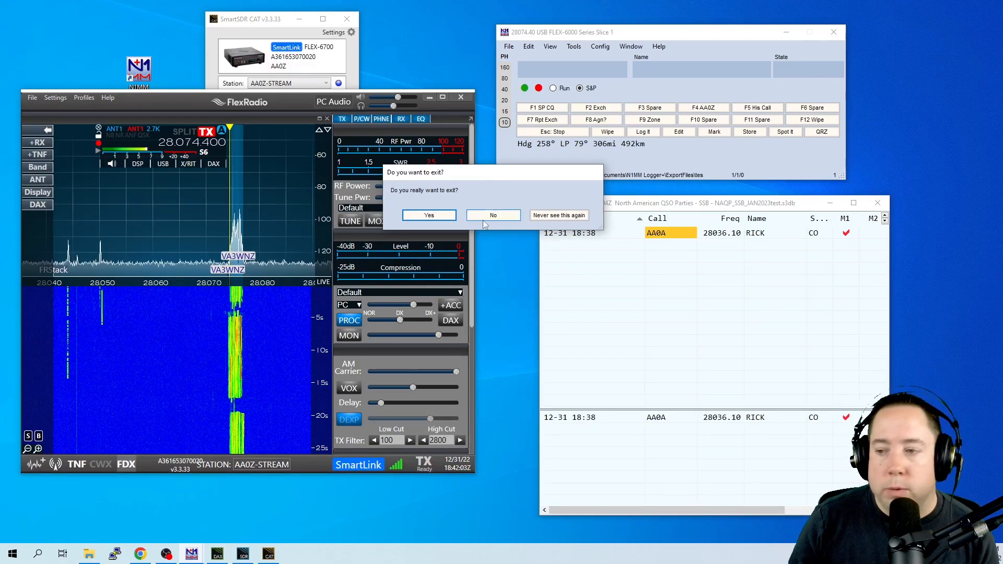
click(428, 215)
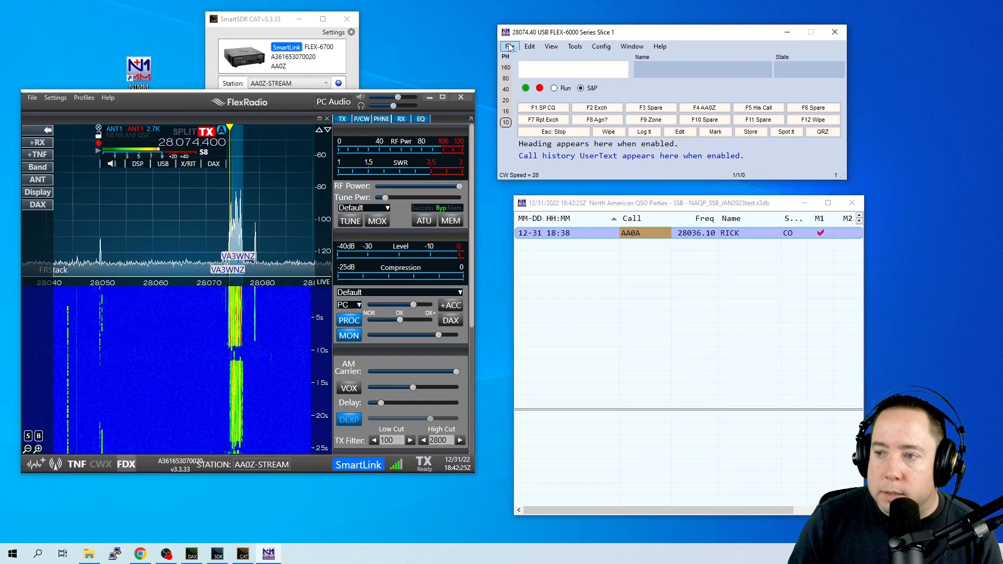
- Create a new database named WFD2023 via File > New Database
click(510, 46)
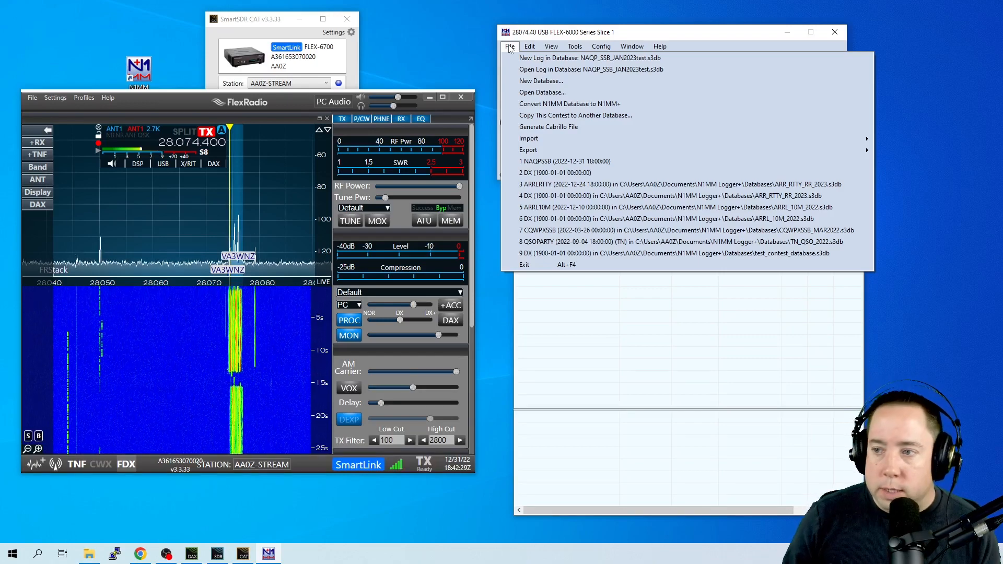
click(541, 80)
text(WFD2023)
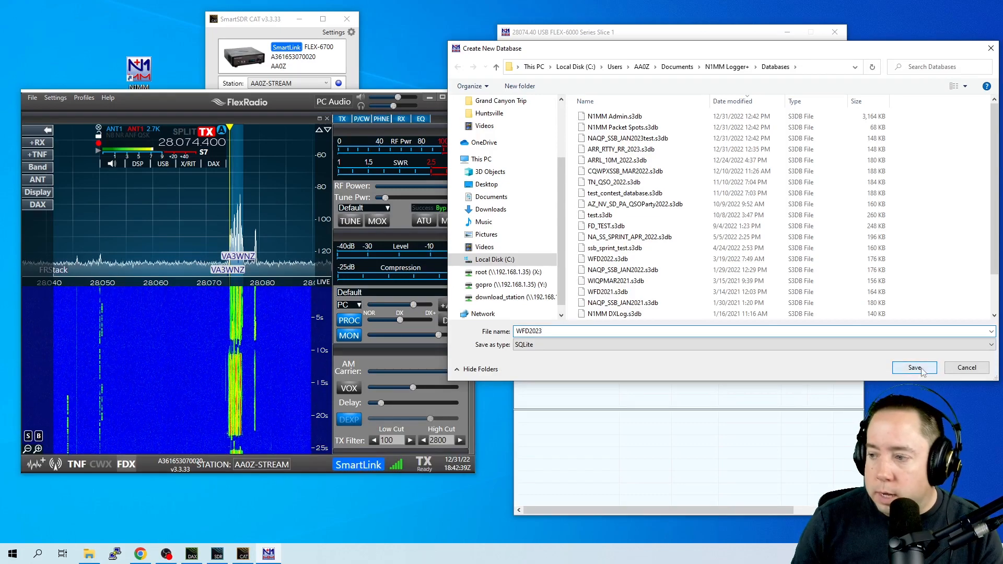
click(914, 367)
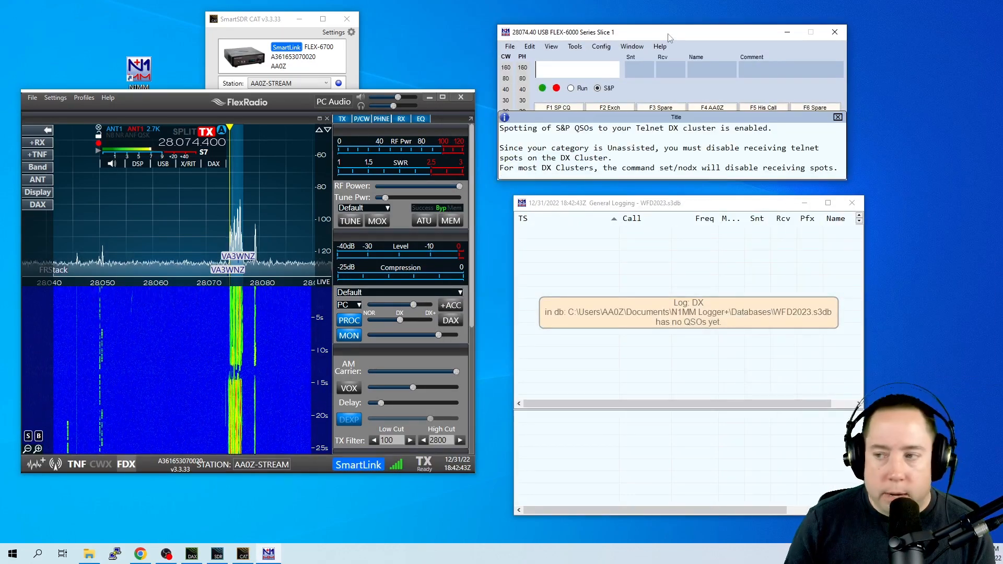
- Create a Winter Field Day (January) log in the WFD2023 database with LOW power and exchange 1H MO
click(509, 46)
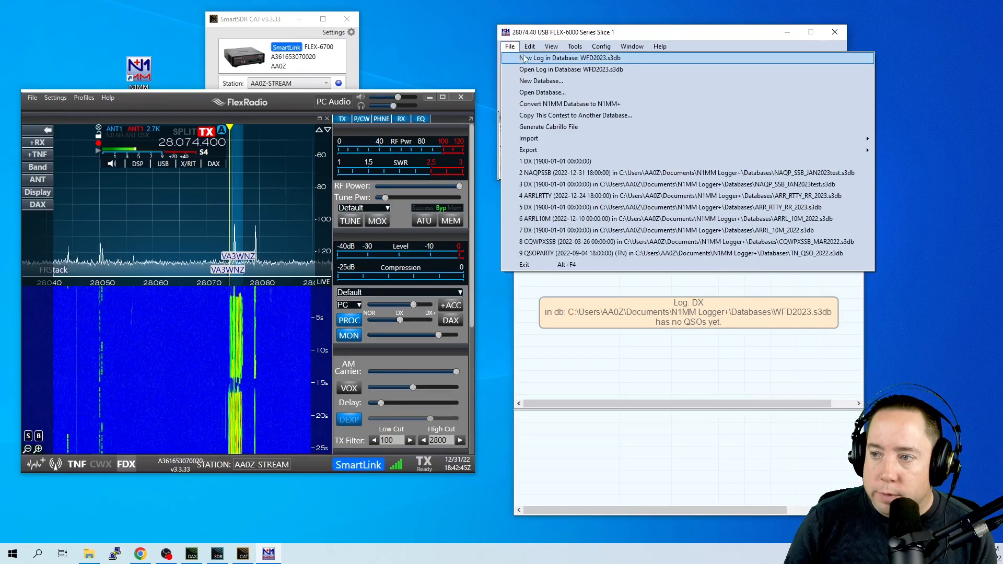
mouse_move(541, 81)
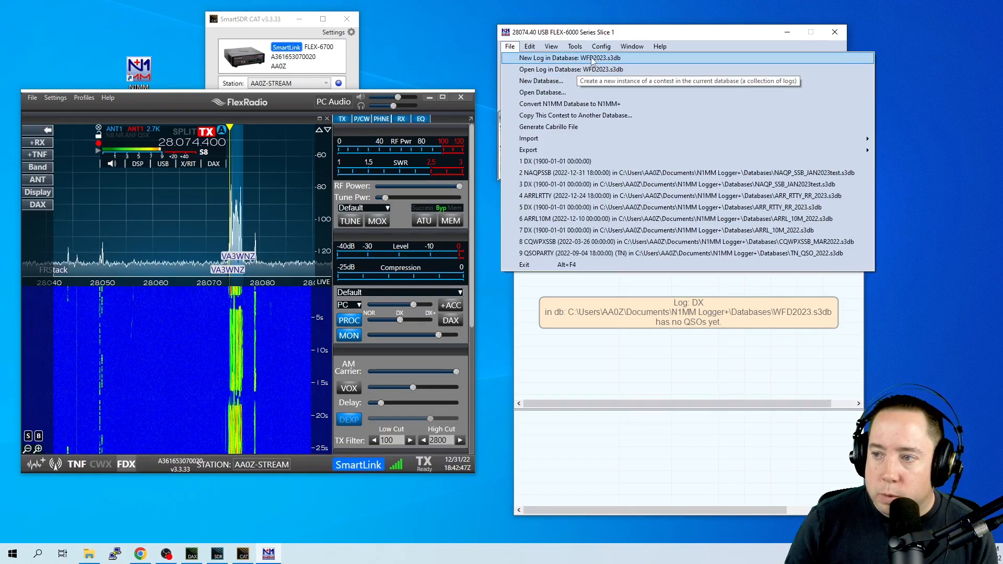
click(556, 57)
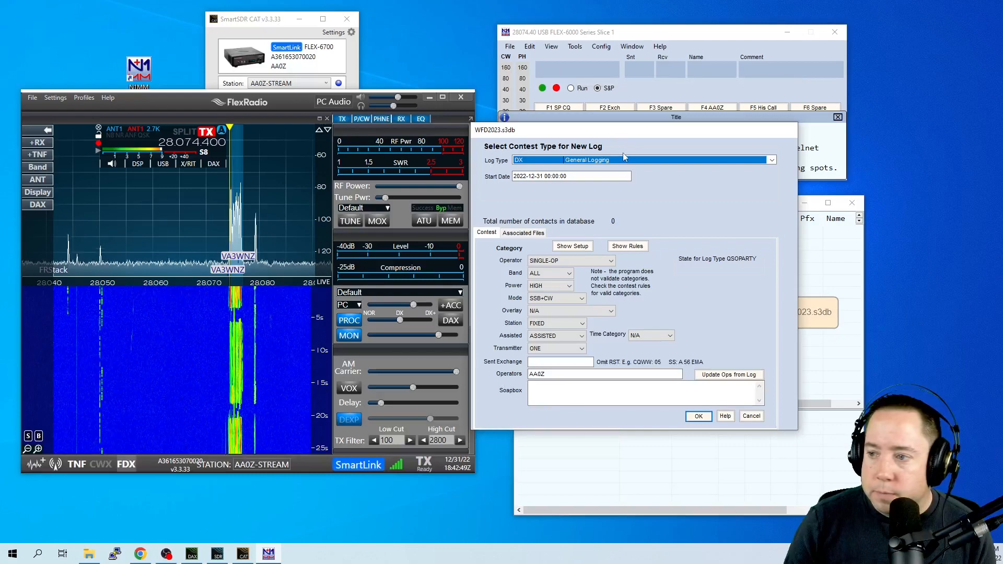
click(771, 160)
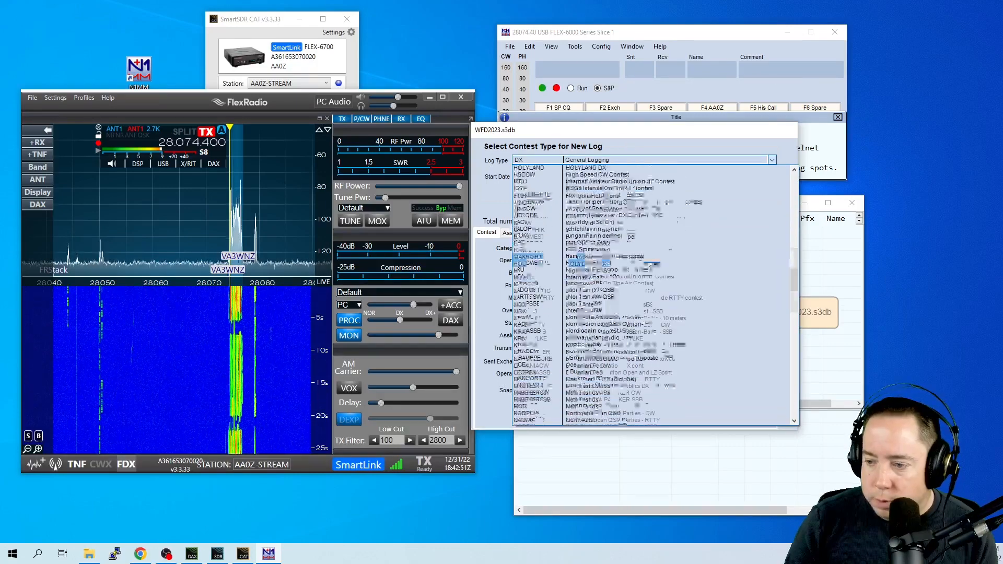
scroll(down, 3)
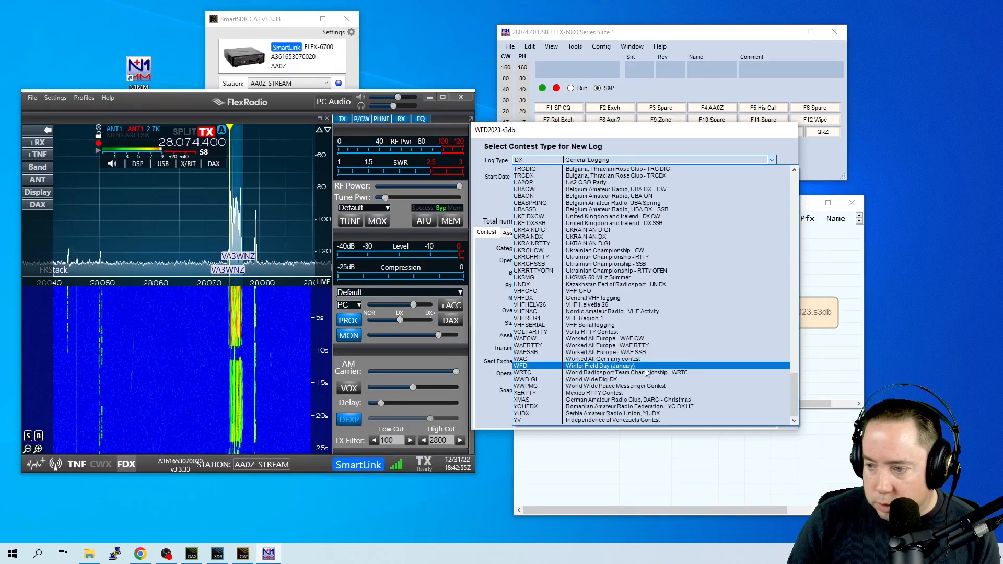
click(598, 365)
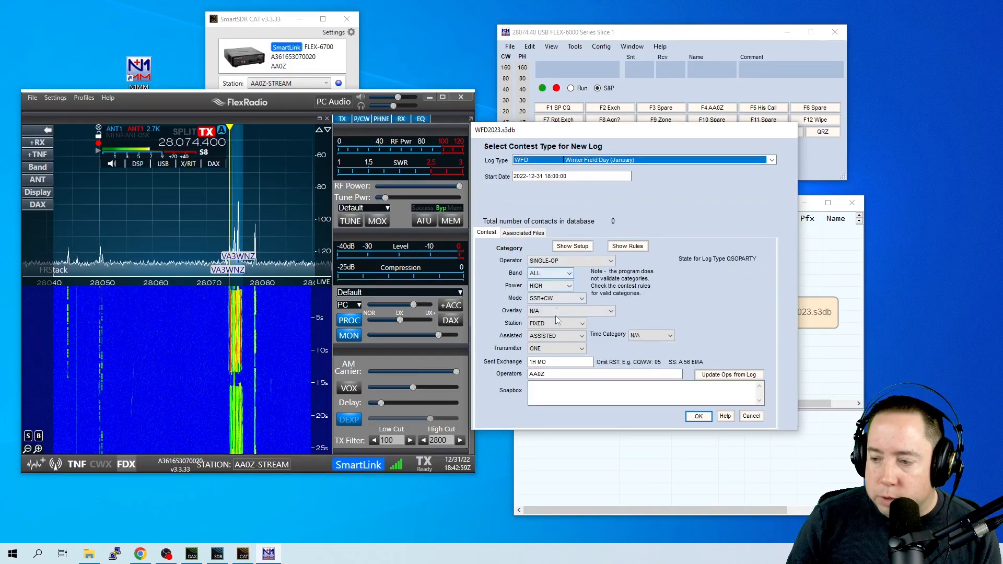
click(549, 285)
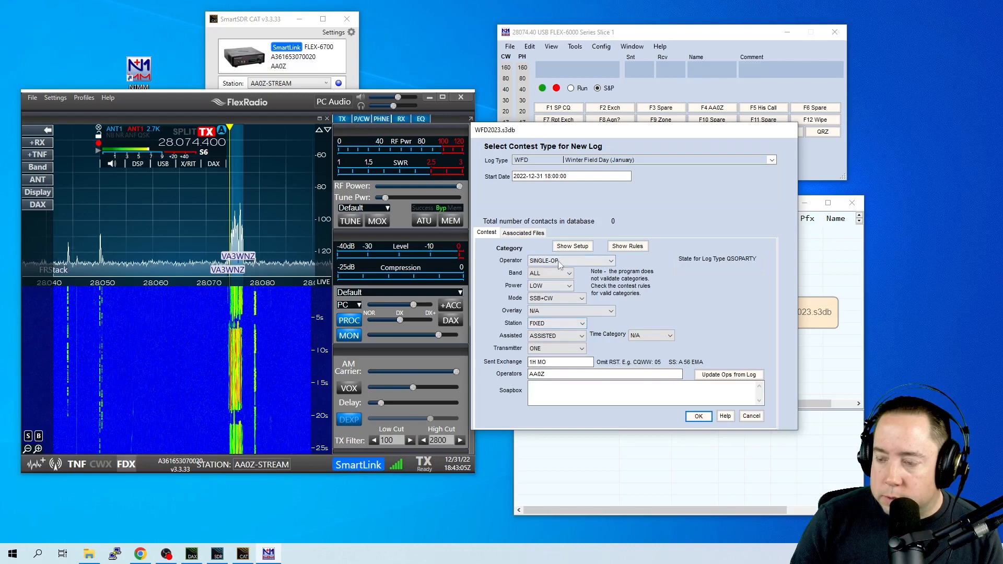
click(698, 416)
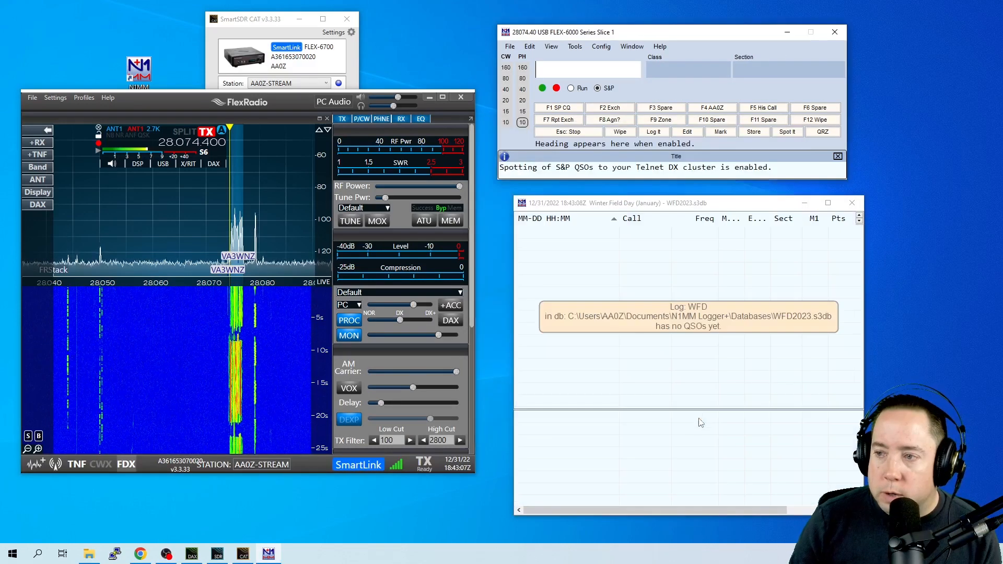